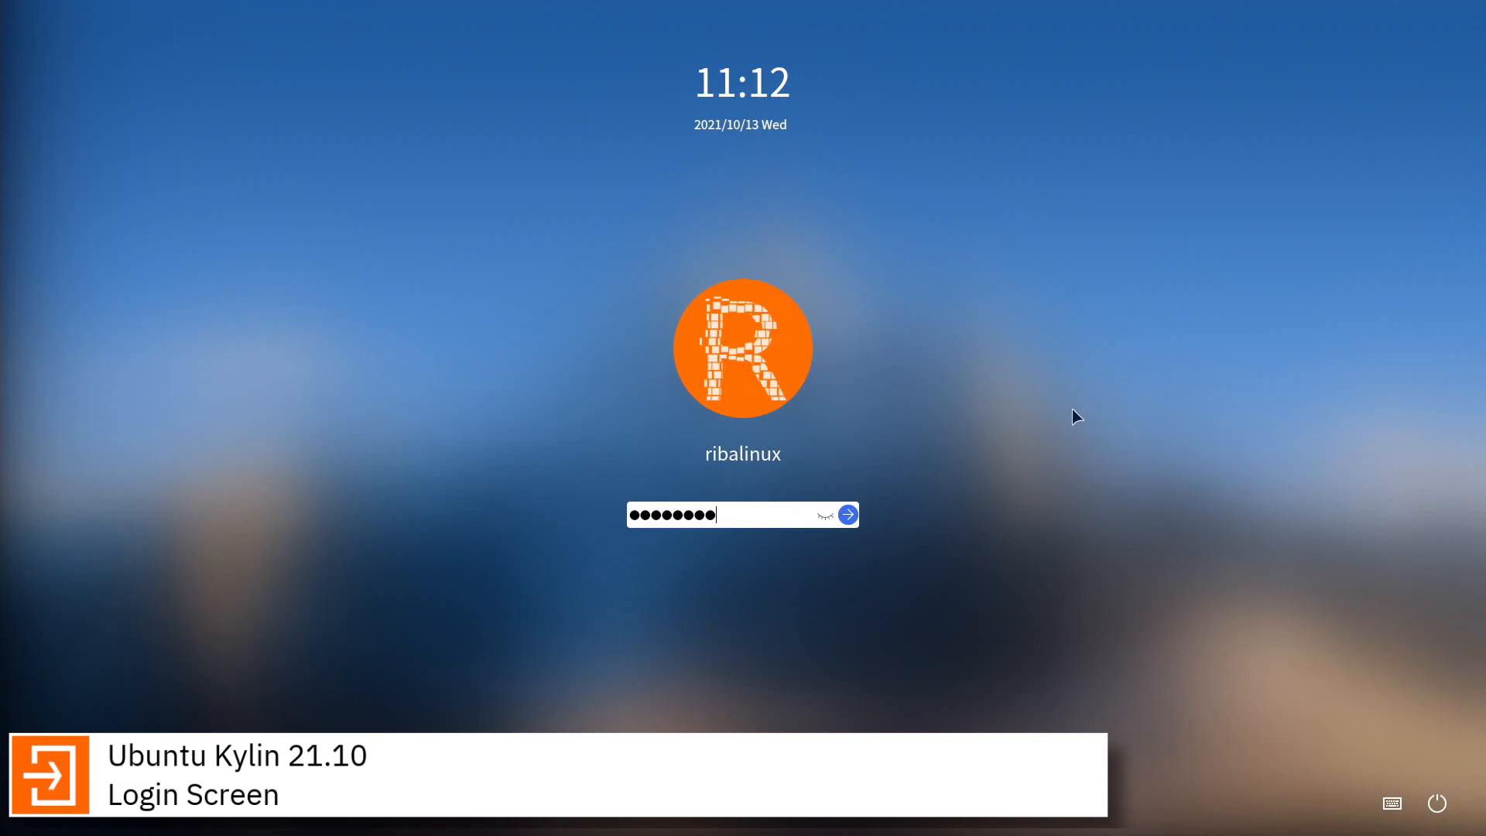
# Submit the entered password to log in and reach the UKUI desktop
pyautogui.click(847, 514)
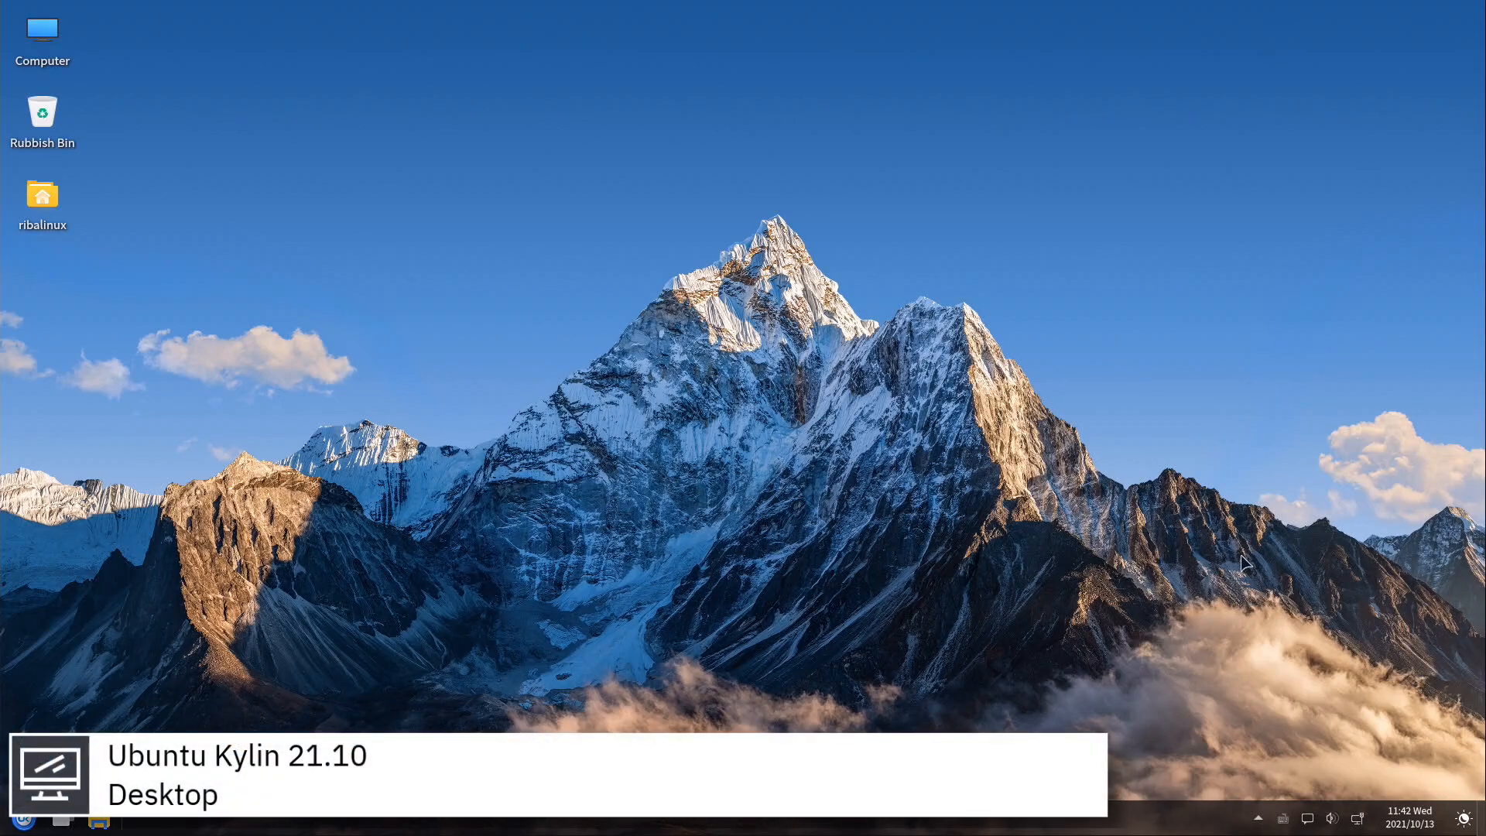
# Check the taskbar calendar and notifications panel, then show the application menu listing Peony, MATE Terminal and UKUI Control Center
pyautogui.click(1409, 815)
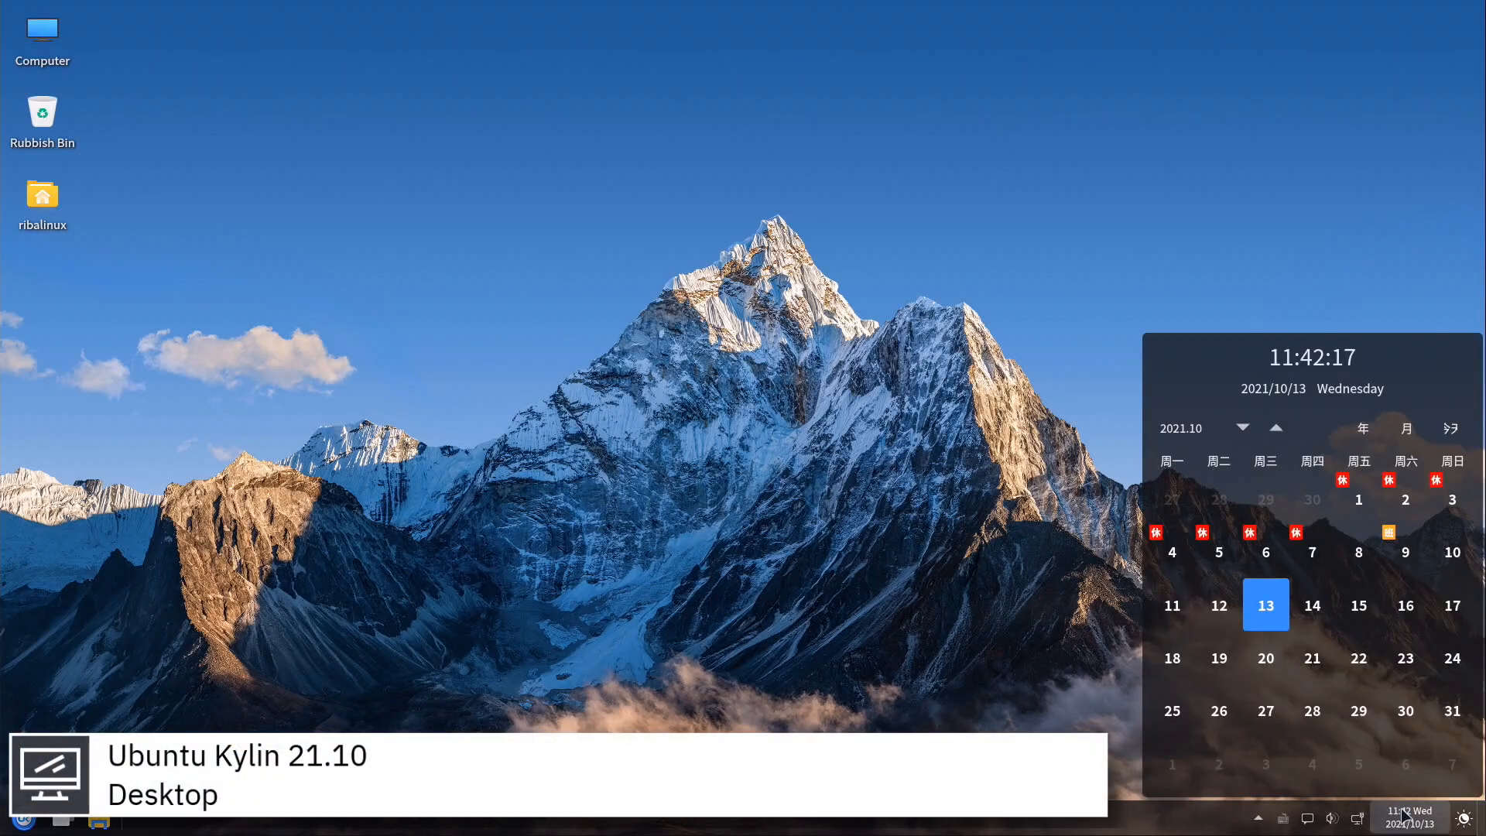
pyautogui.click(1412, 812)
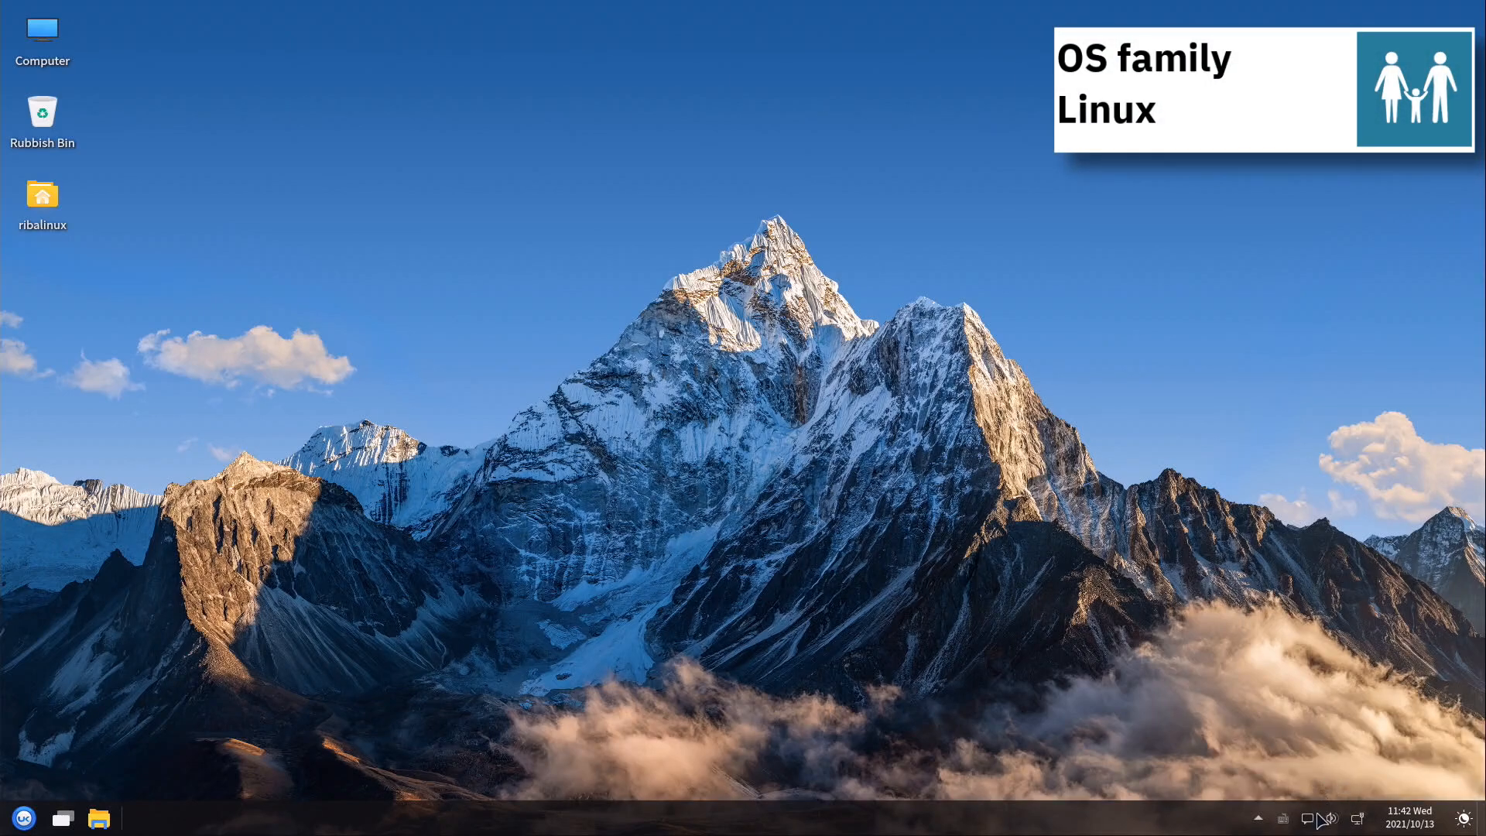
pyautogui.click(1306, 817)
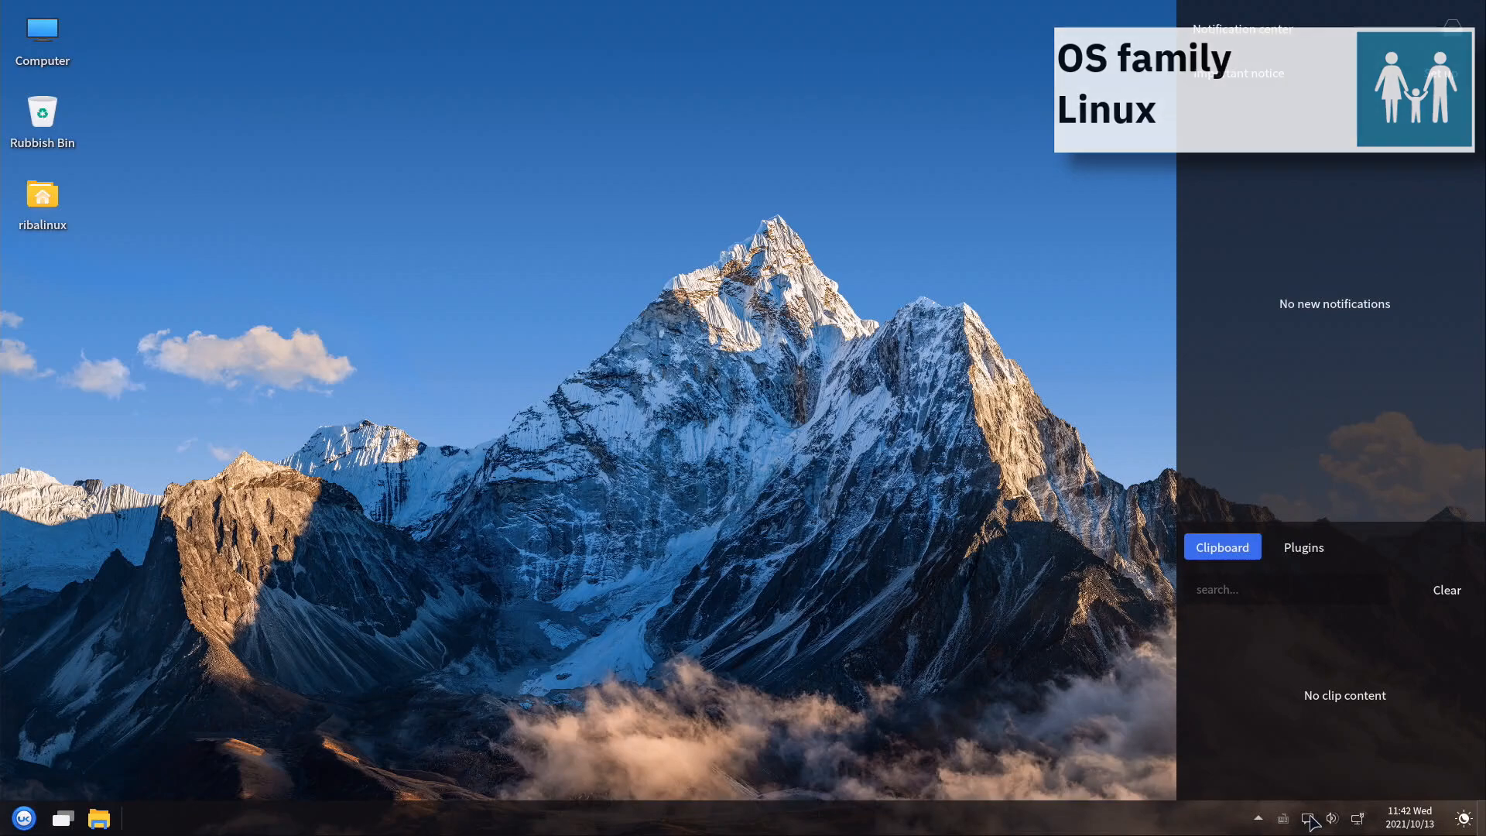
pyautogui.rightClick(147, 344)
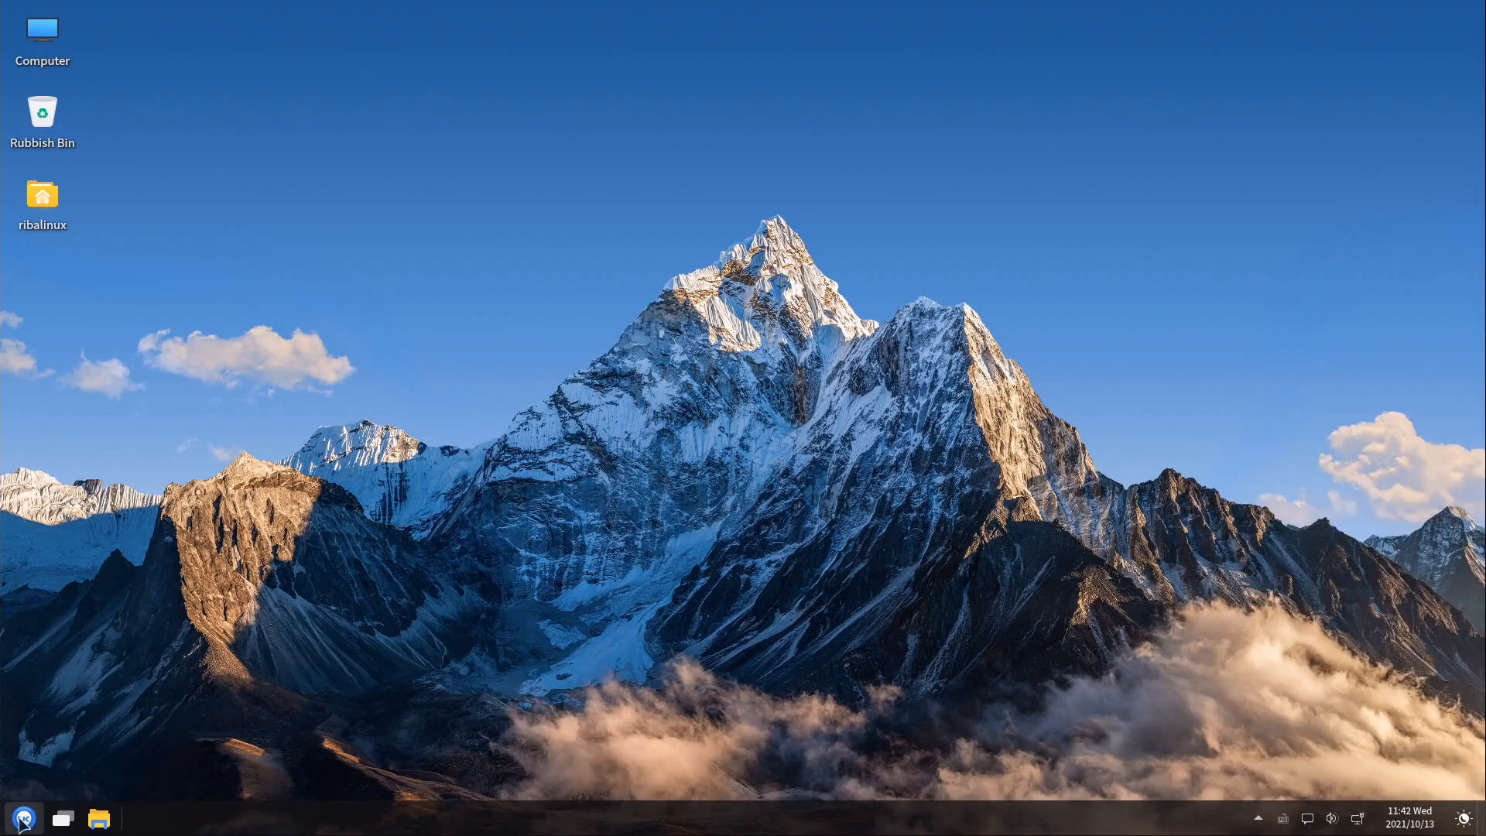
pyautogui.click(23, 818)
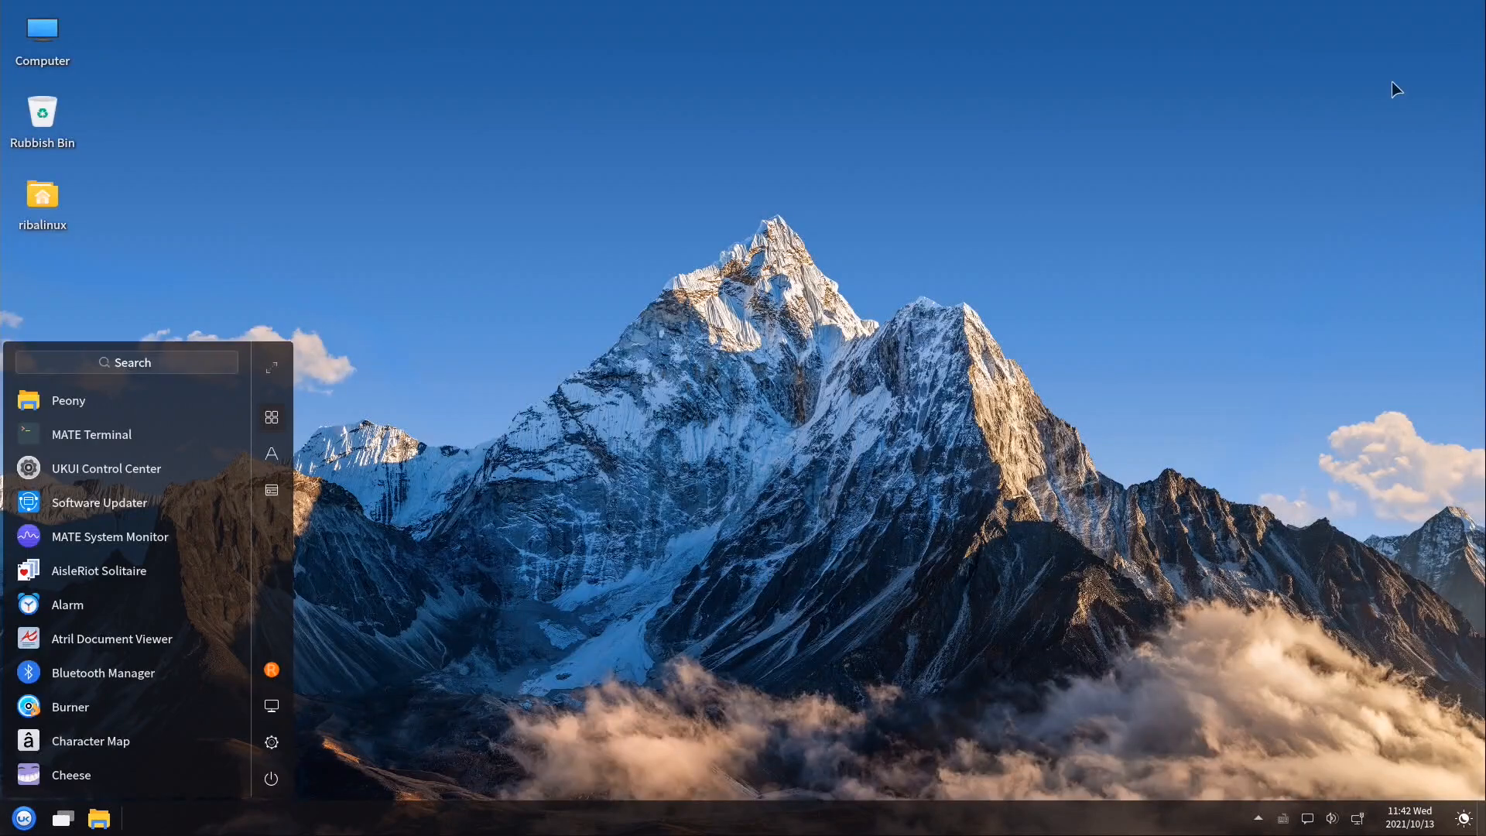
# Try the alphabetical app list, then search the menu for 'term' so only MATE Terminal remains
pyautogui.click(271, 454)
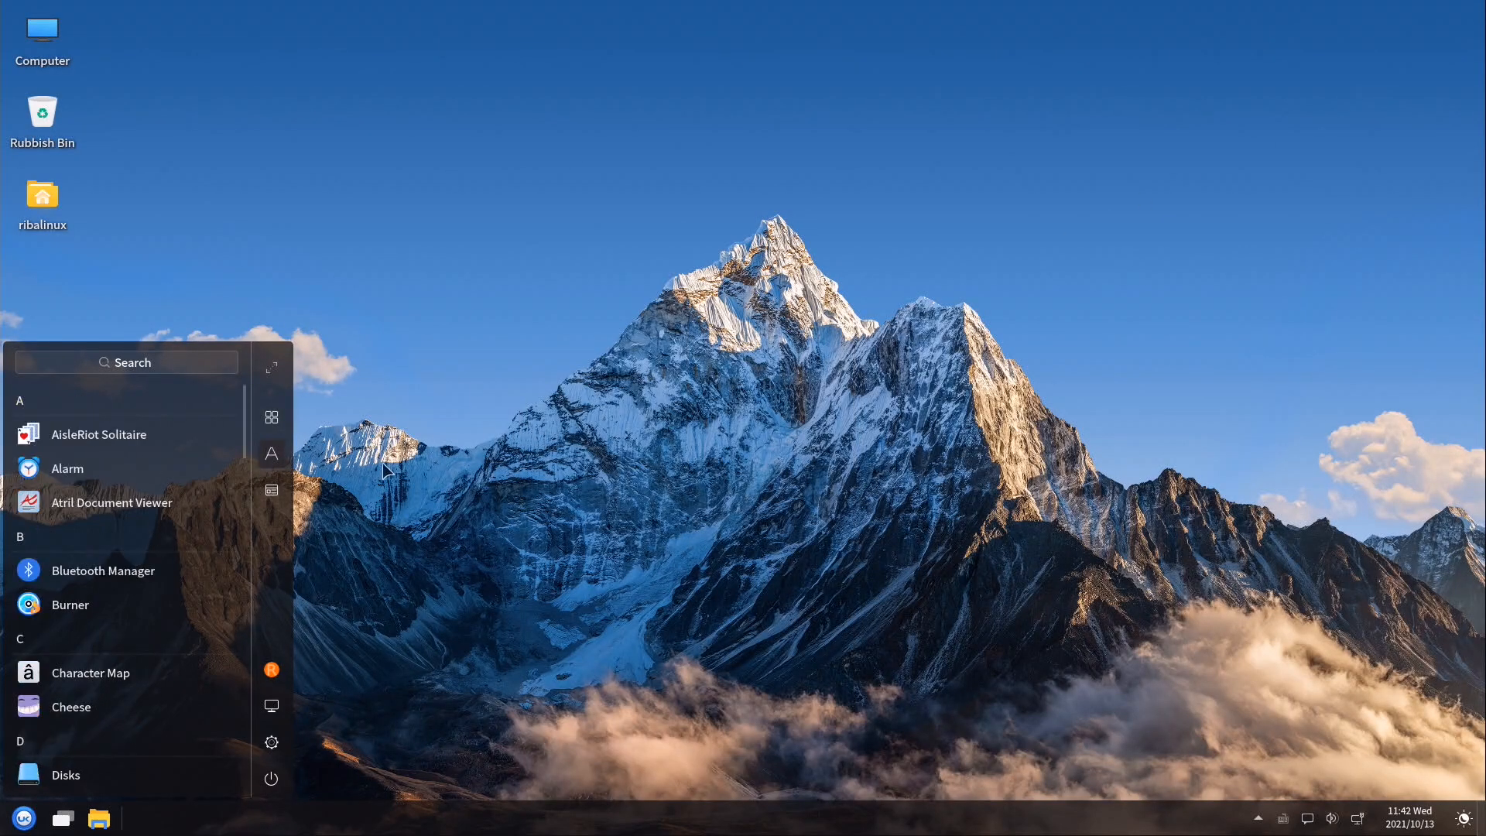
pyautogui.moveTo(271, 491)
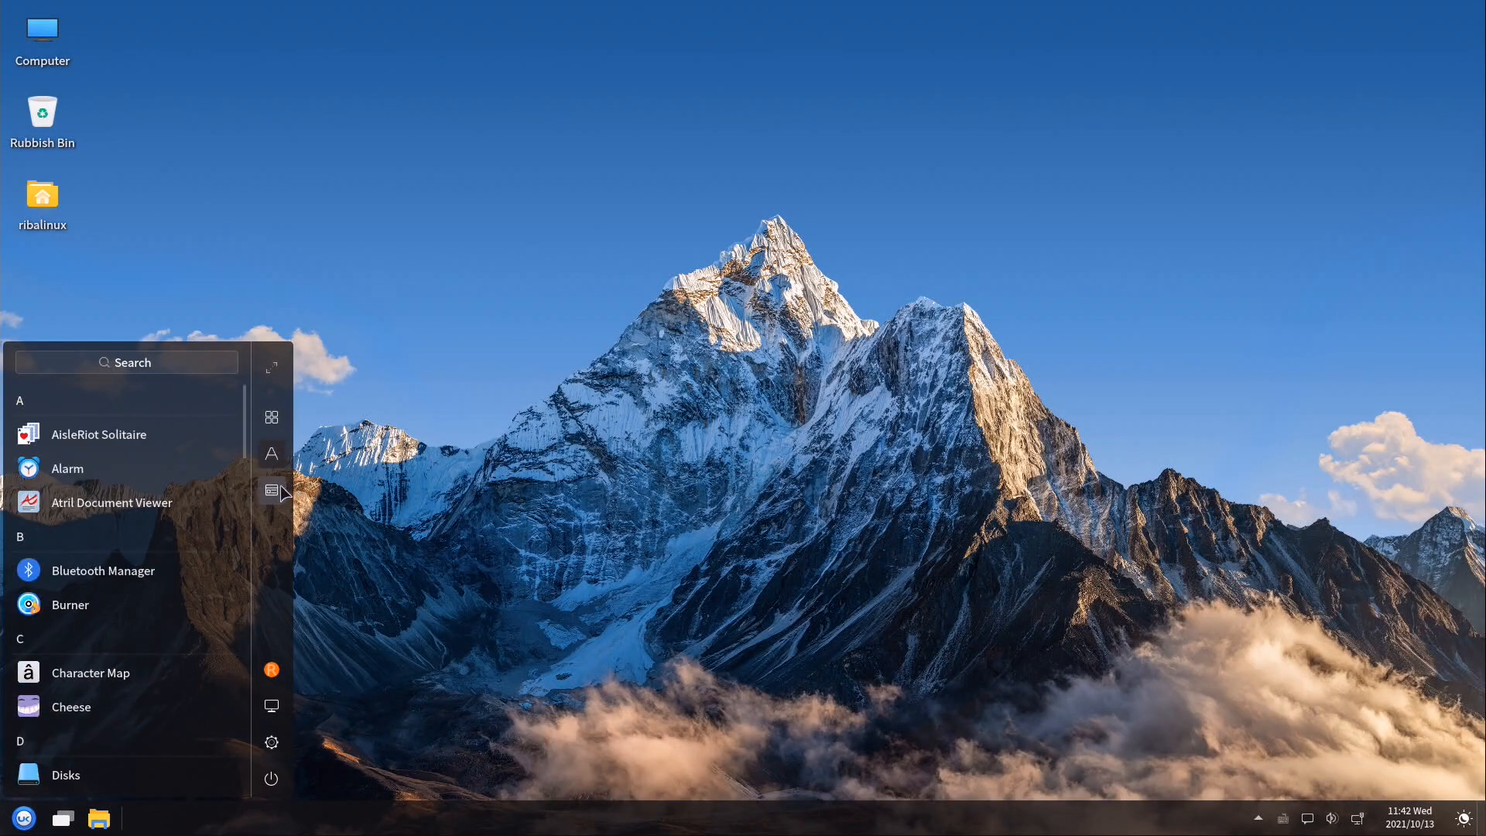
pyautogui.click(272, 490)
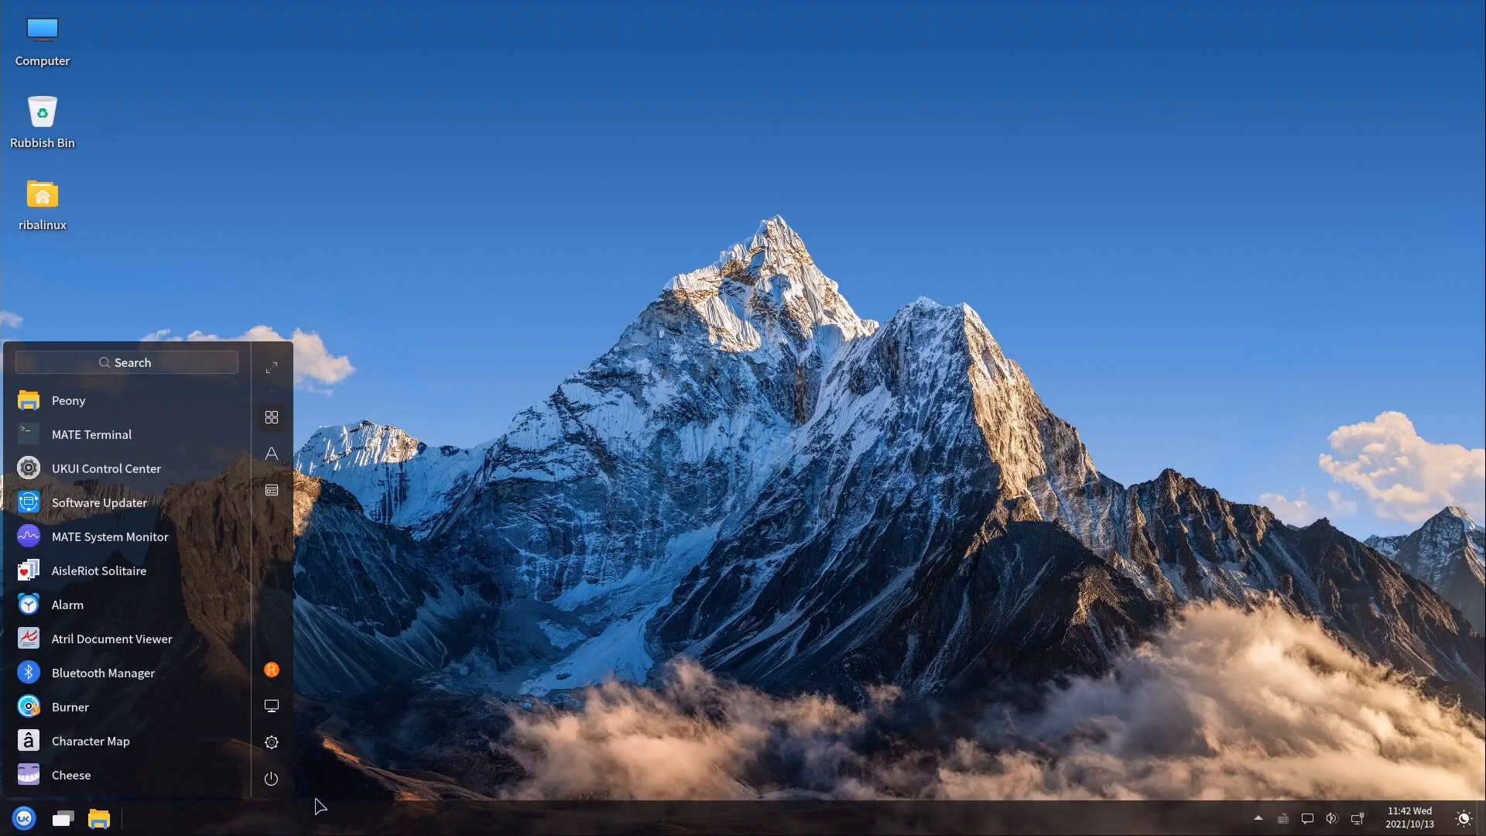
pyautogui.click(271, 779)
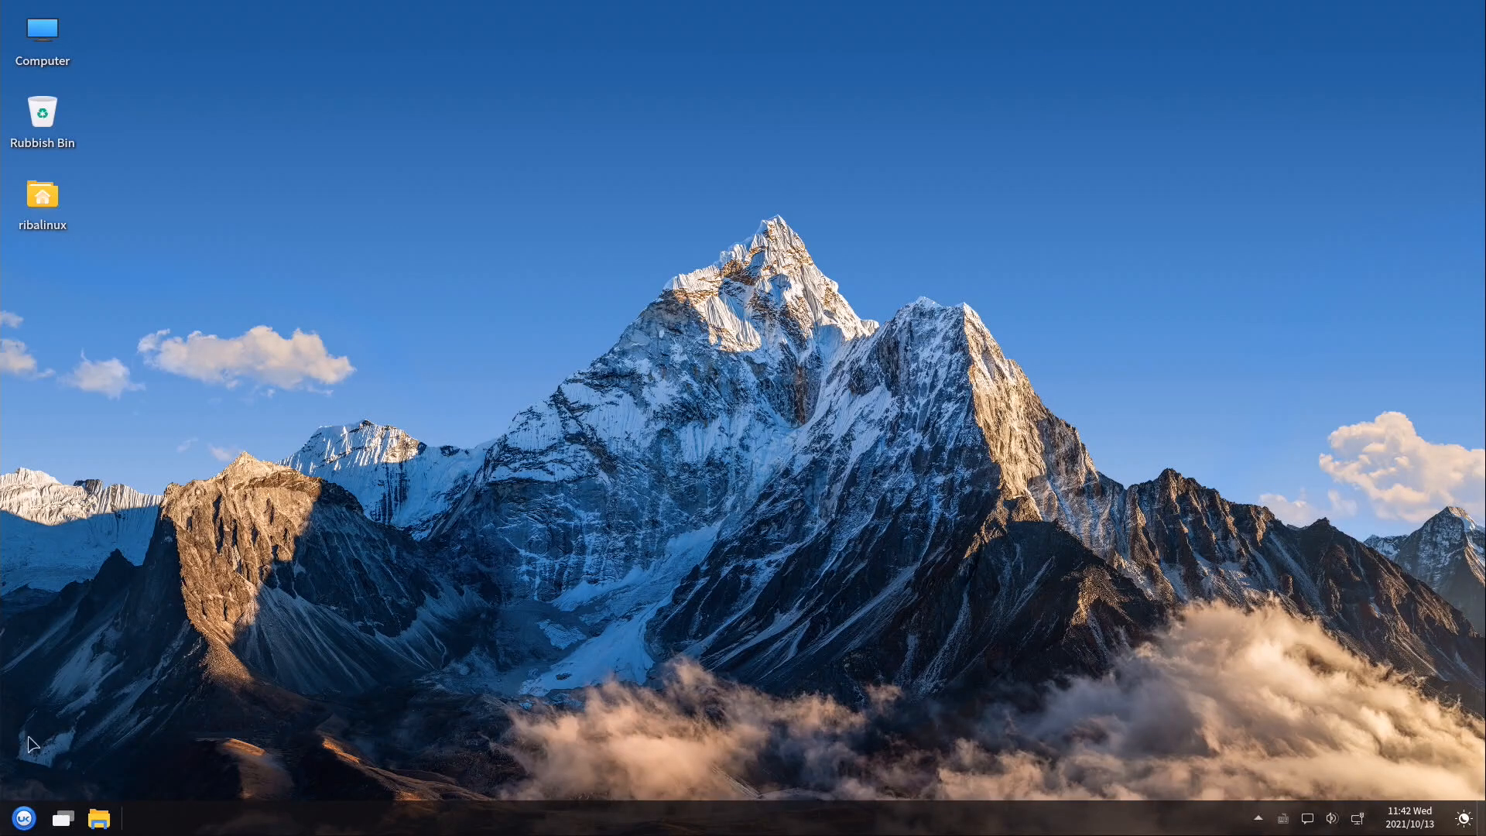
pyautogui.click(23, 818)
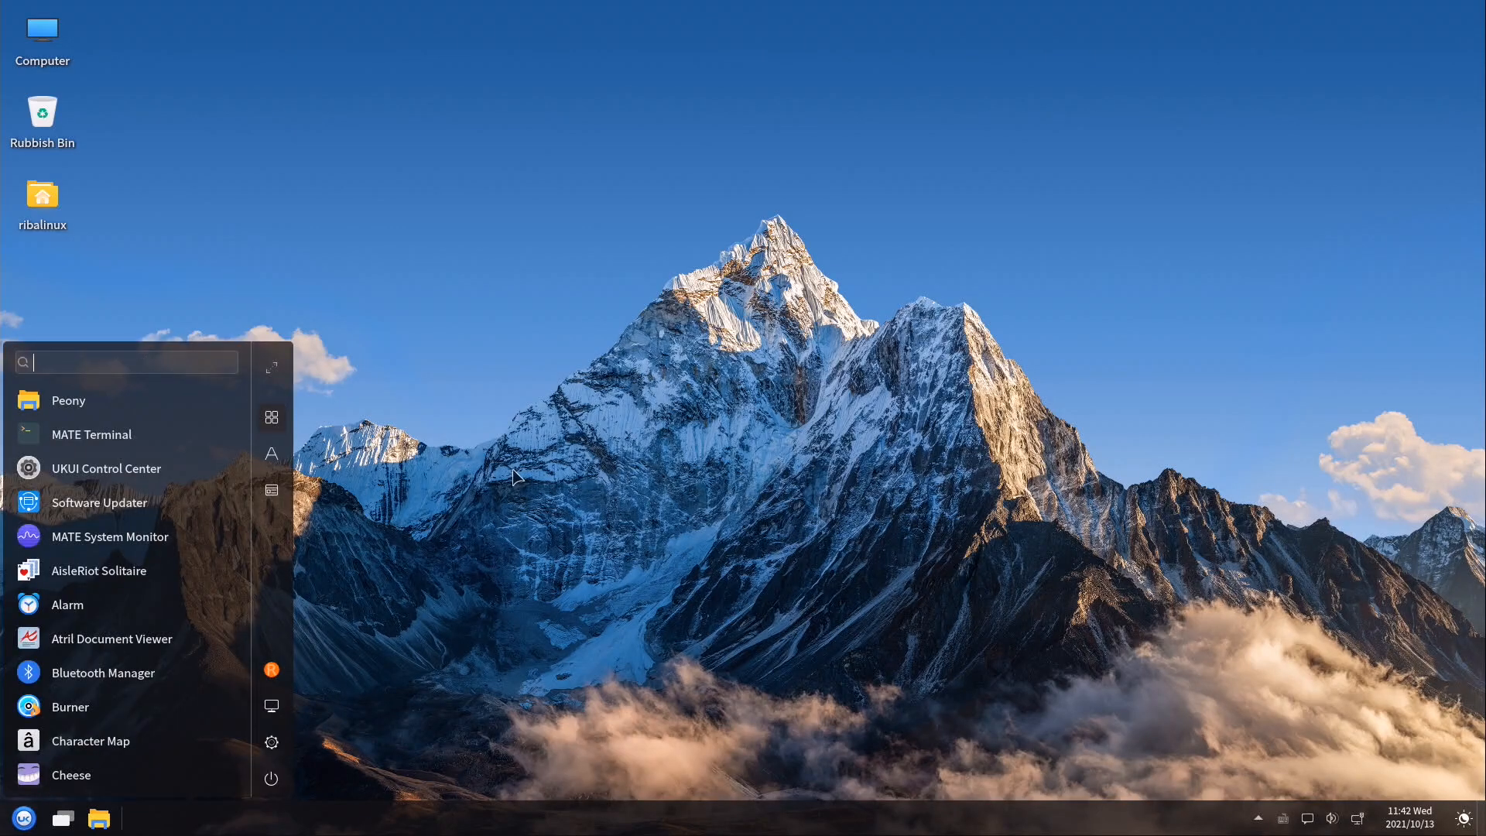
pyautogui.write('term')
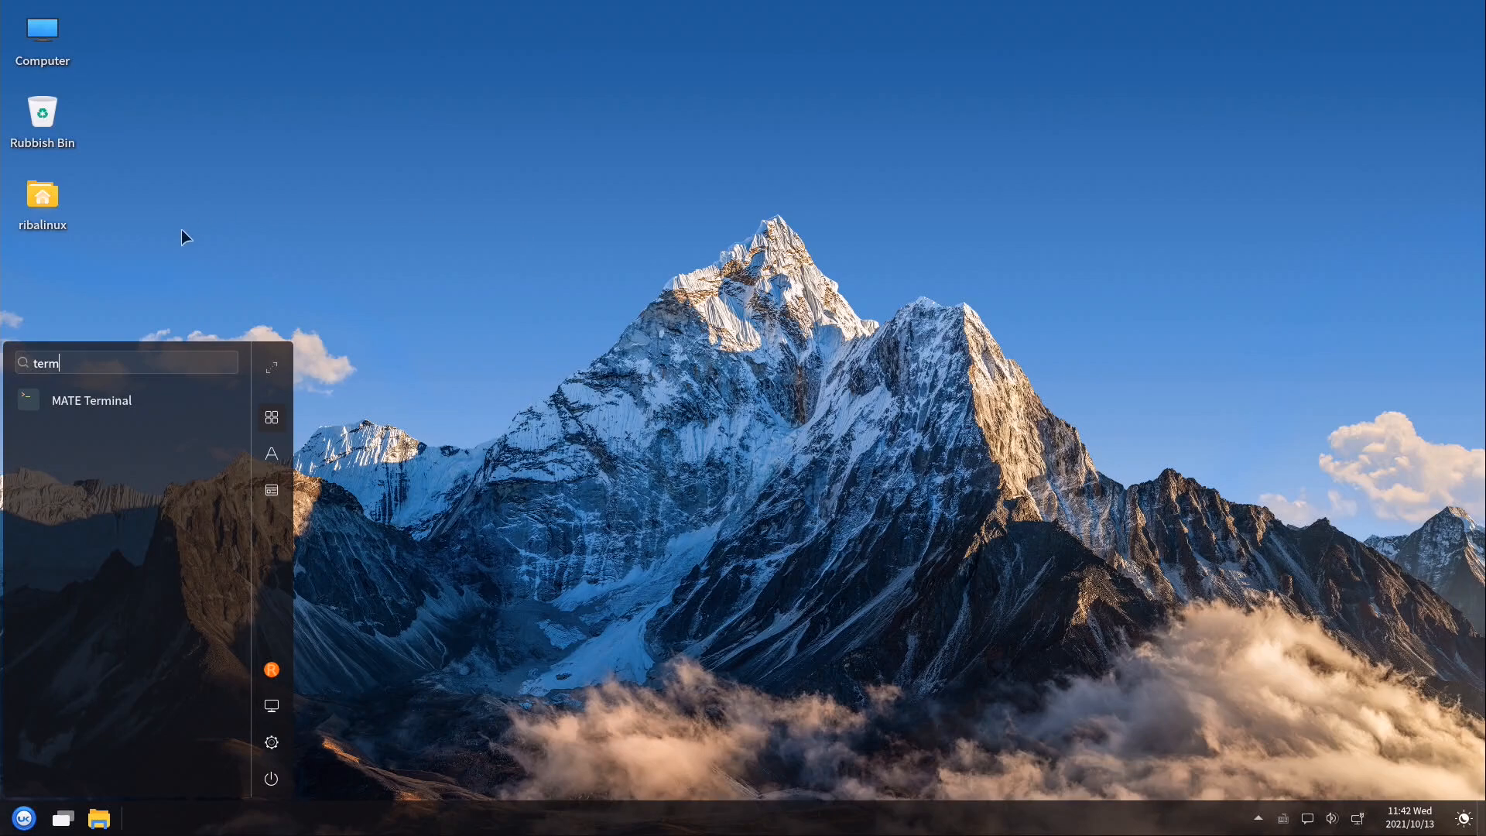
# Launch MATE Terminal, reposition and snap its window left, then close it leaving the home folder window
pyautogui.click(91, 399)
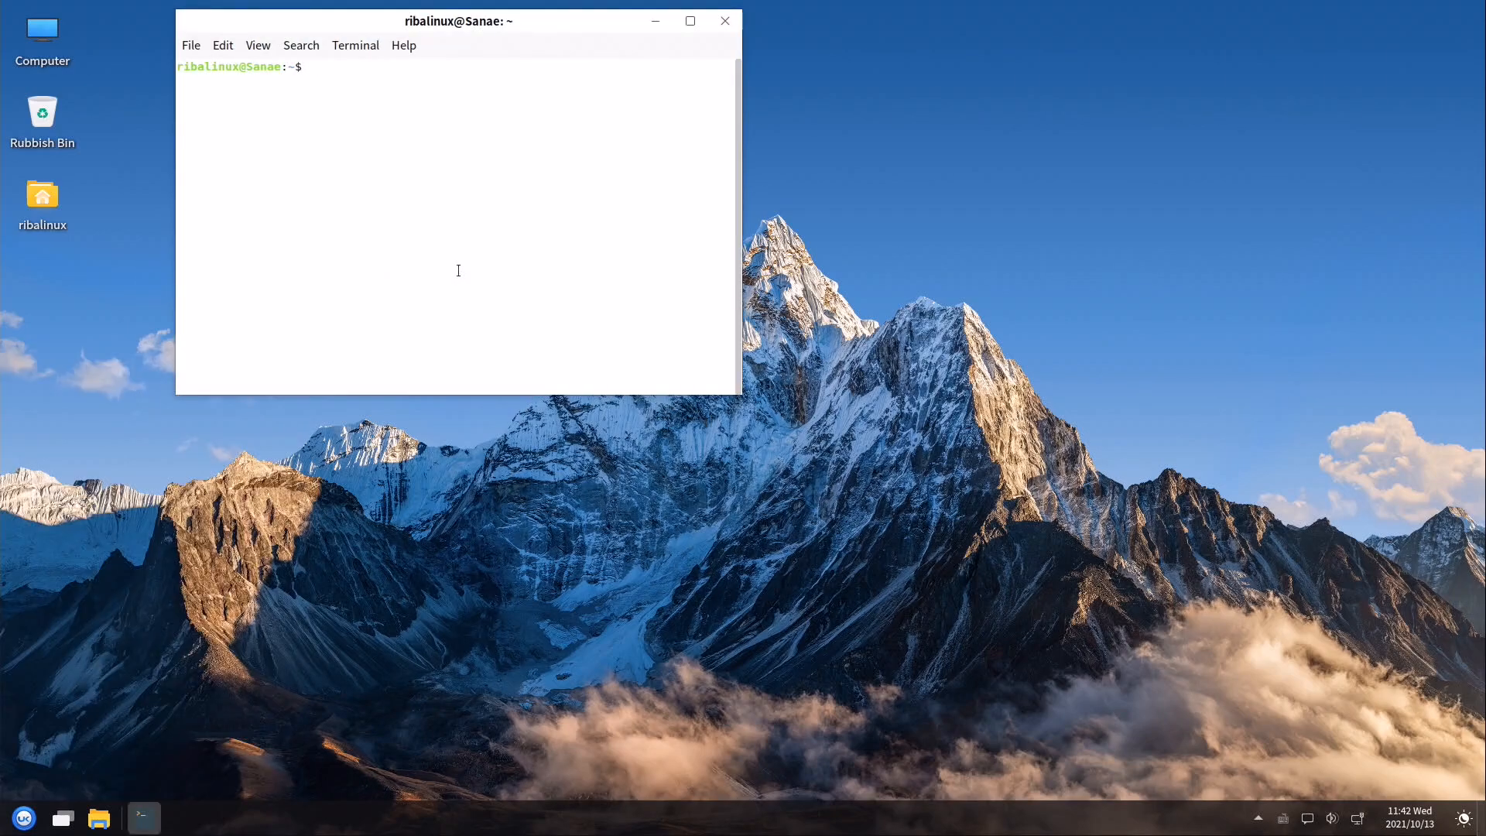
pyautogui.moveTo(458, 20); pyautogui.dragTo(521, 126)
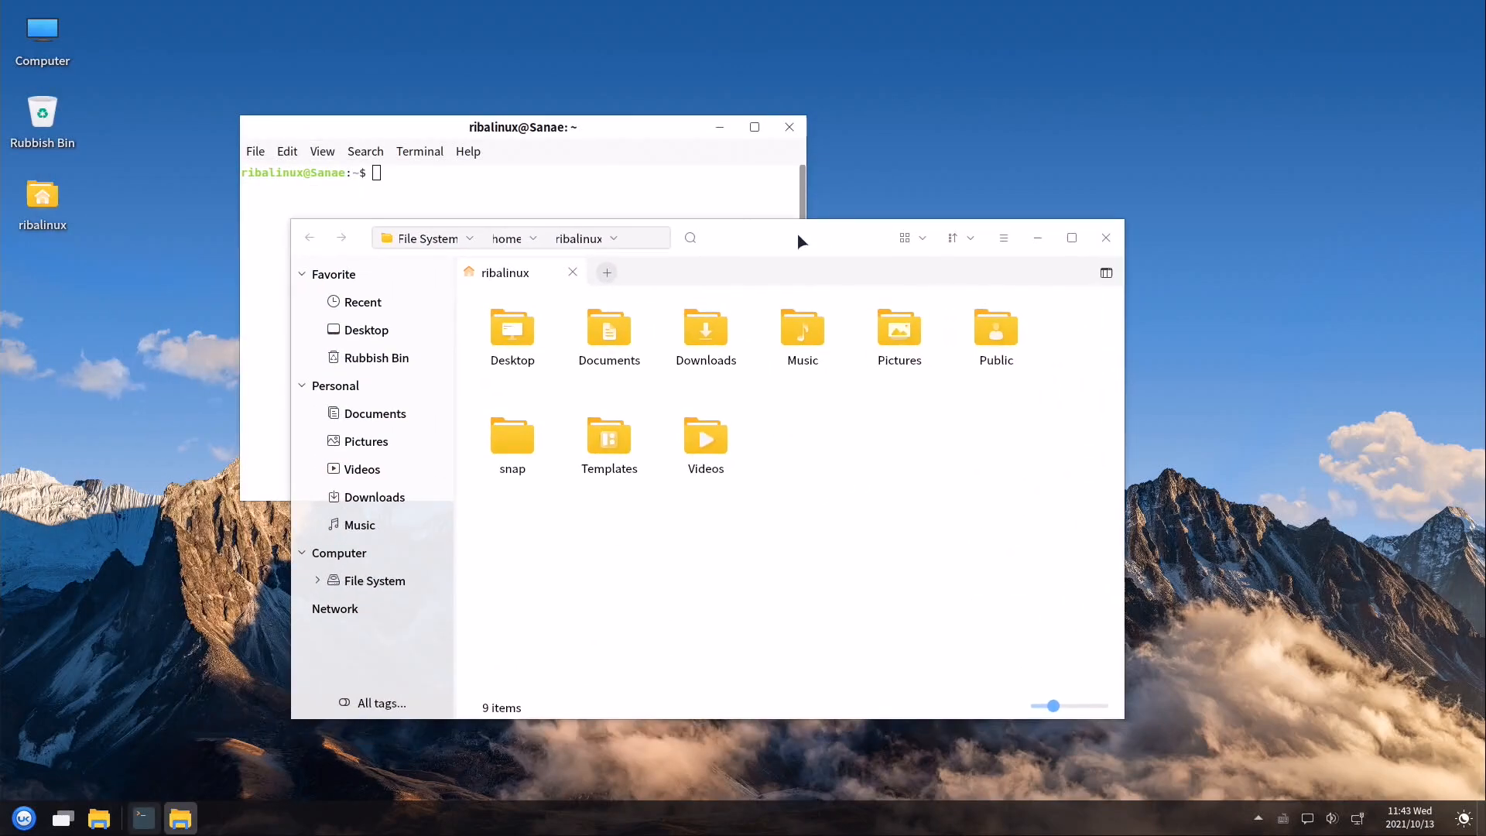
pyautogui.press('alt+Tab')
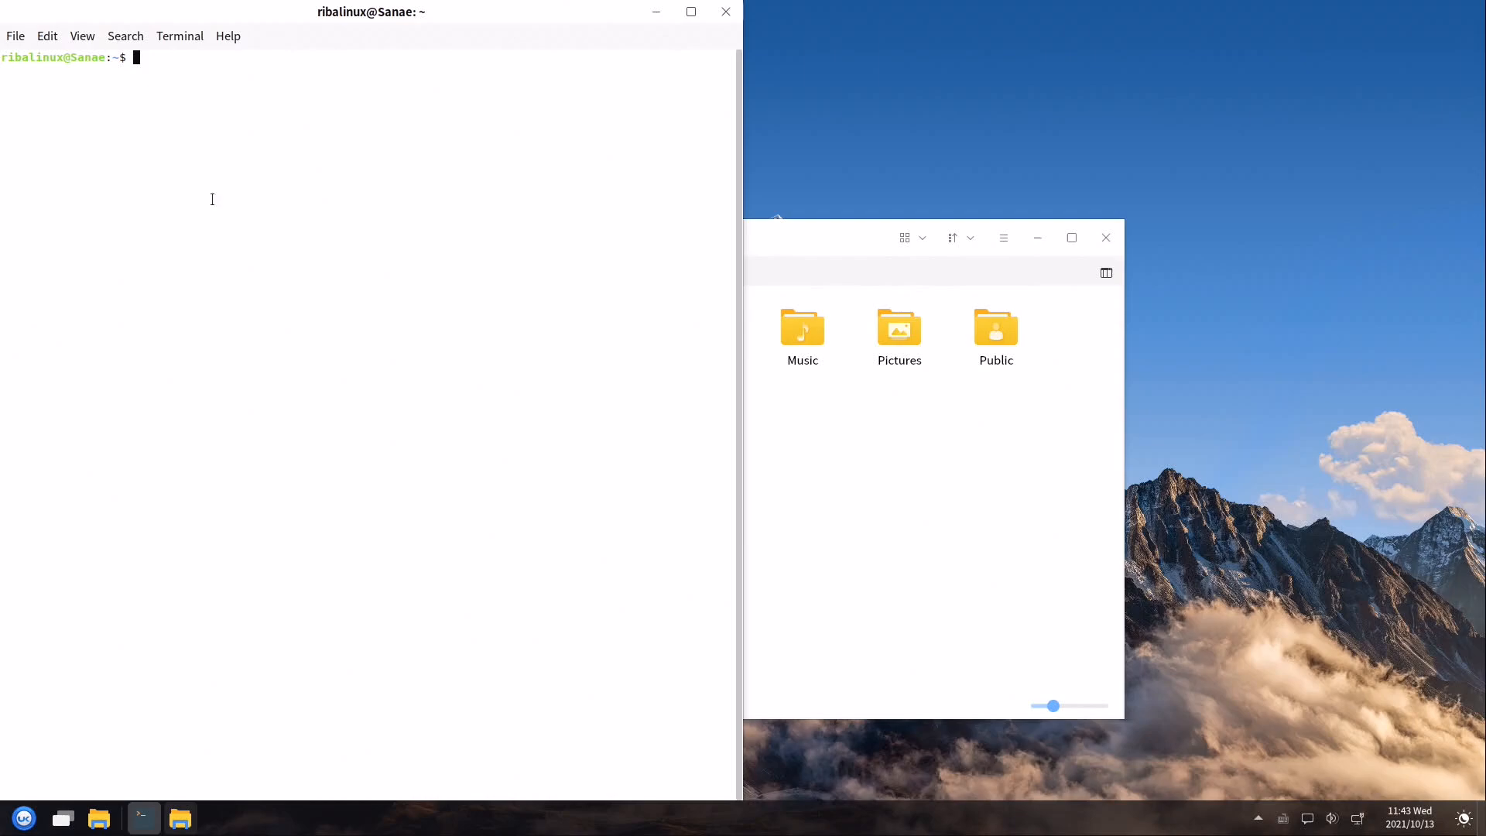
pyautogui.click(1071, 238)
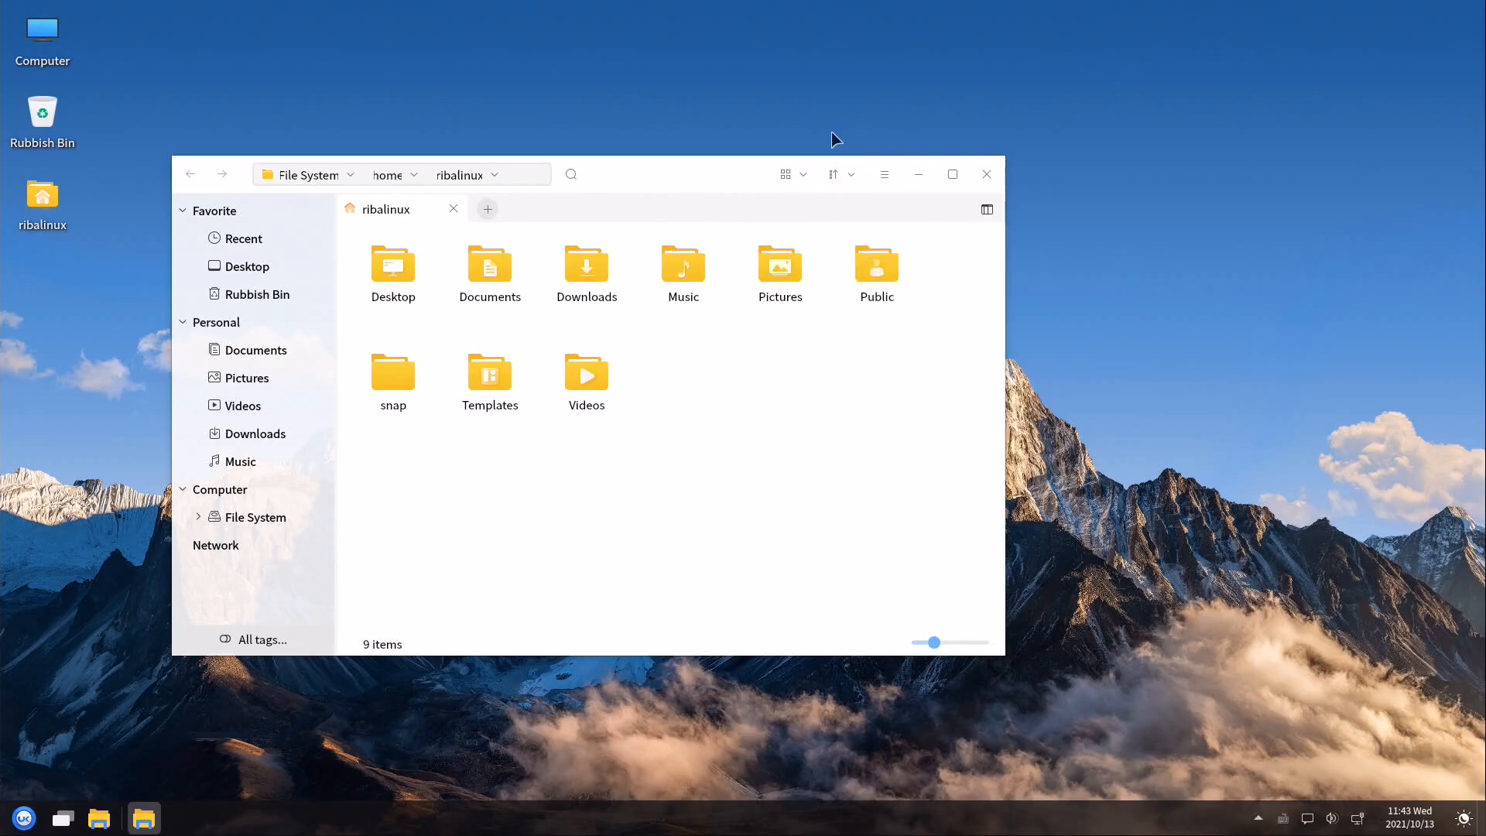
# Show the home folder as a detailed list and back as icons, reveal search, then minimize Peony
pyautogui.click(787, 175)
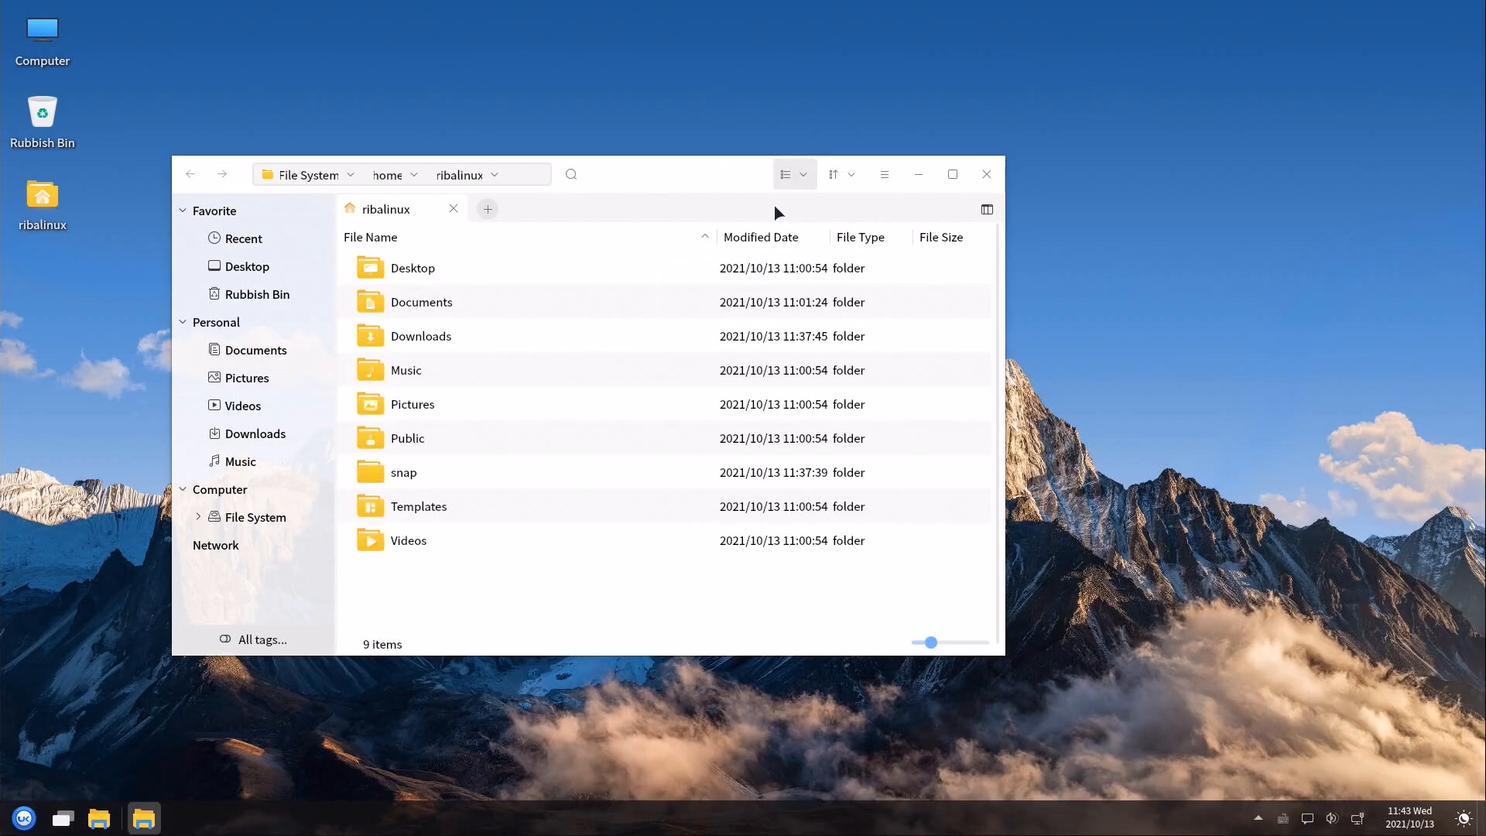
pyautogui.click(786, 175)
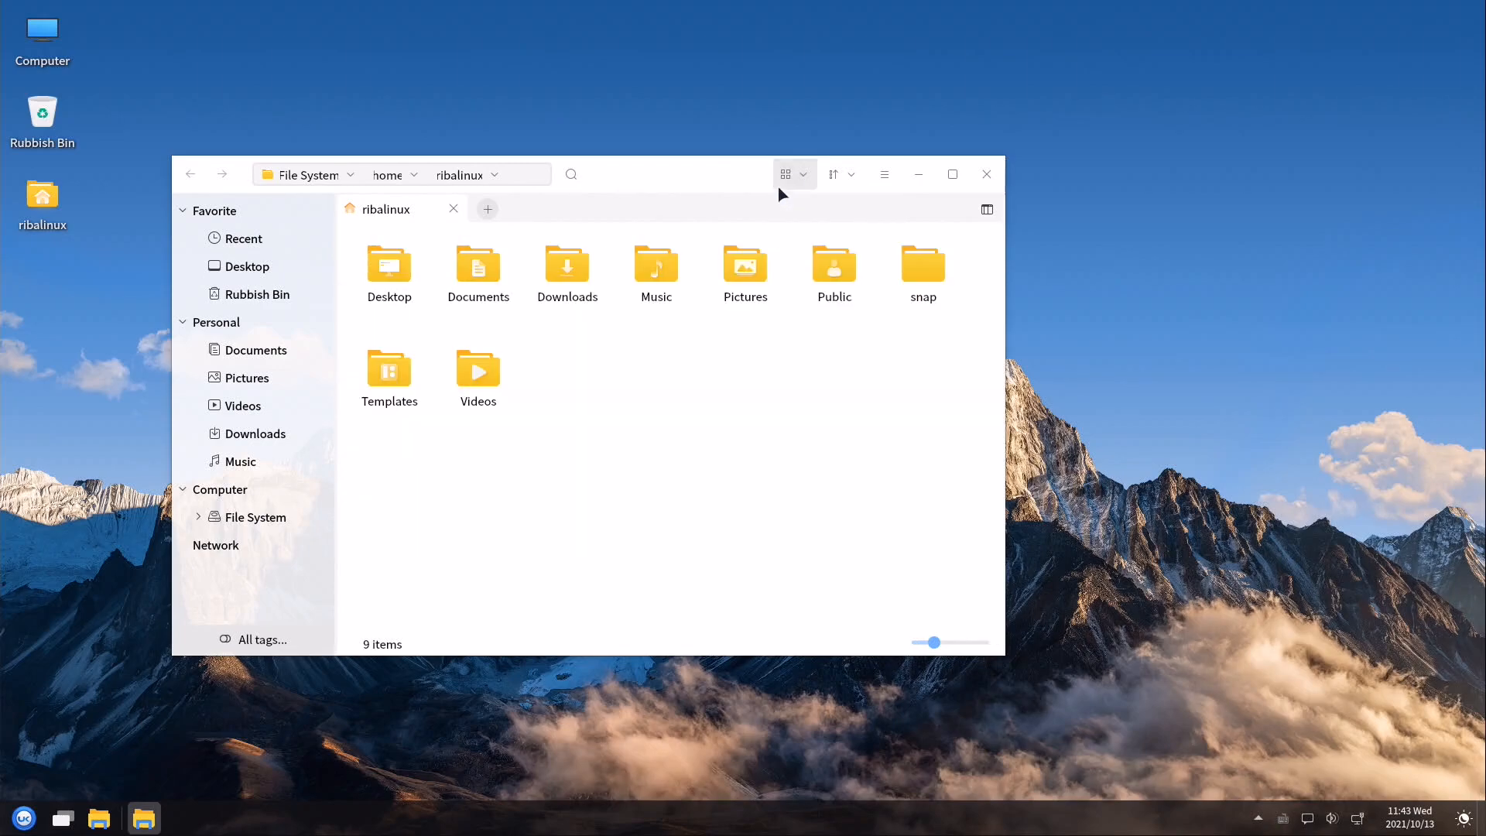
pyautogui.click(986, 209)
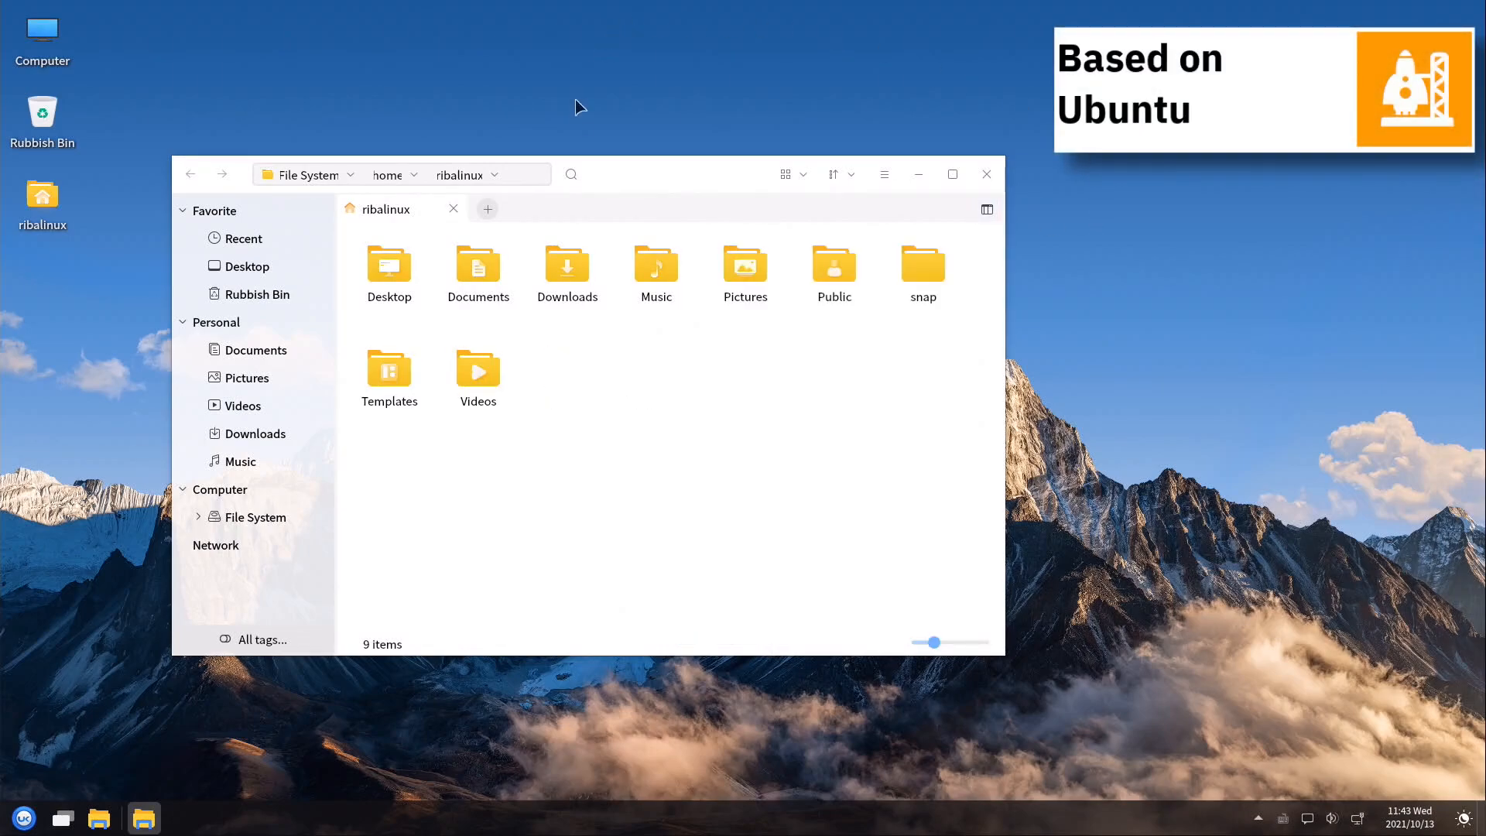
pyautogui.click(571, 175)
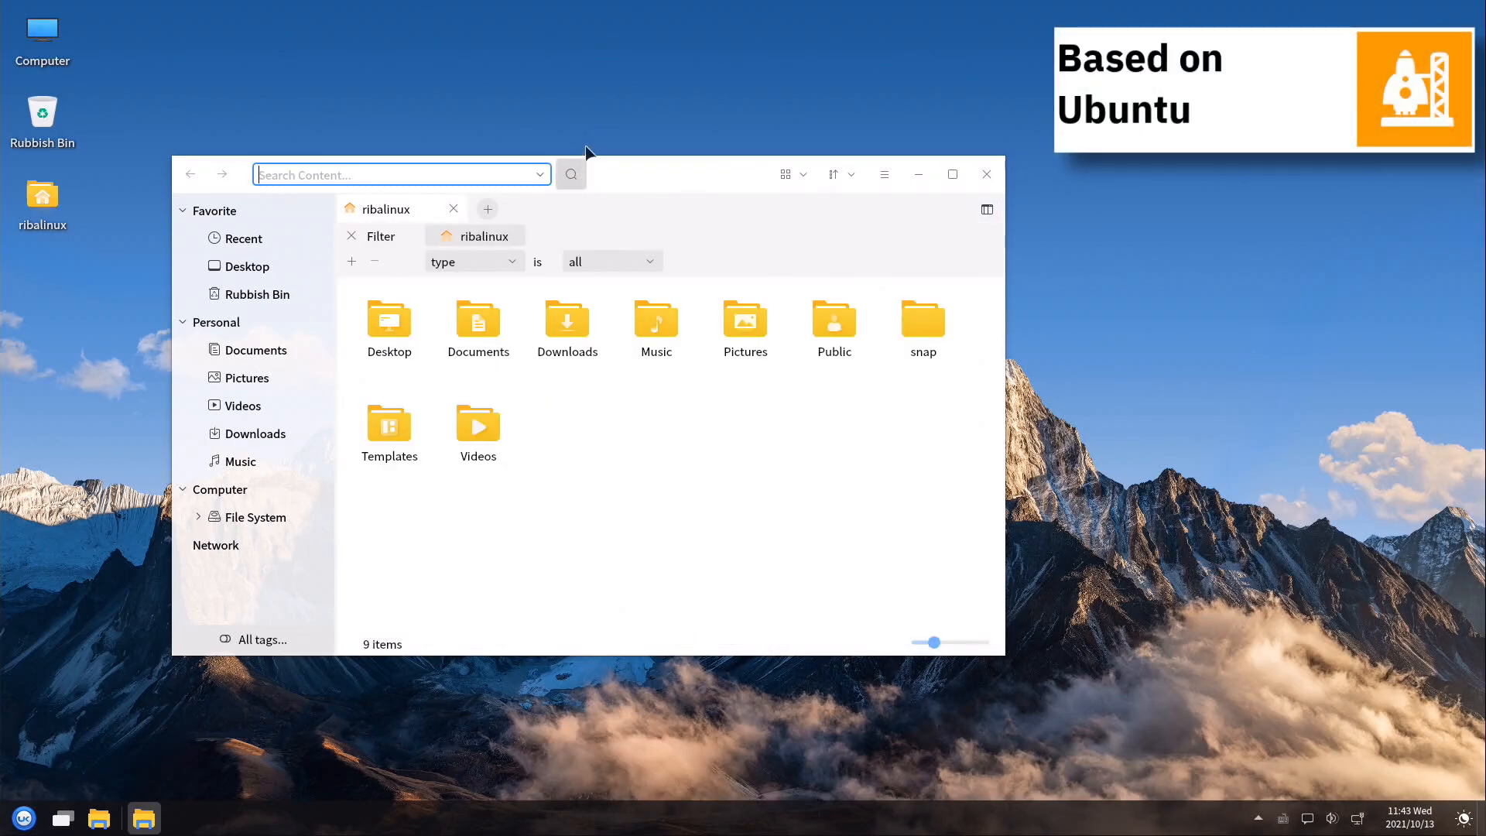
pyautogui.click(952, 175)
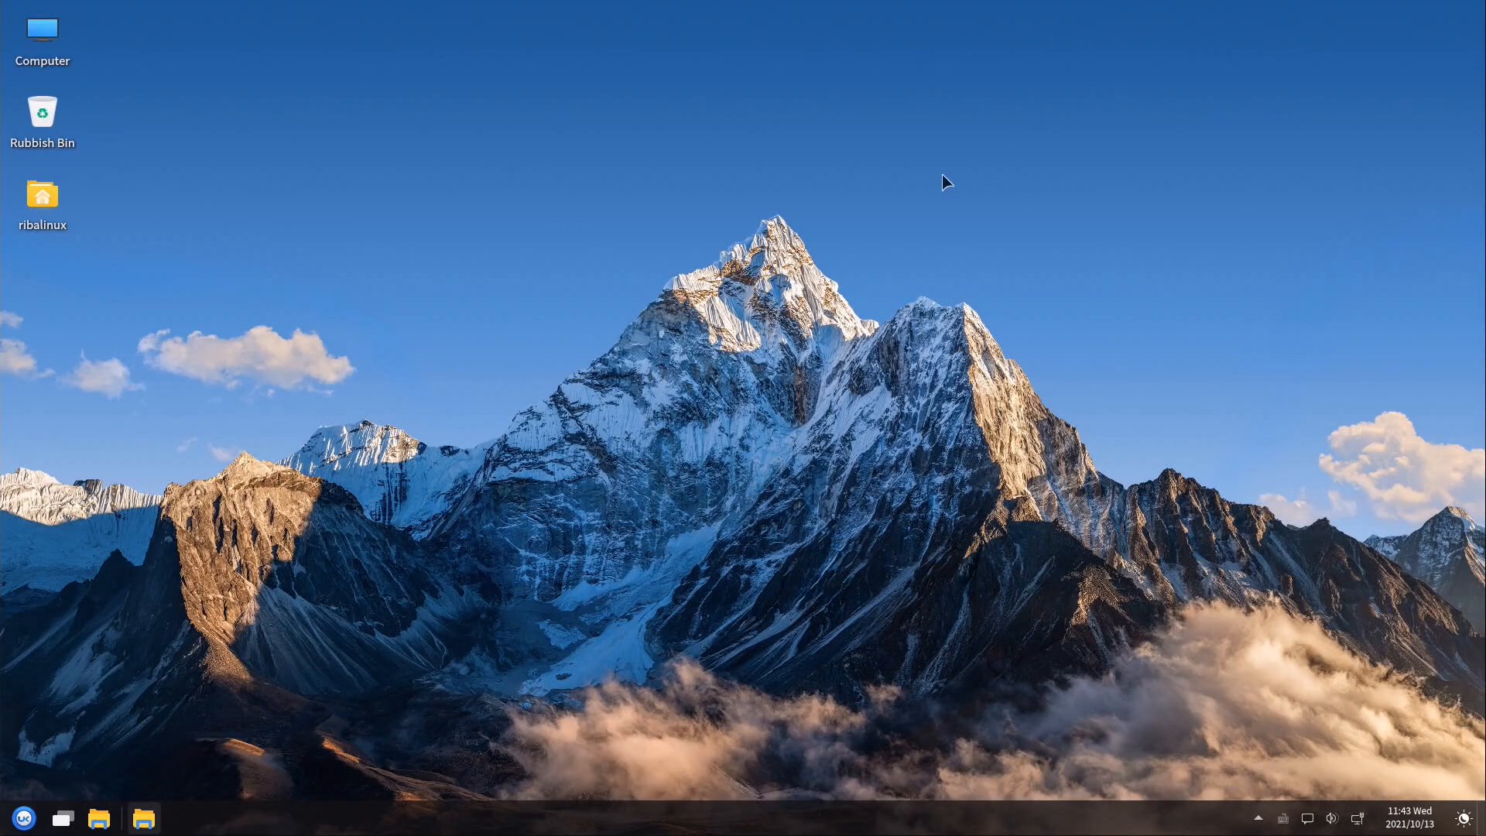
# Show the workspace overview and return to Workspace 1 before UKUI Control Center appears
pyautogui.click(142, 817)
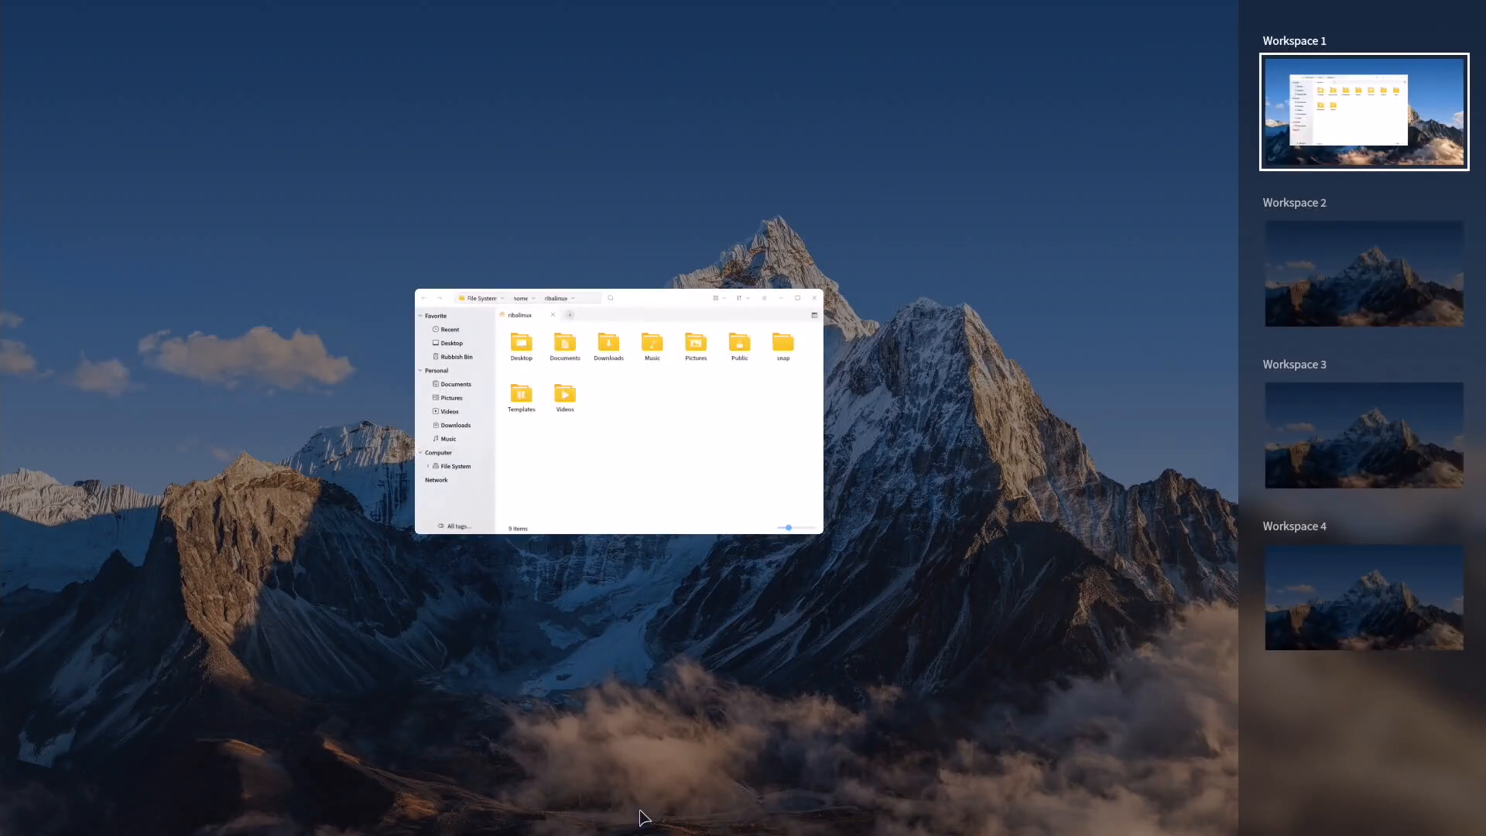
pyautogui.click(1362, 273)
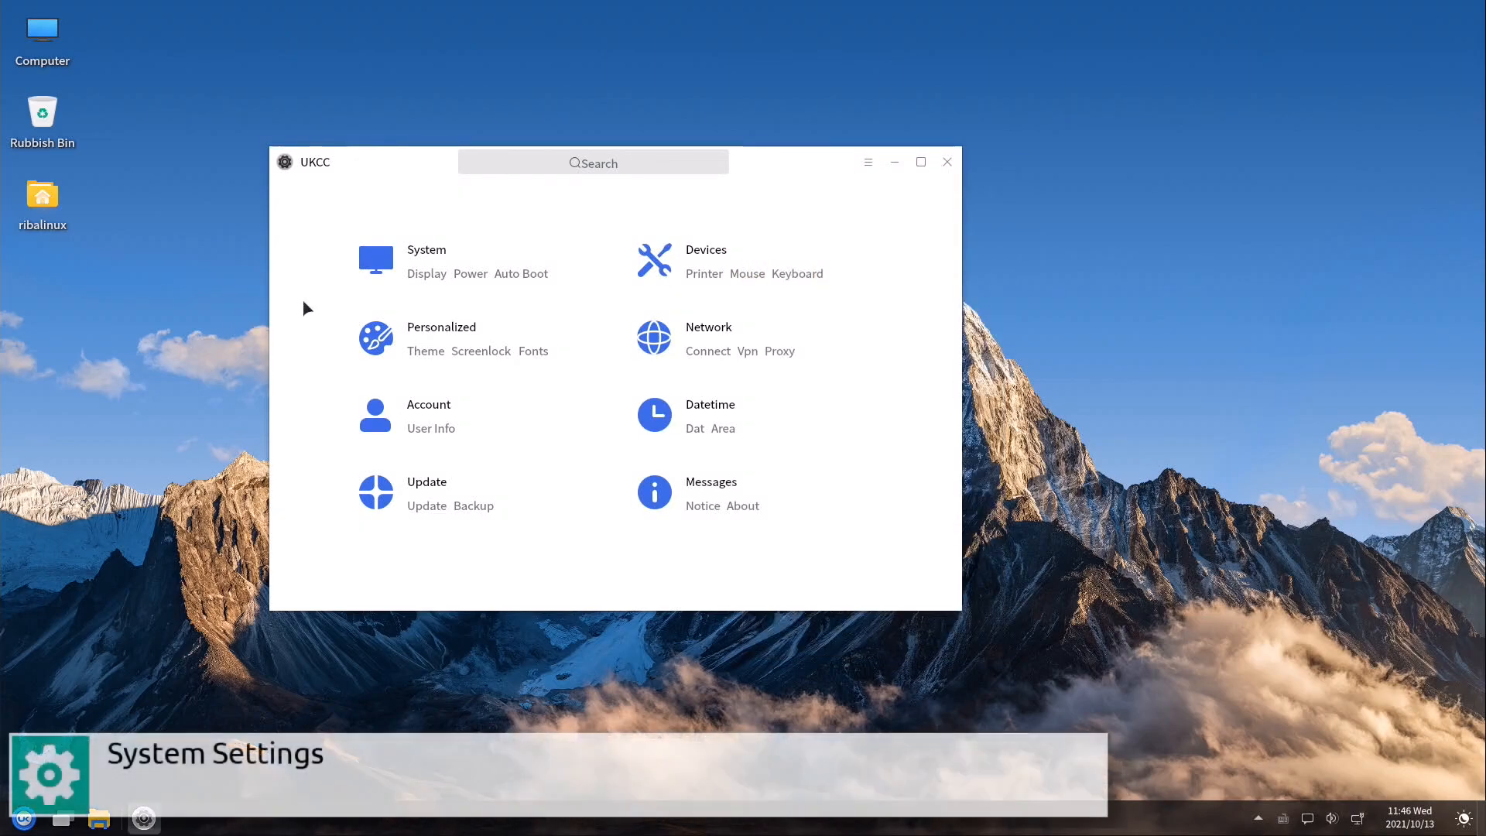
# Enter Personalized settings, glance at the Account page, and return to the Background wallpaper choices
pyautogui.click(704, 249)
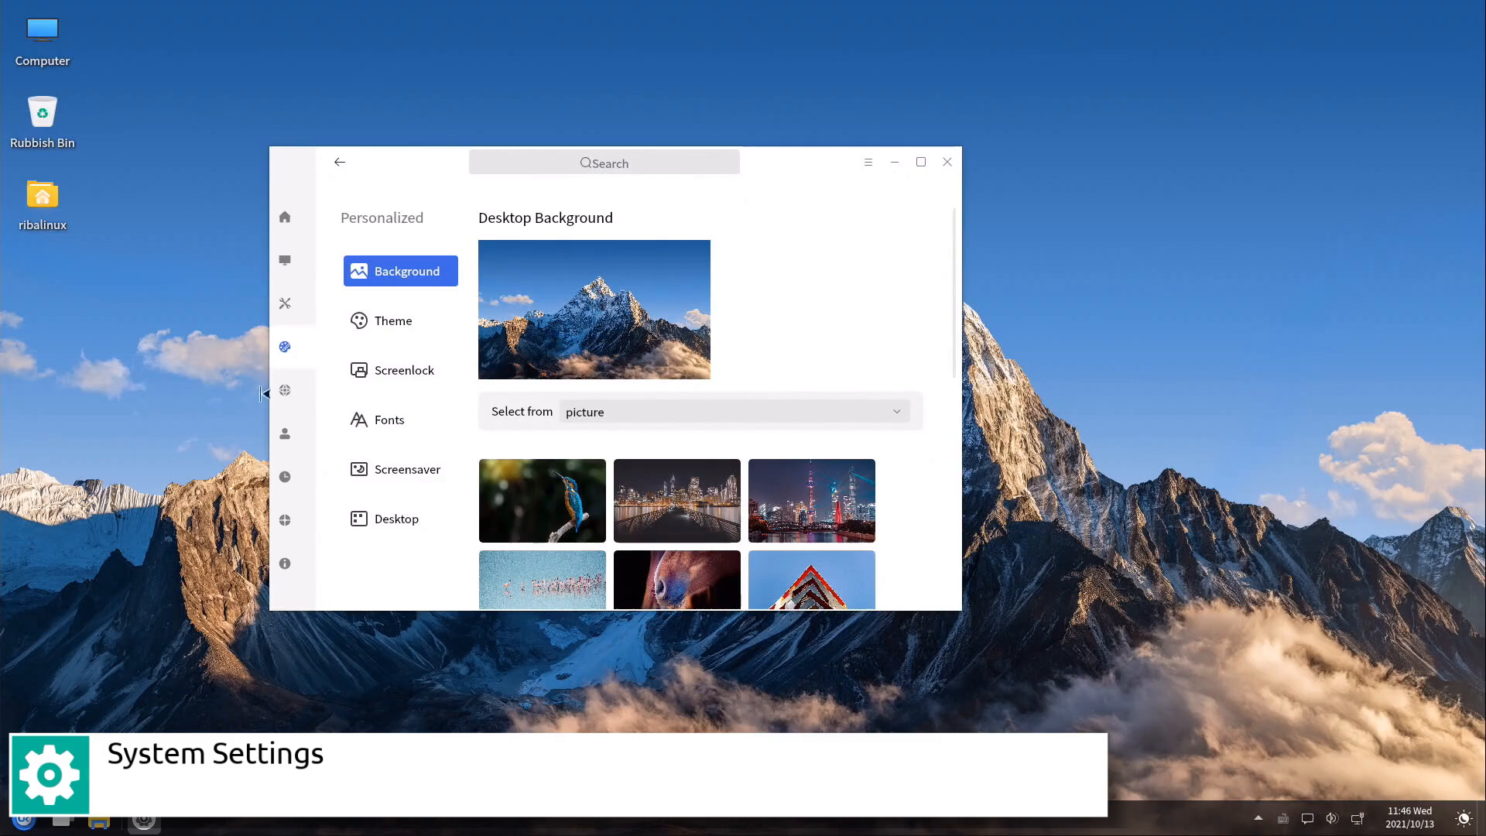
pyautogui.click(284, 433)
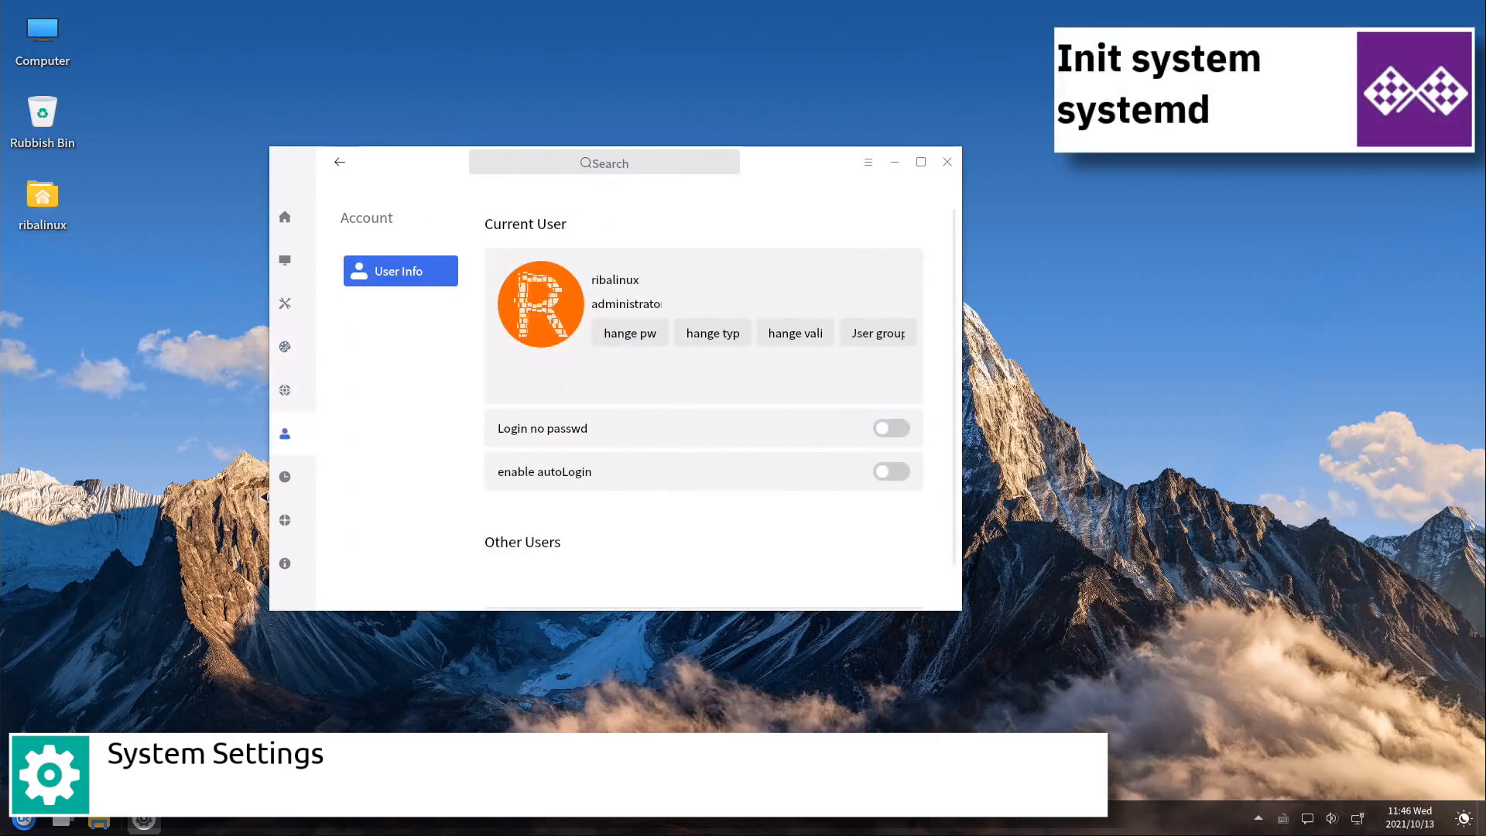
pyautogui.click(284, 476)
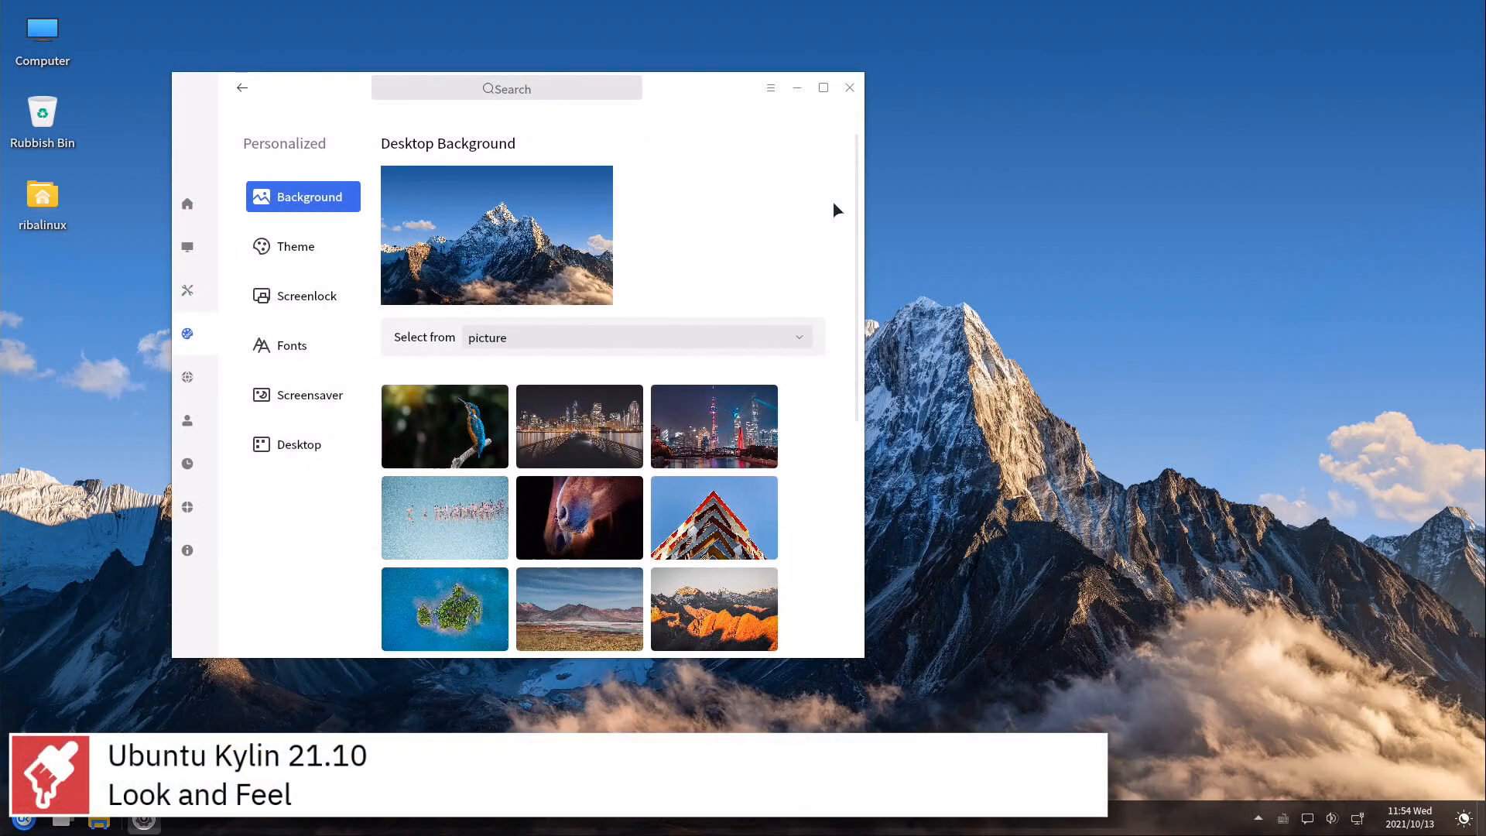
# Browse the Background, Theme and Screenlock personalisation pages and their picture choices
pyautogui.scroll(-3)
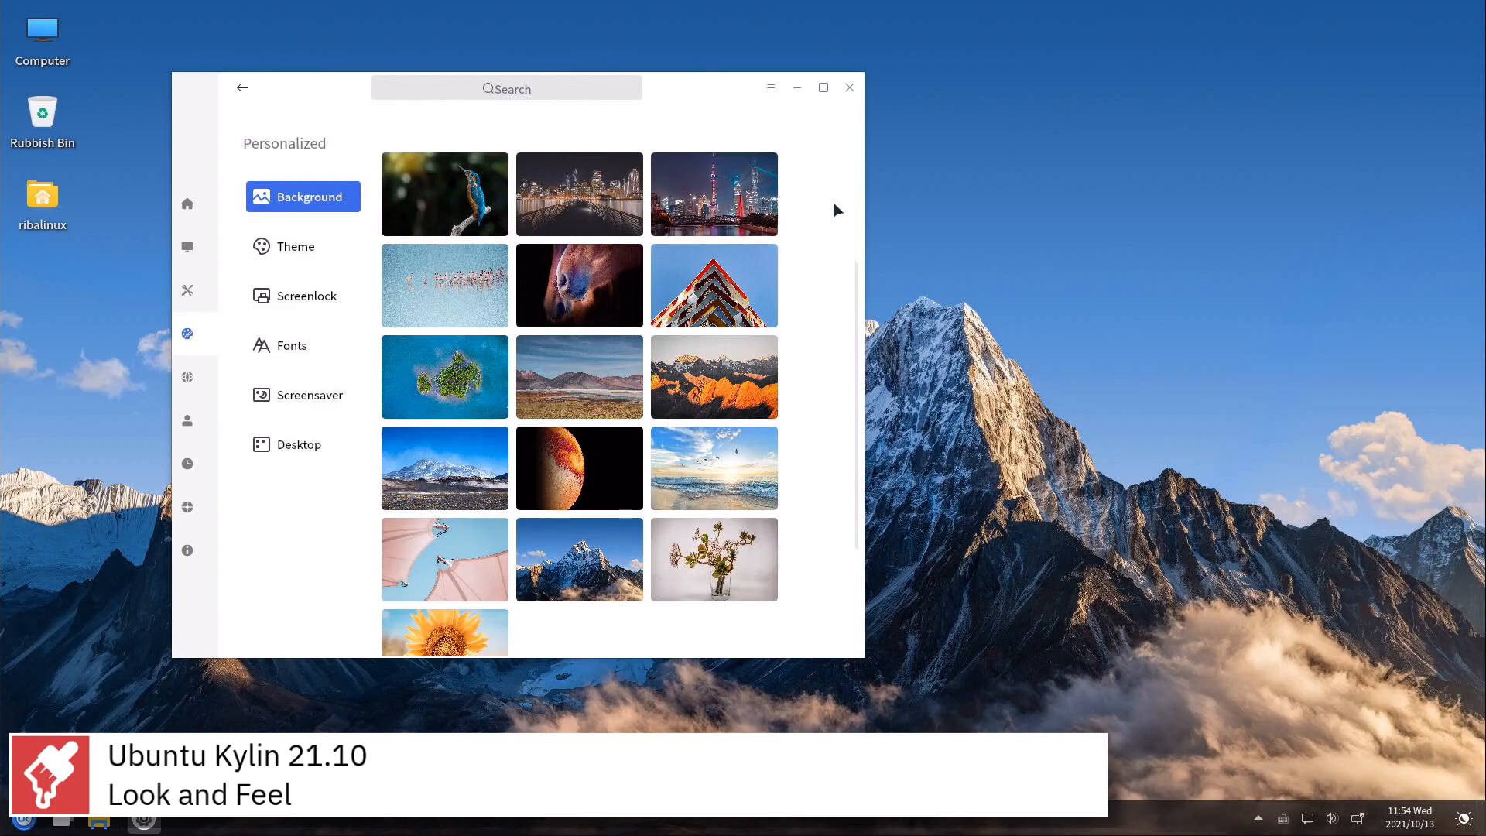
pyautogui.scroll(-3)
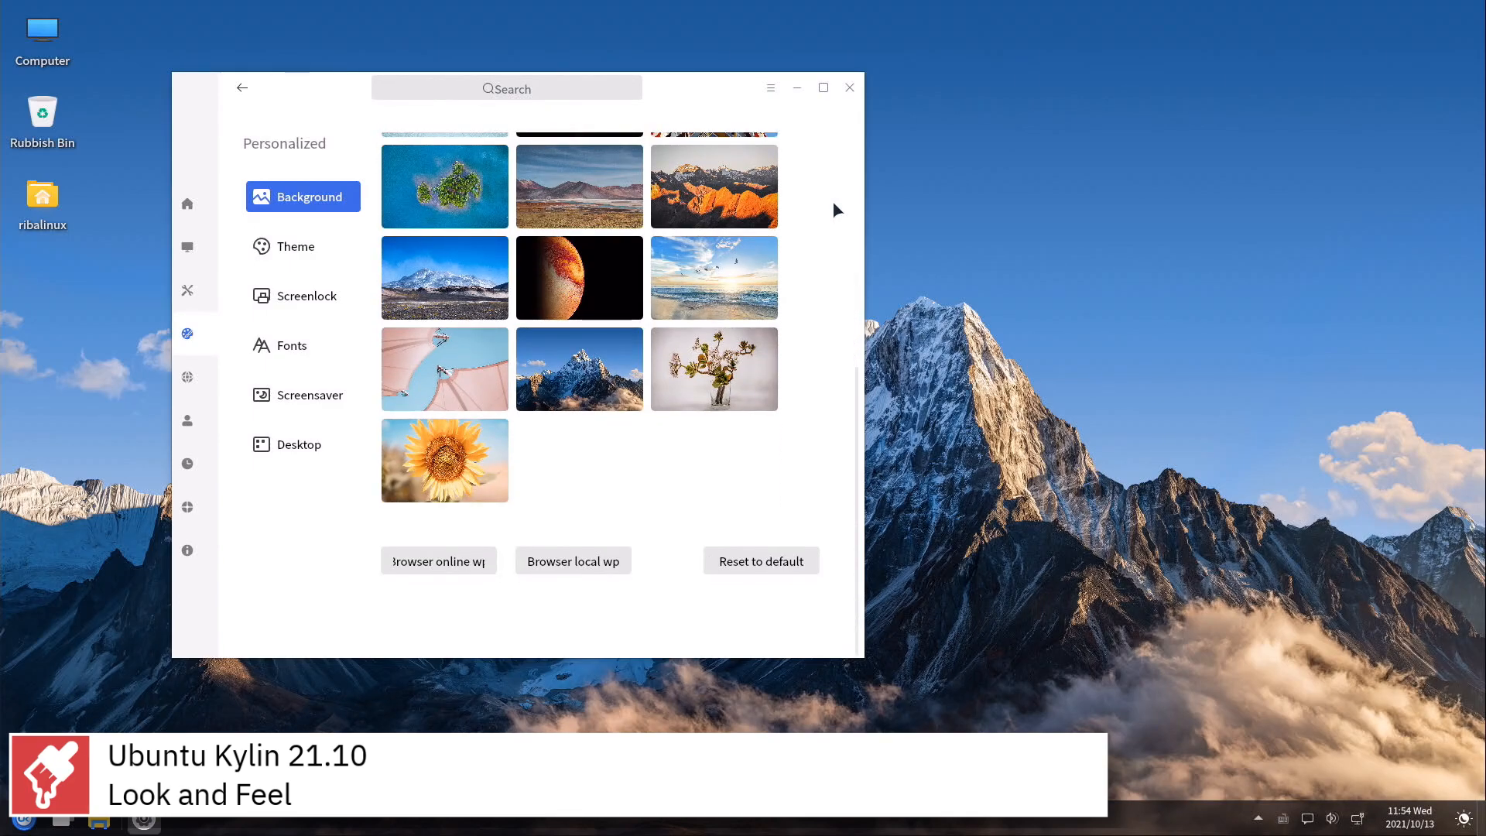
pyautogui.click(296, 246)
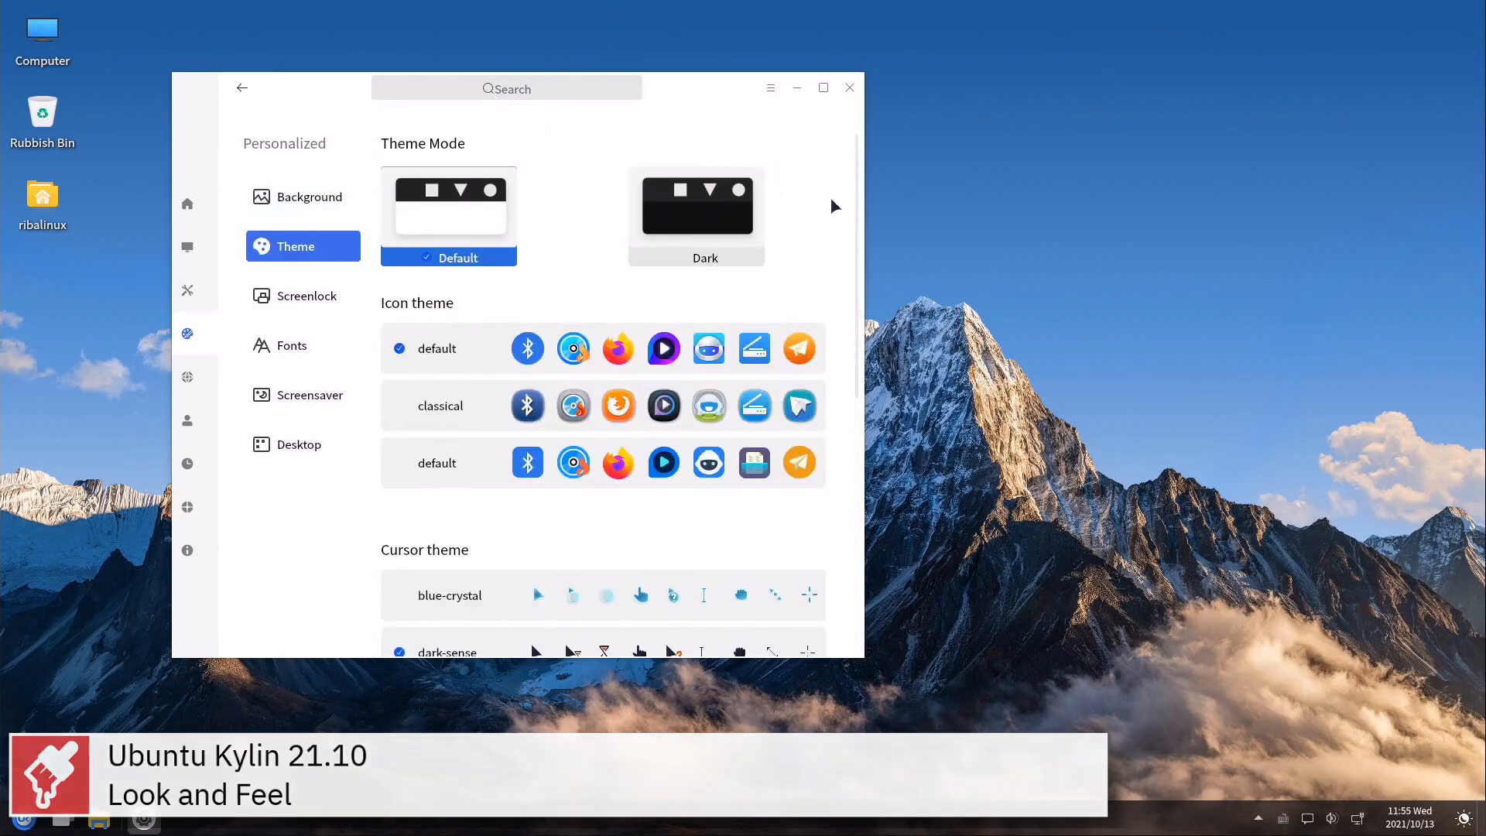
pyautogui.scroll(-3)
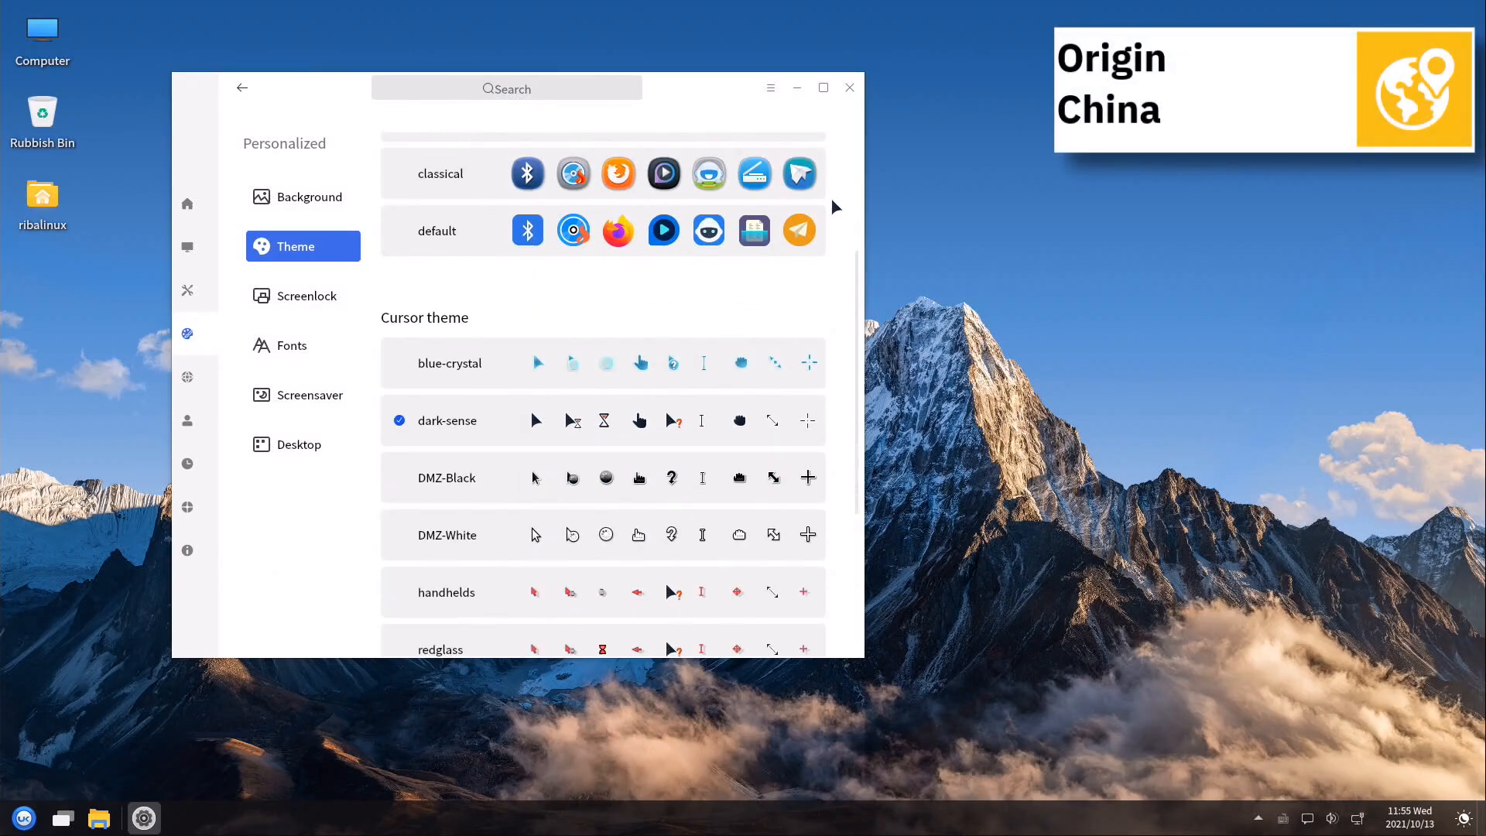
pyautogui.scroll(-3)
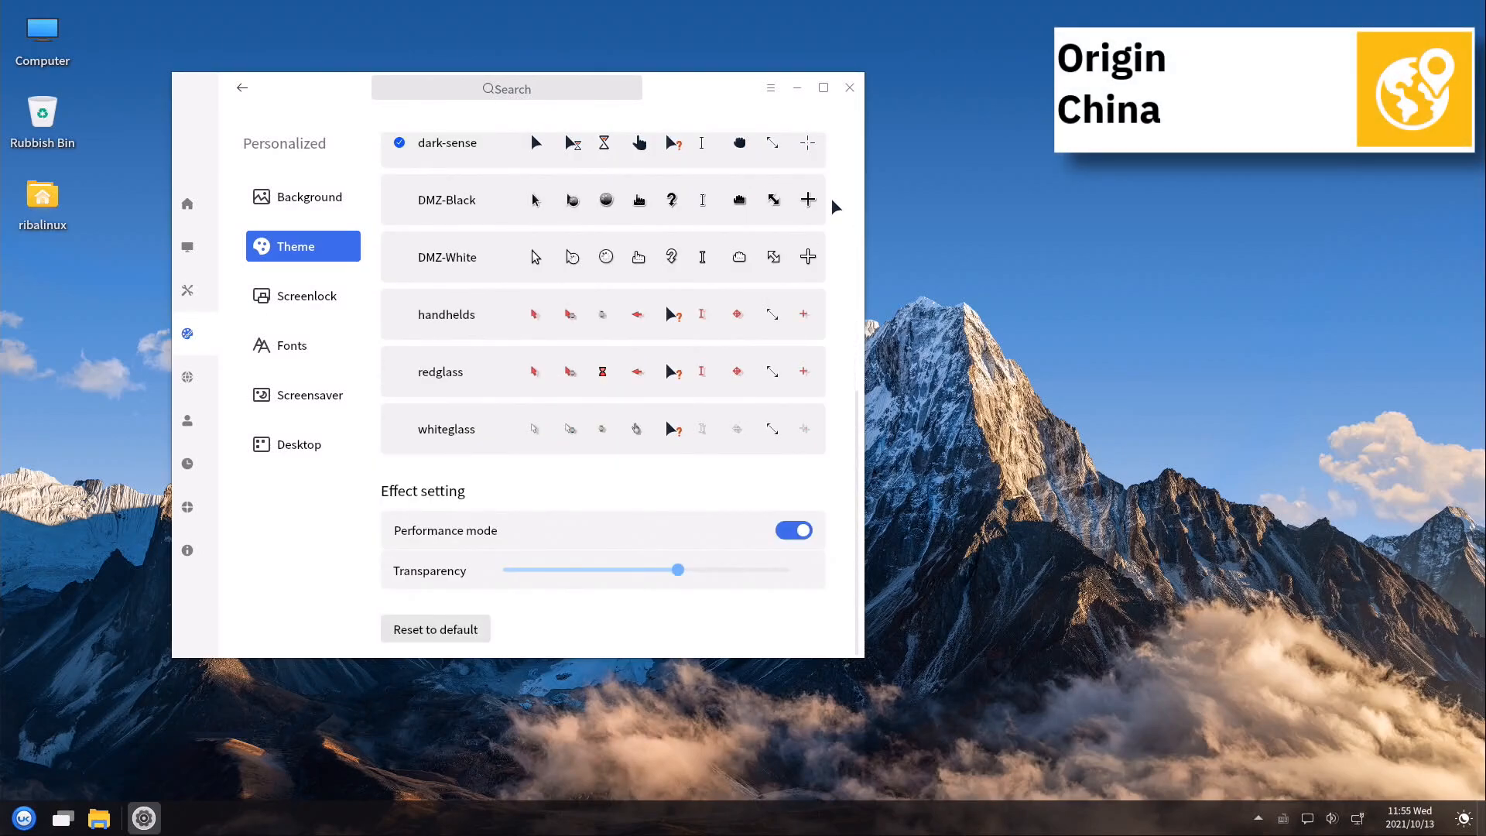
pyautogui.click(305, 294)
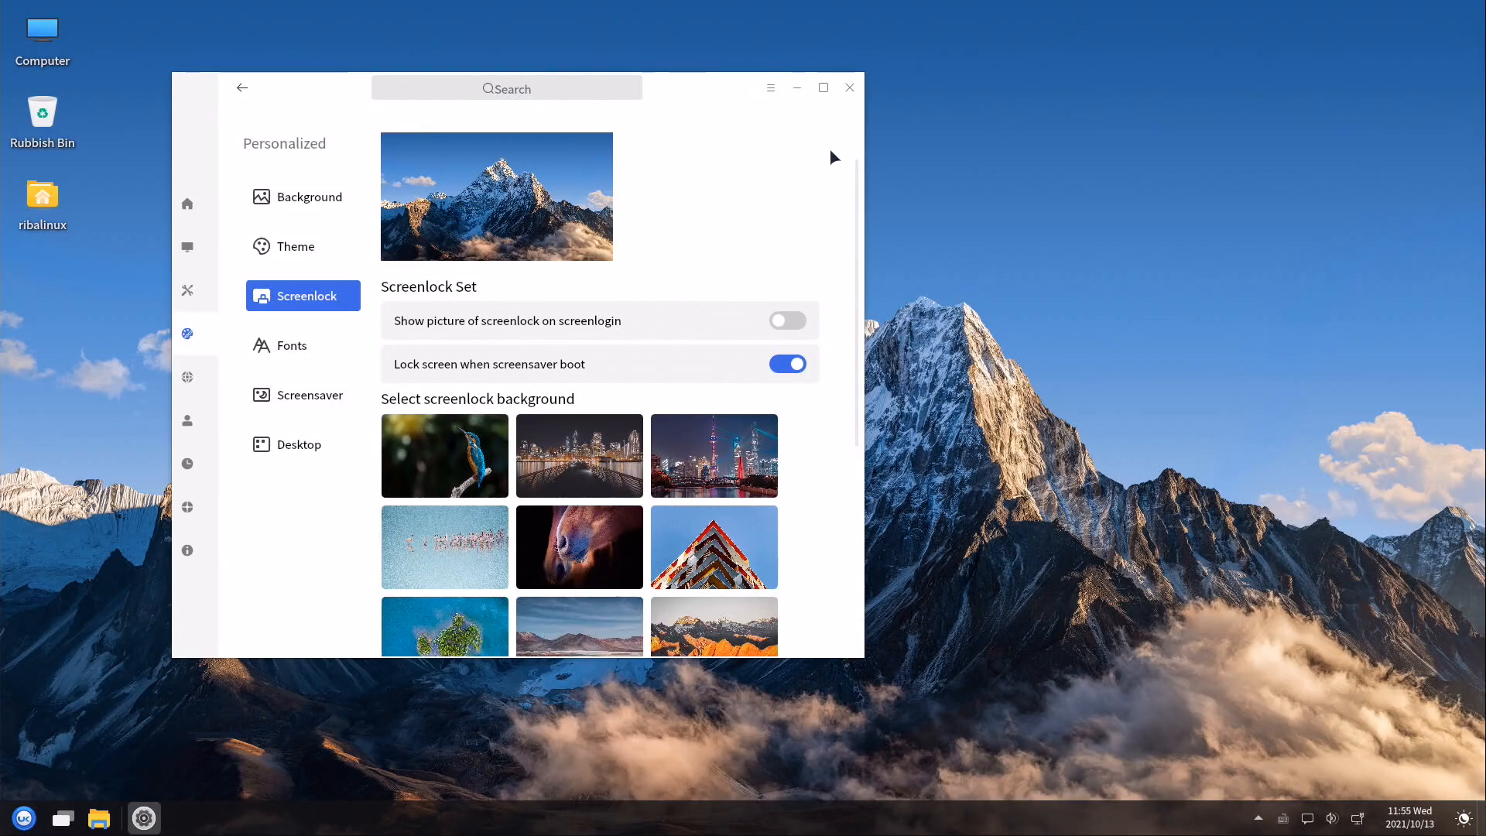
pyautogui.scroll(-3)
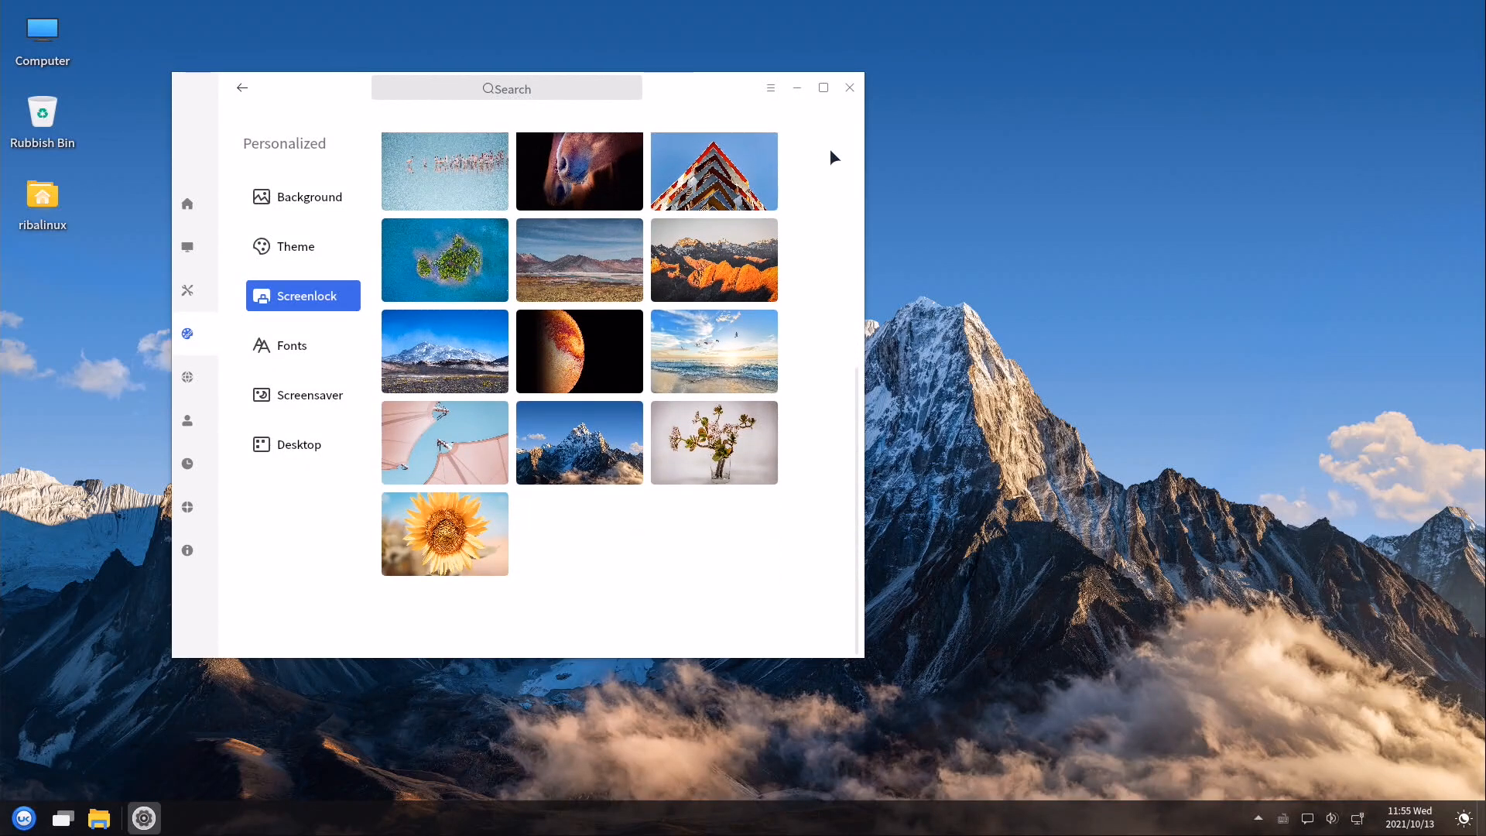
# View the Fonts and Screensaver settings, then move on to the next sidebar entry
pyautogui.click(293, 345)
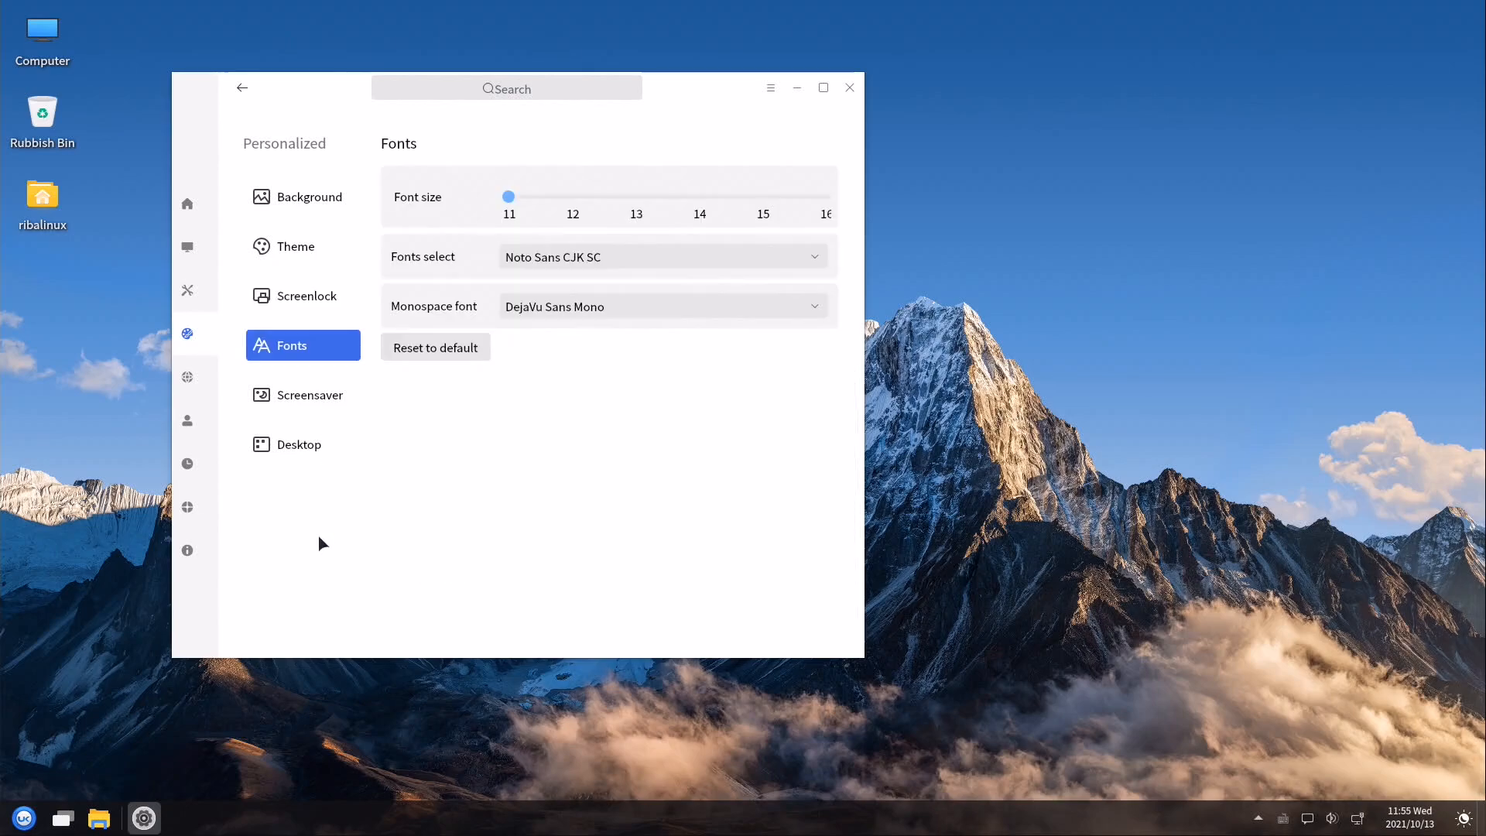
pyautogui.click(306, 395)
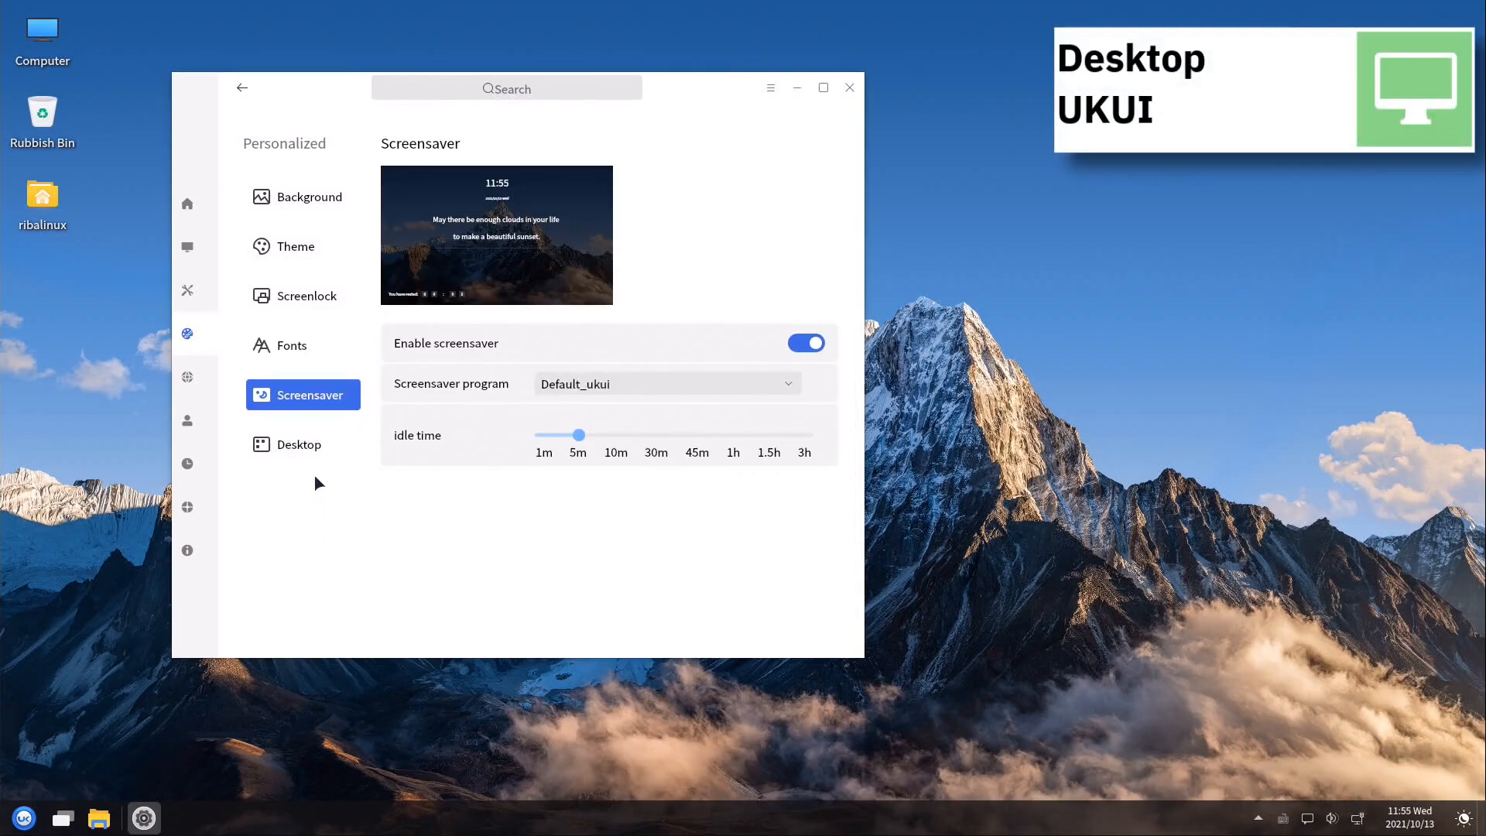
pyautogui.click(298, 444)
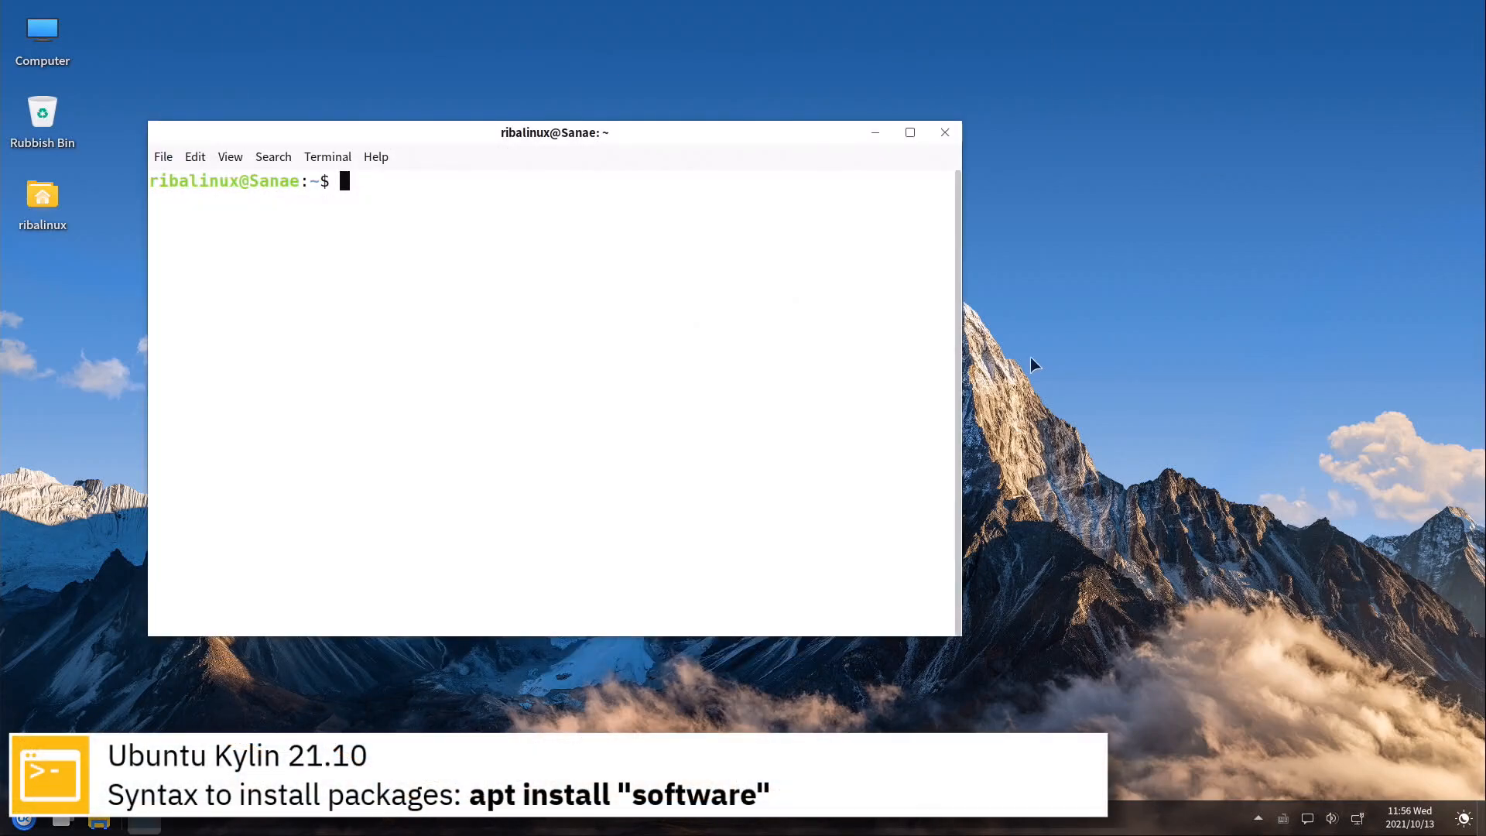
# Run 'sudo apt install mc' and confirm with y to install the package and dependencies
pyautogui.write('sudo ap')
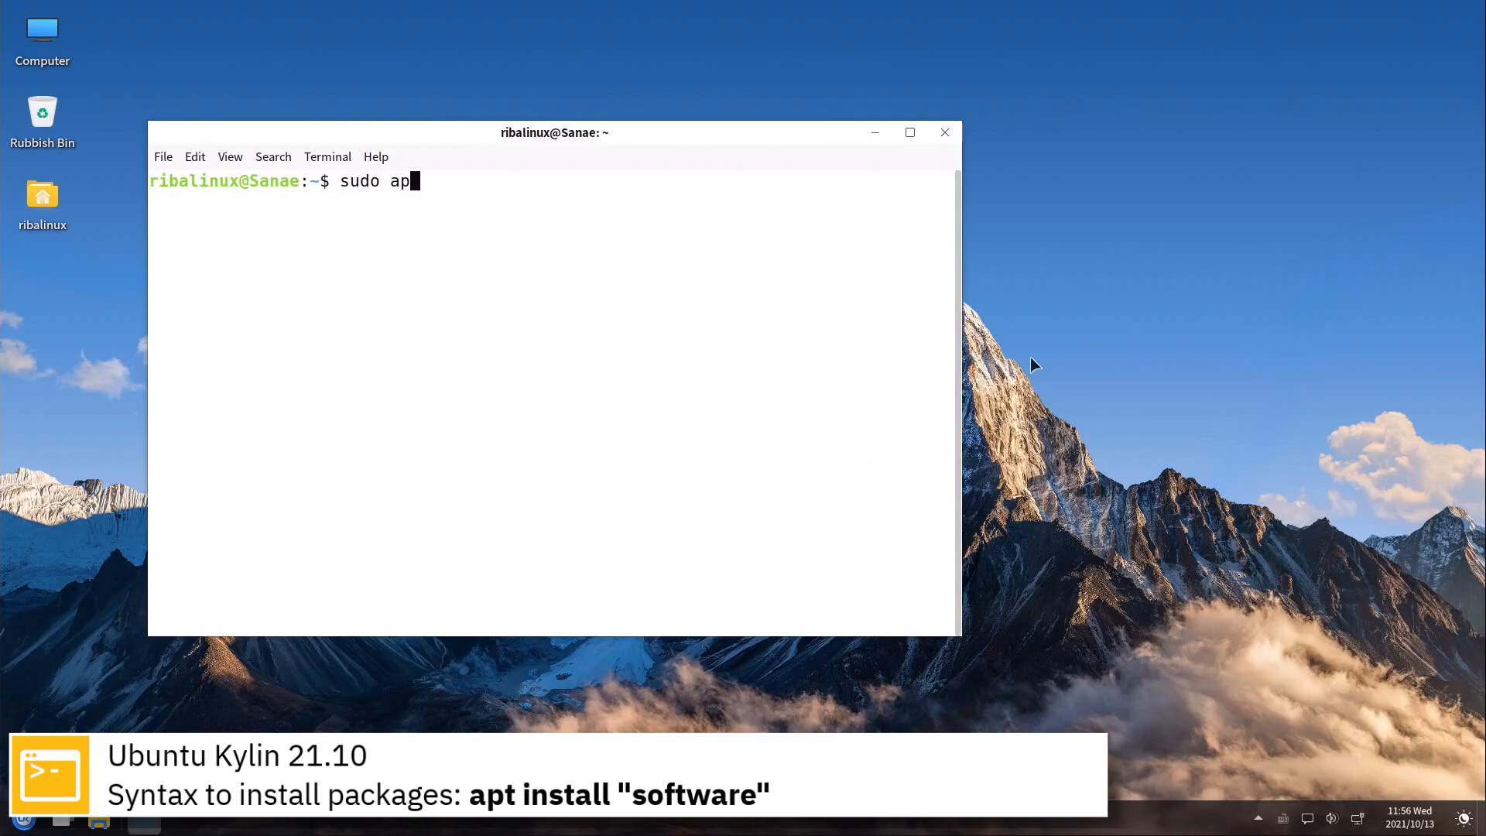
pyautogui.write('t install mc')
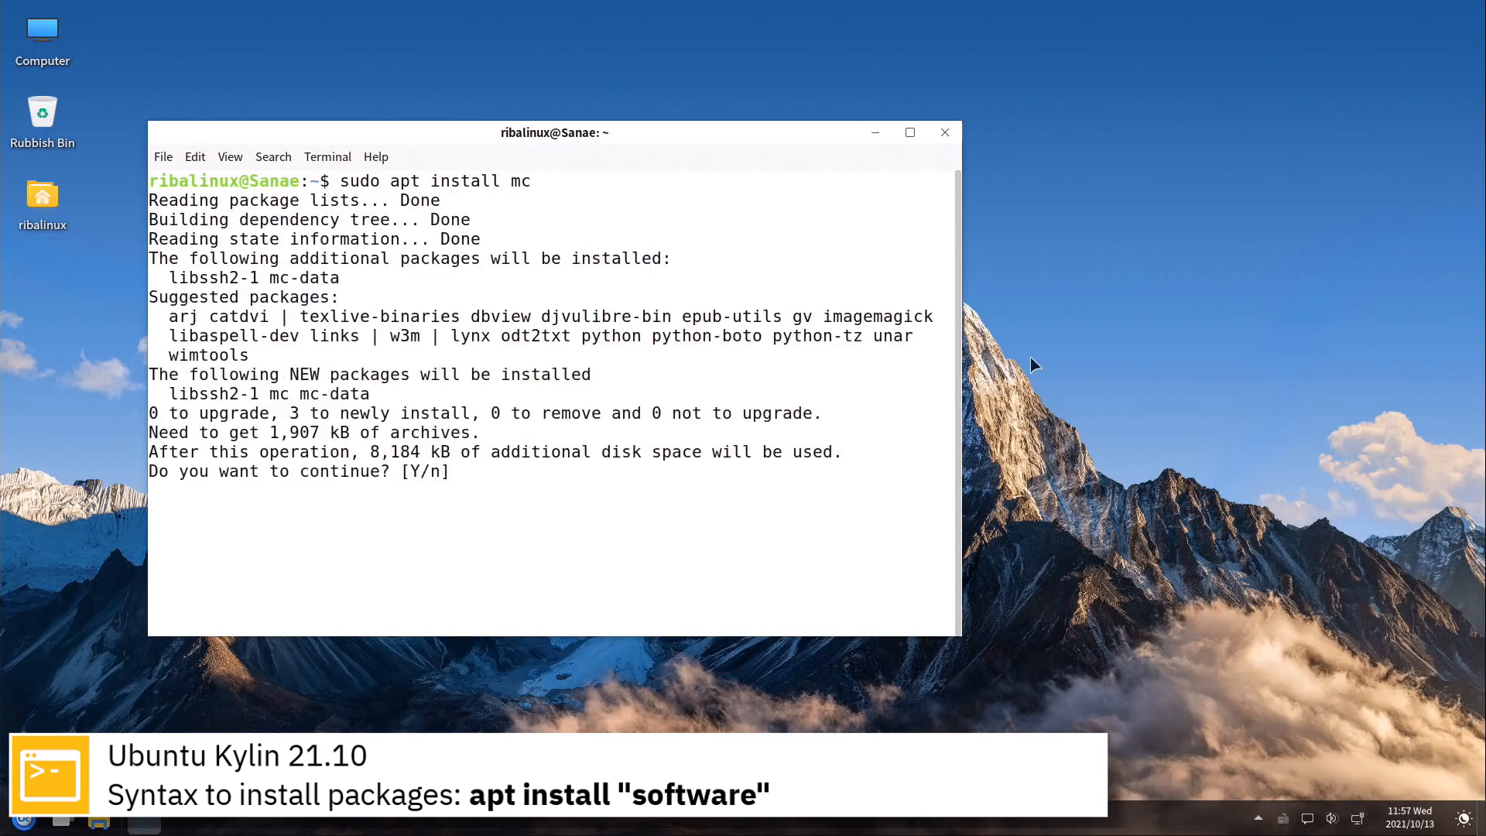
pyautogui.write('y')
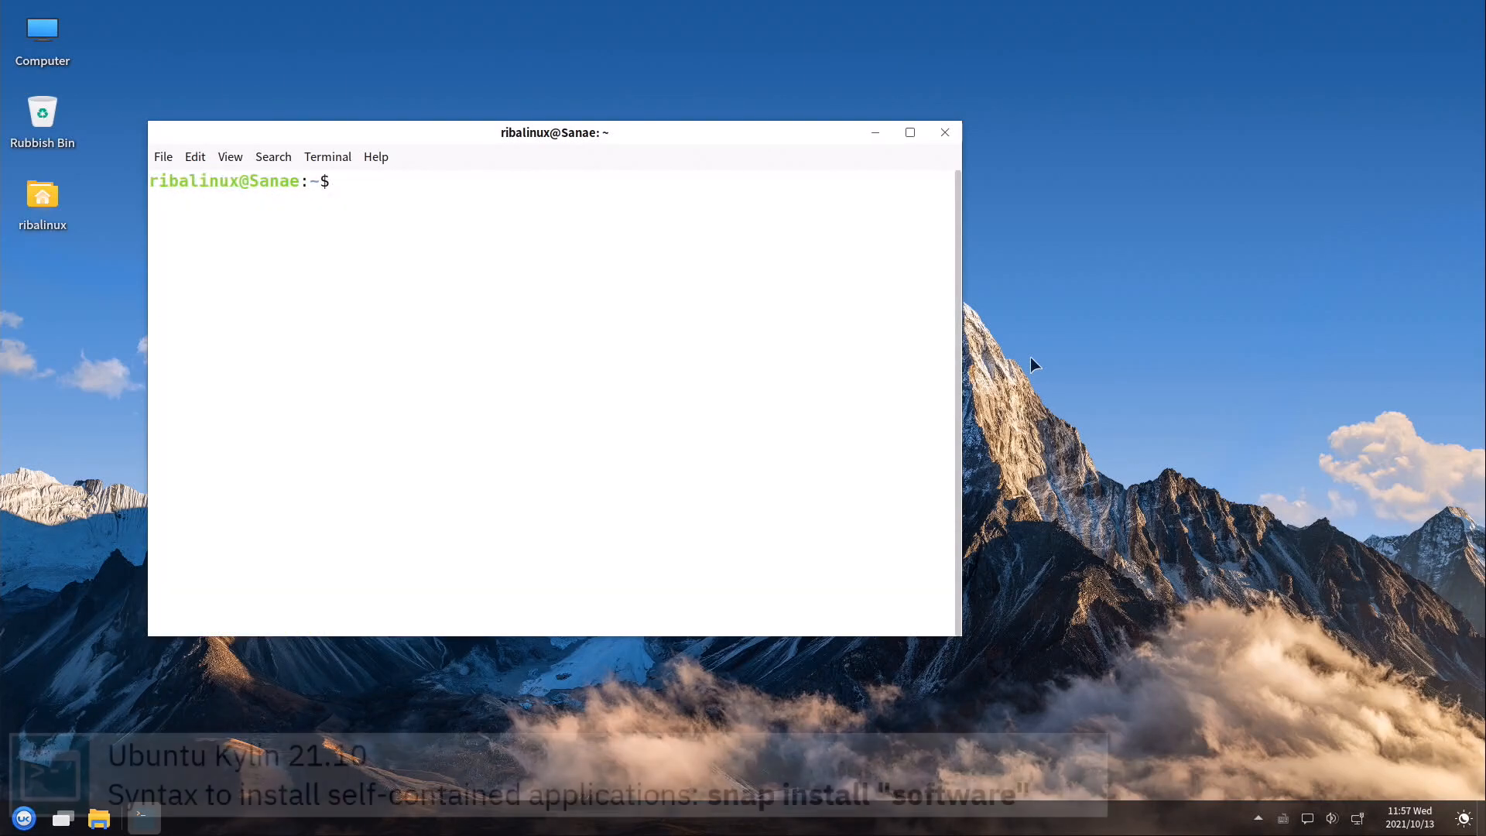
# Enter a 'sudo snap install' command to add a self-contained snap application
pyautogui.write('sudo')
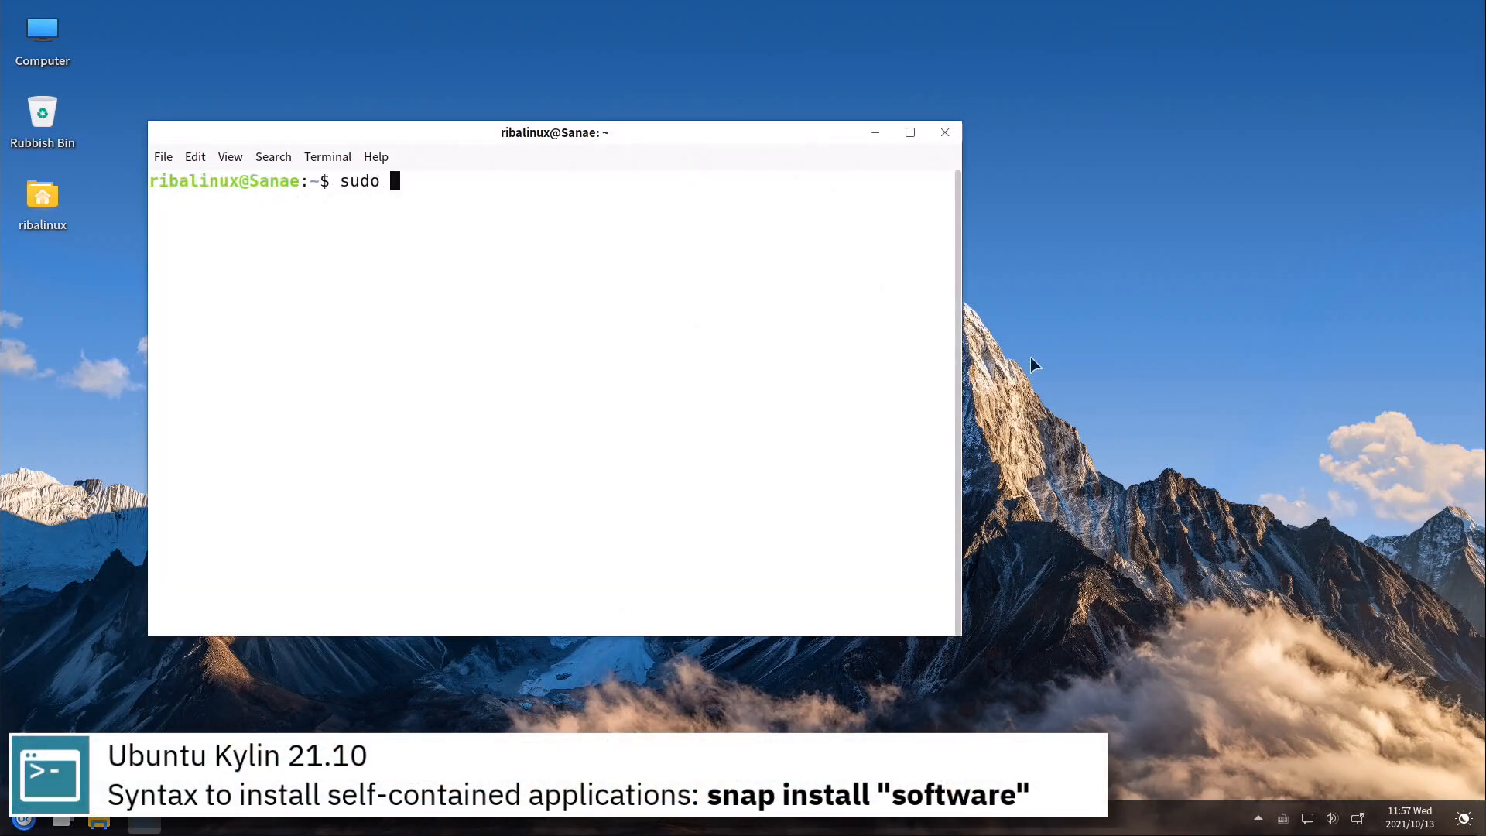
pyautogui.write('snap')
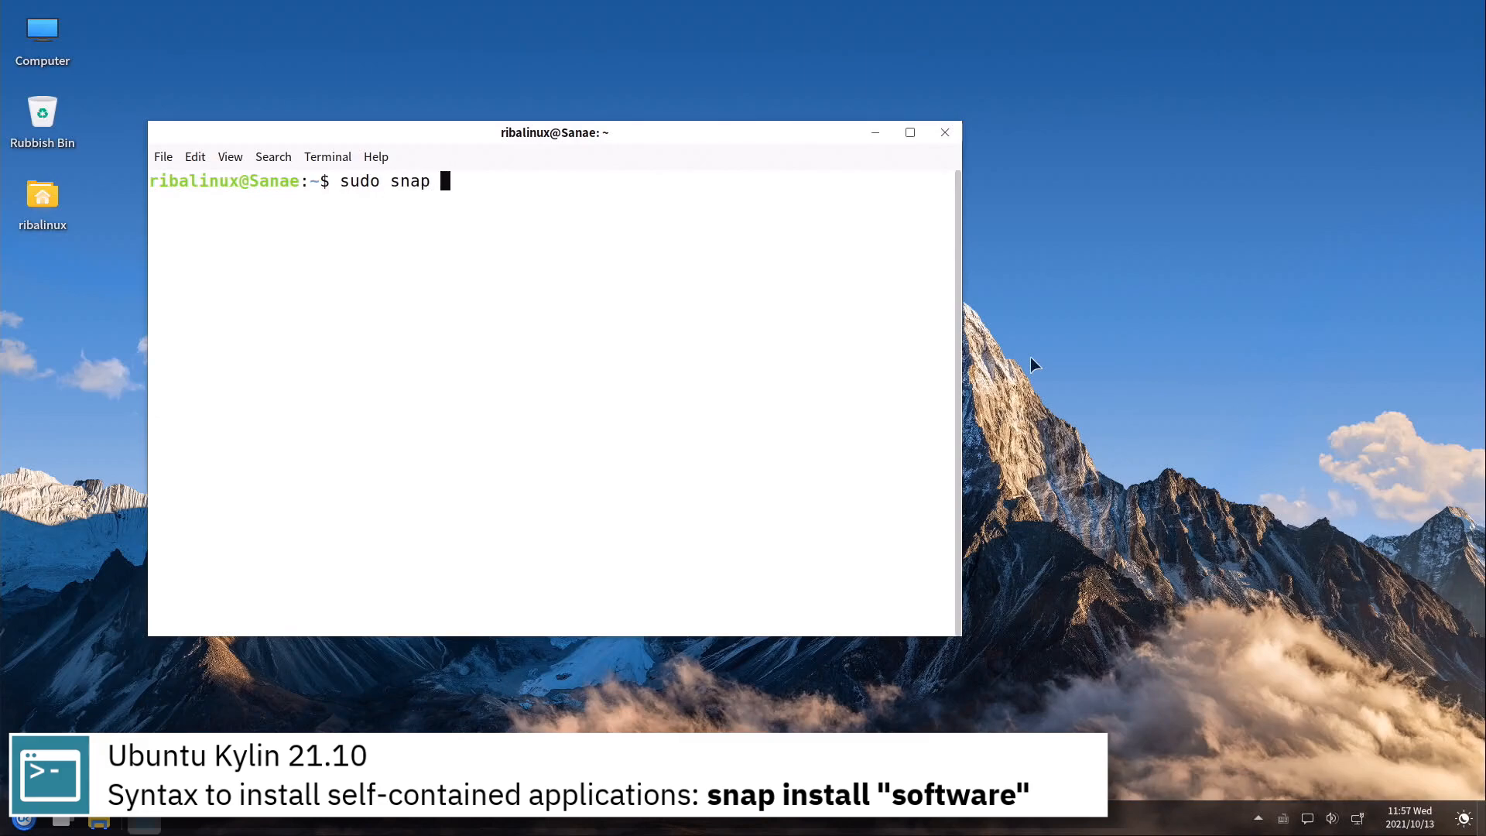
pyautogui.write('install s')
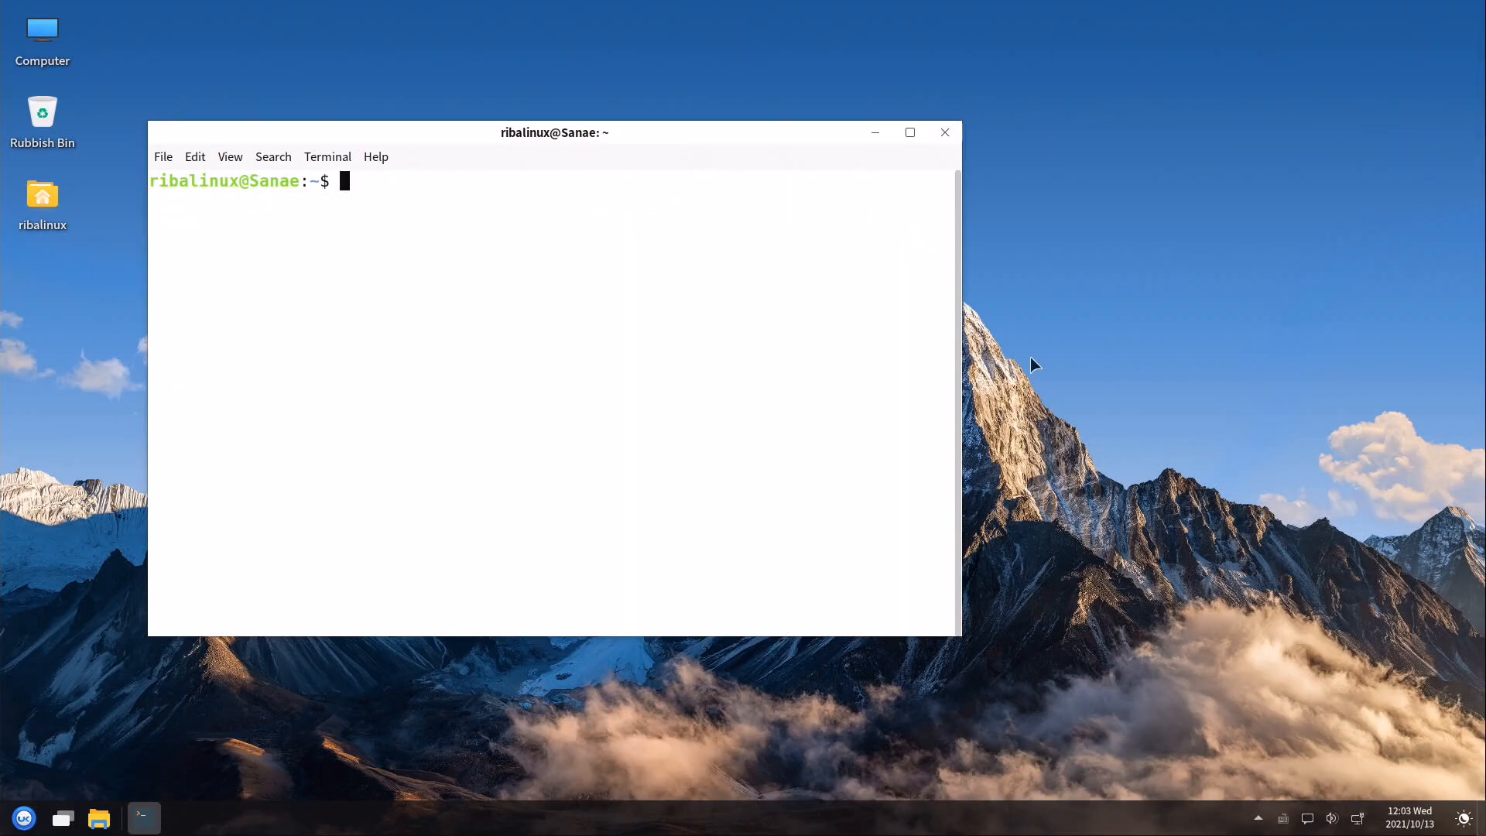
# Run 'uname' in the terminal to print the kernel information
pyautogui.write('uname')
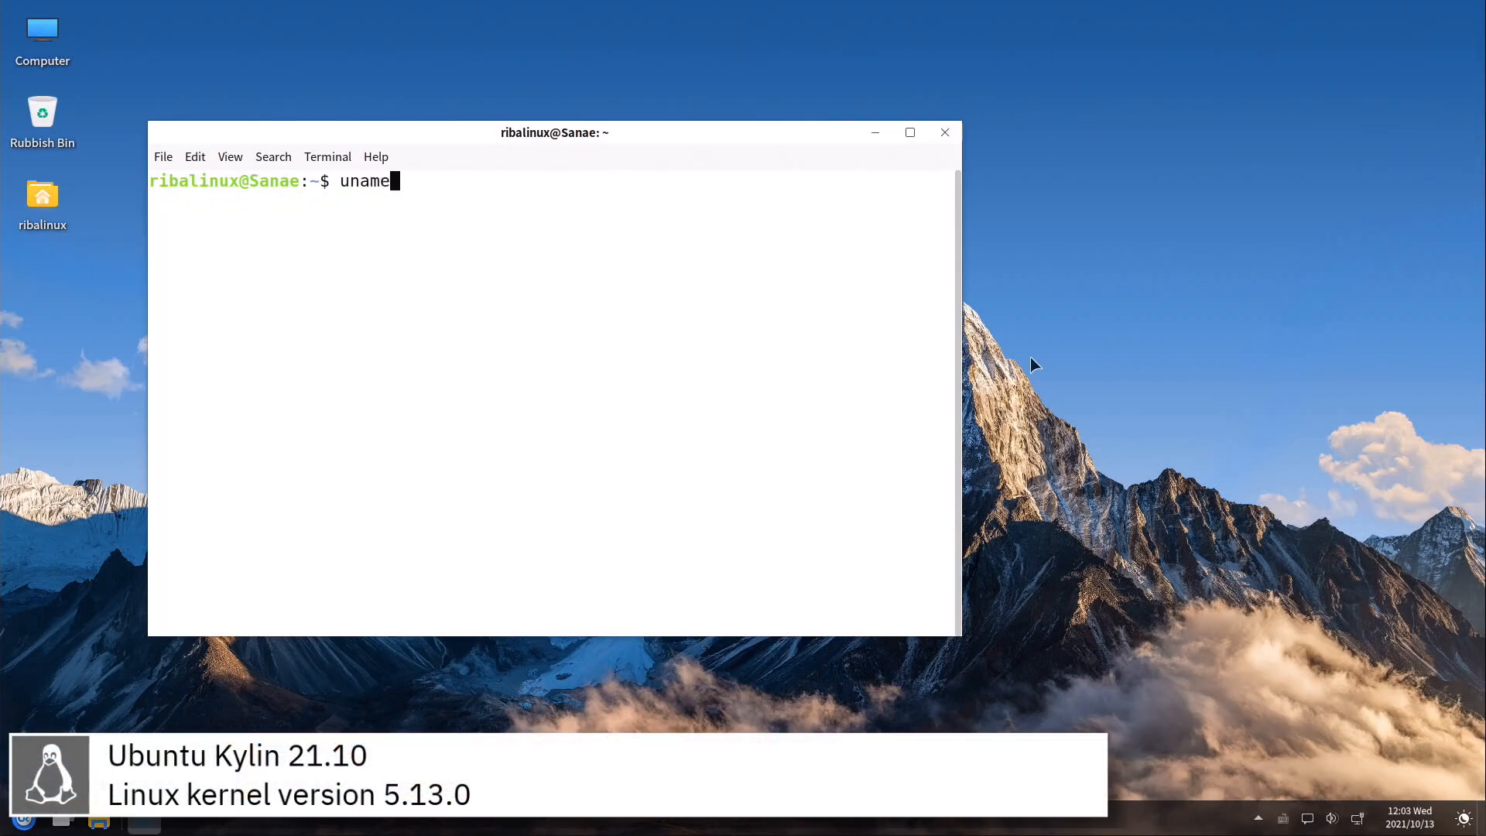
pyautogui.press('Return')
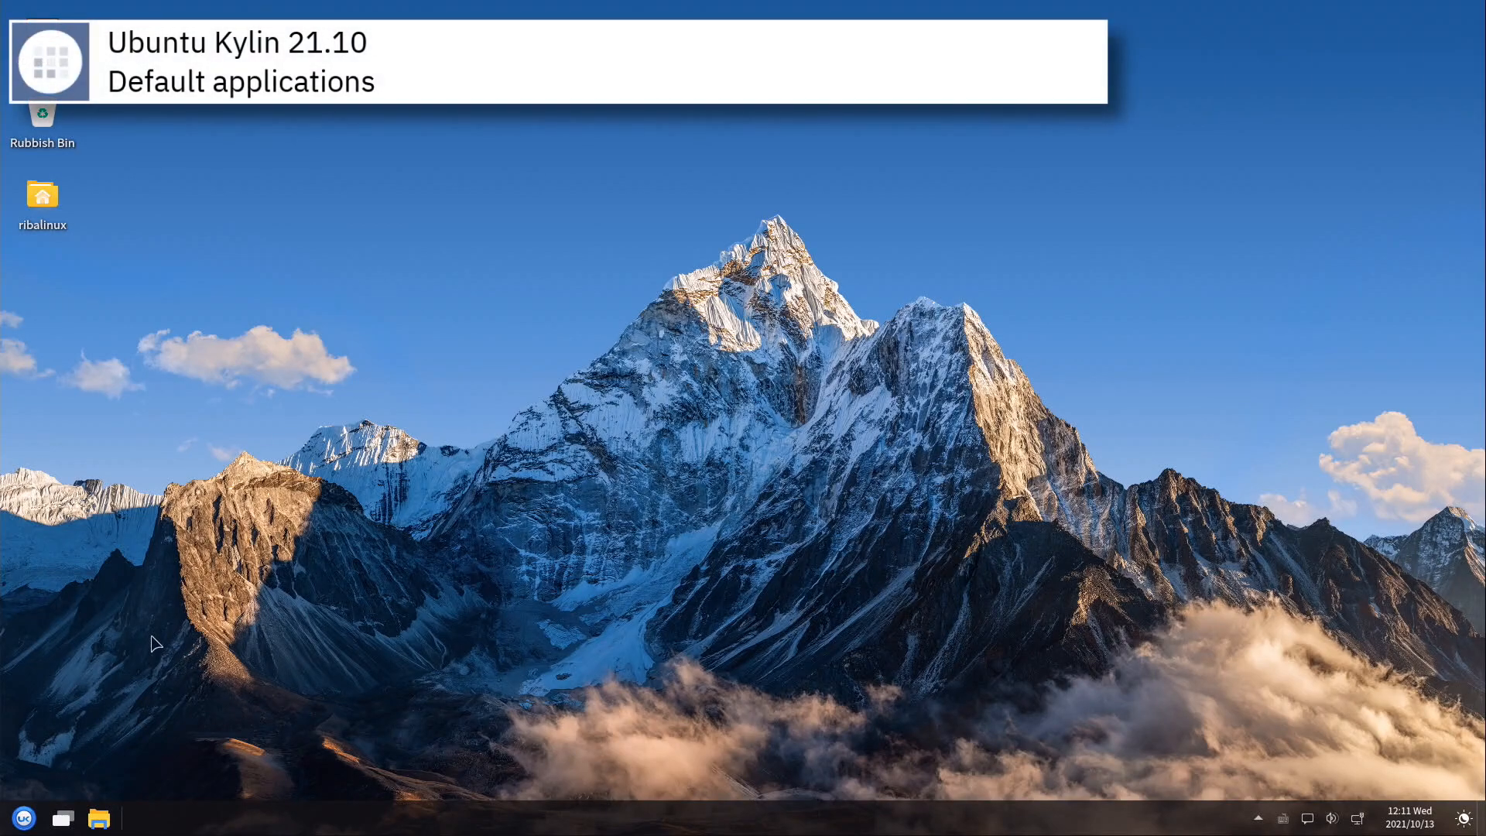
pyautogui.click(23, 817)
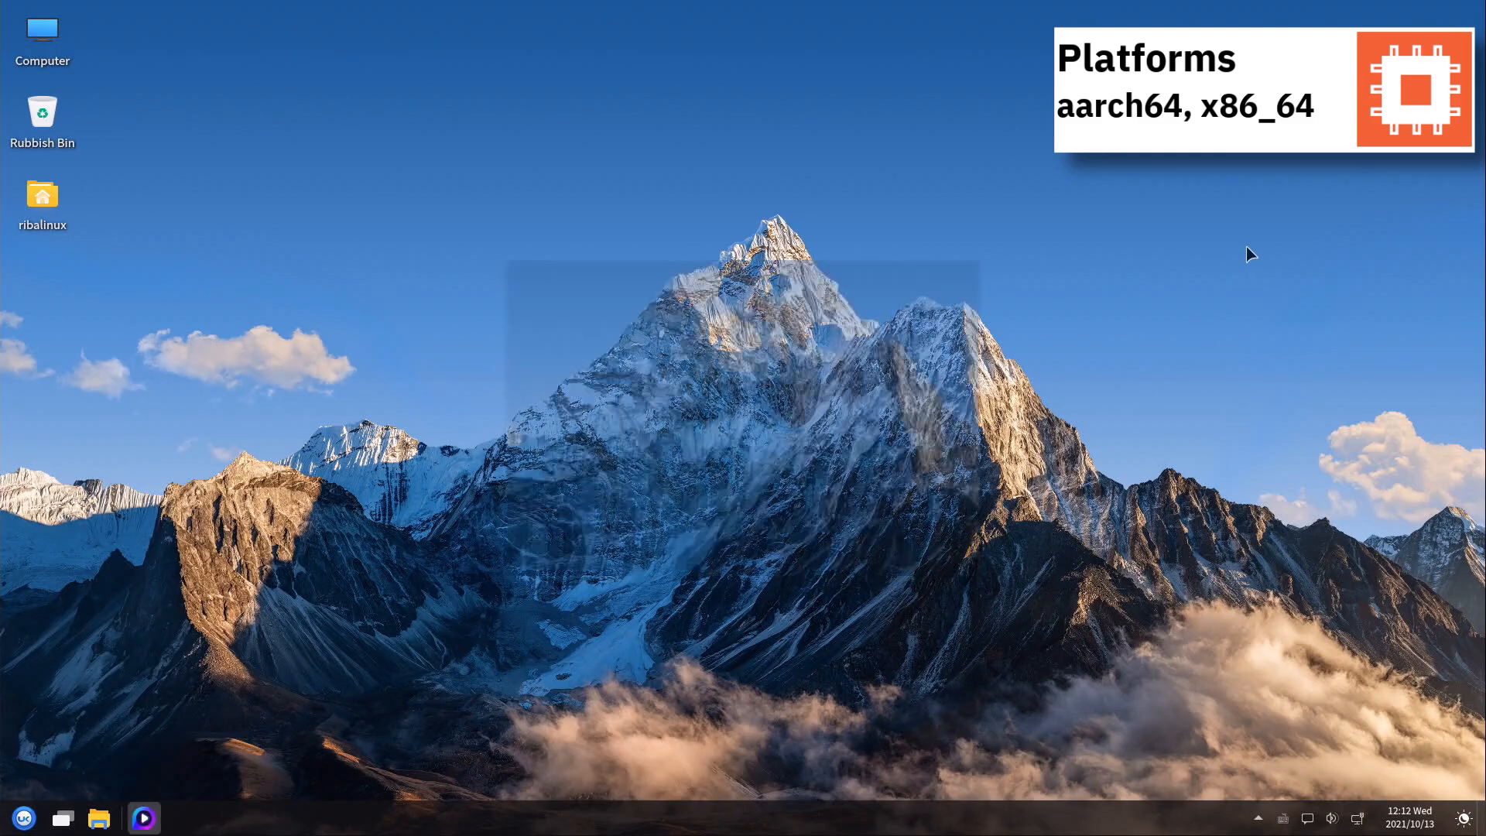
pyautogui.click(143, 817)
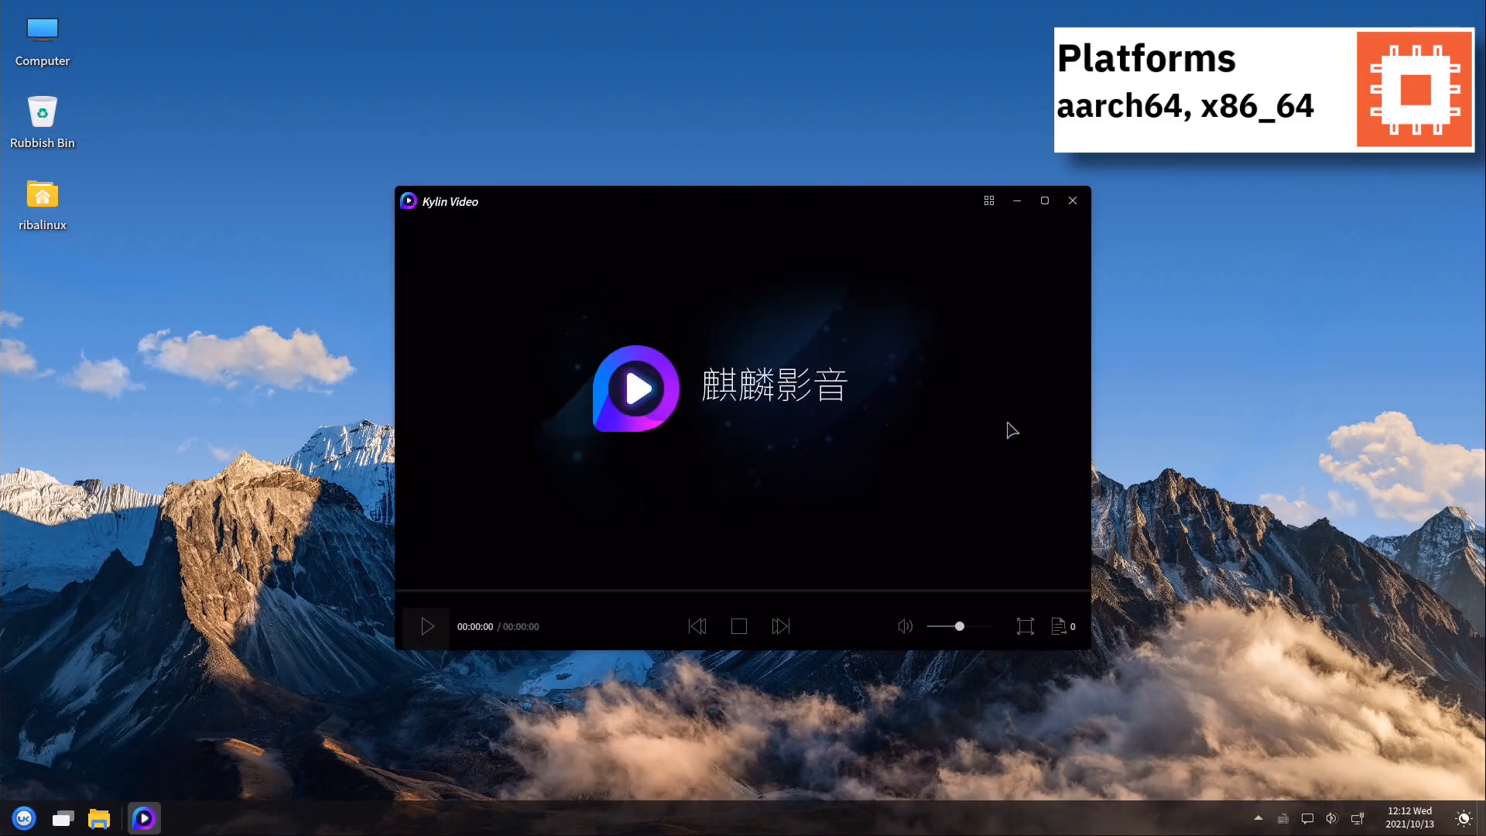
pyautogui.click(1071, 200)
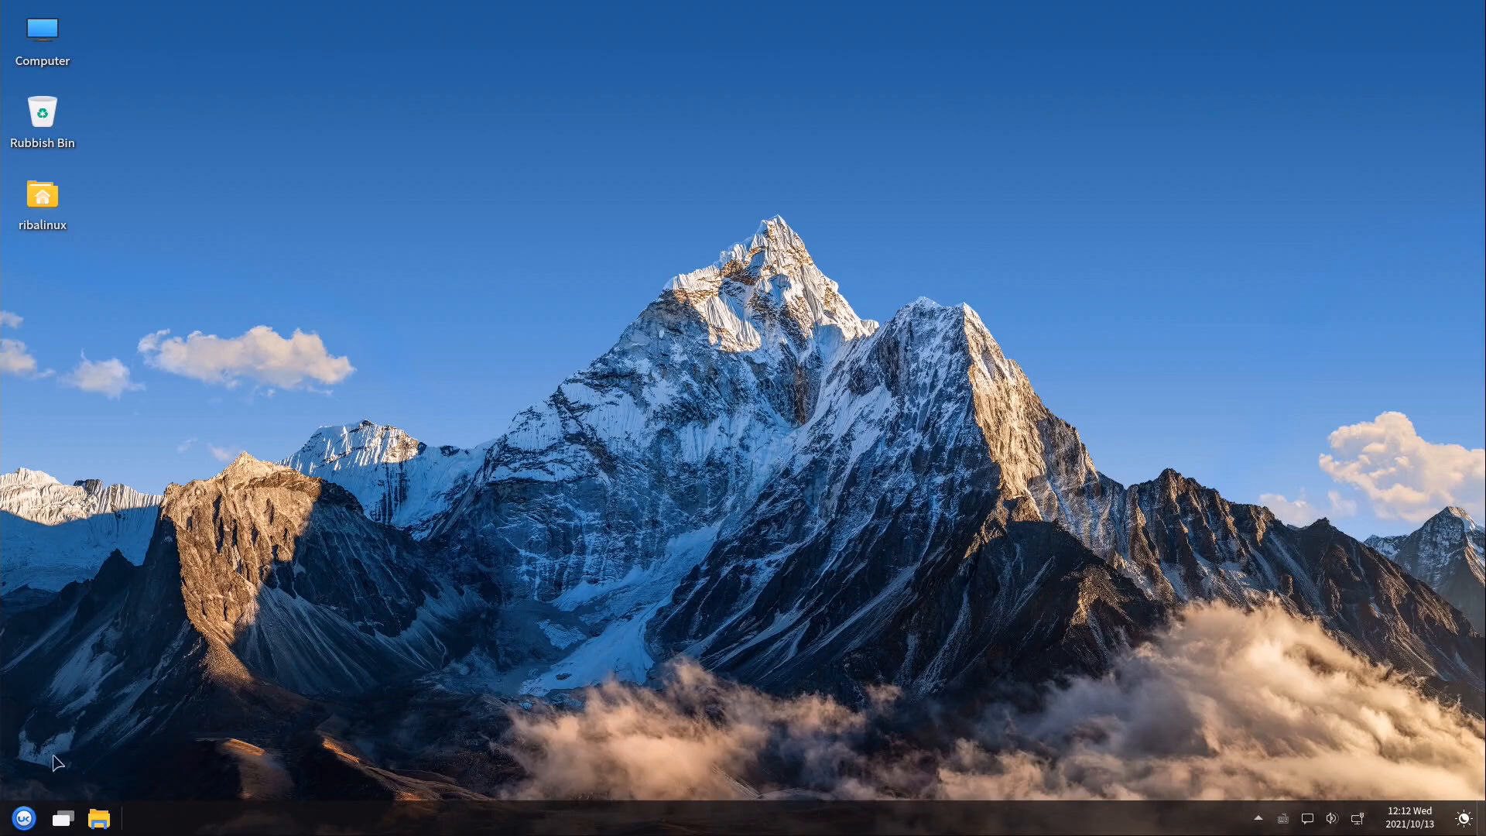
pyautogui.click(24, 817)
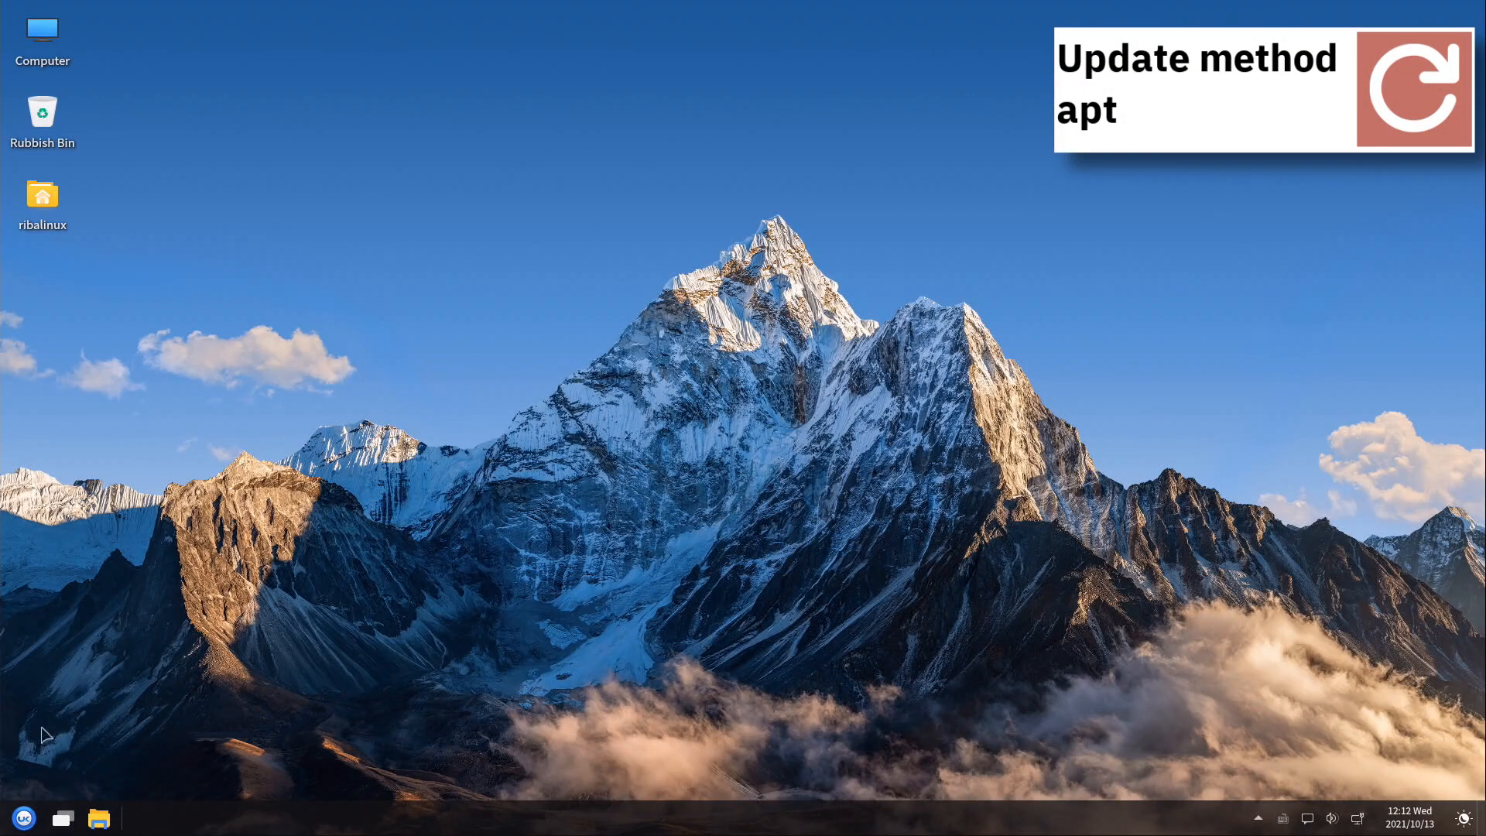
# Launch GNOME Sudoku from the Games section of the application menu
pyautogui.click(23, 817)
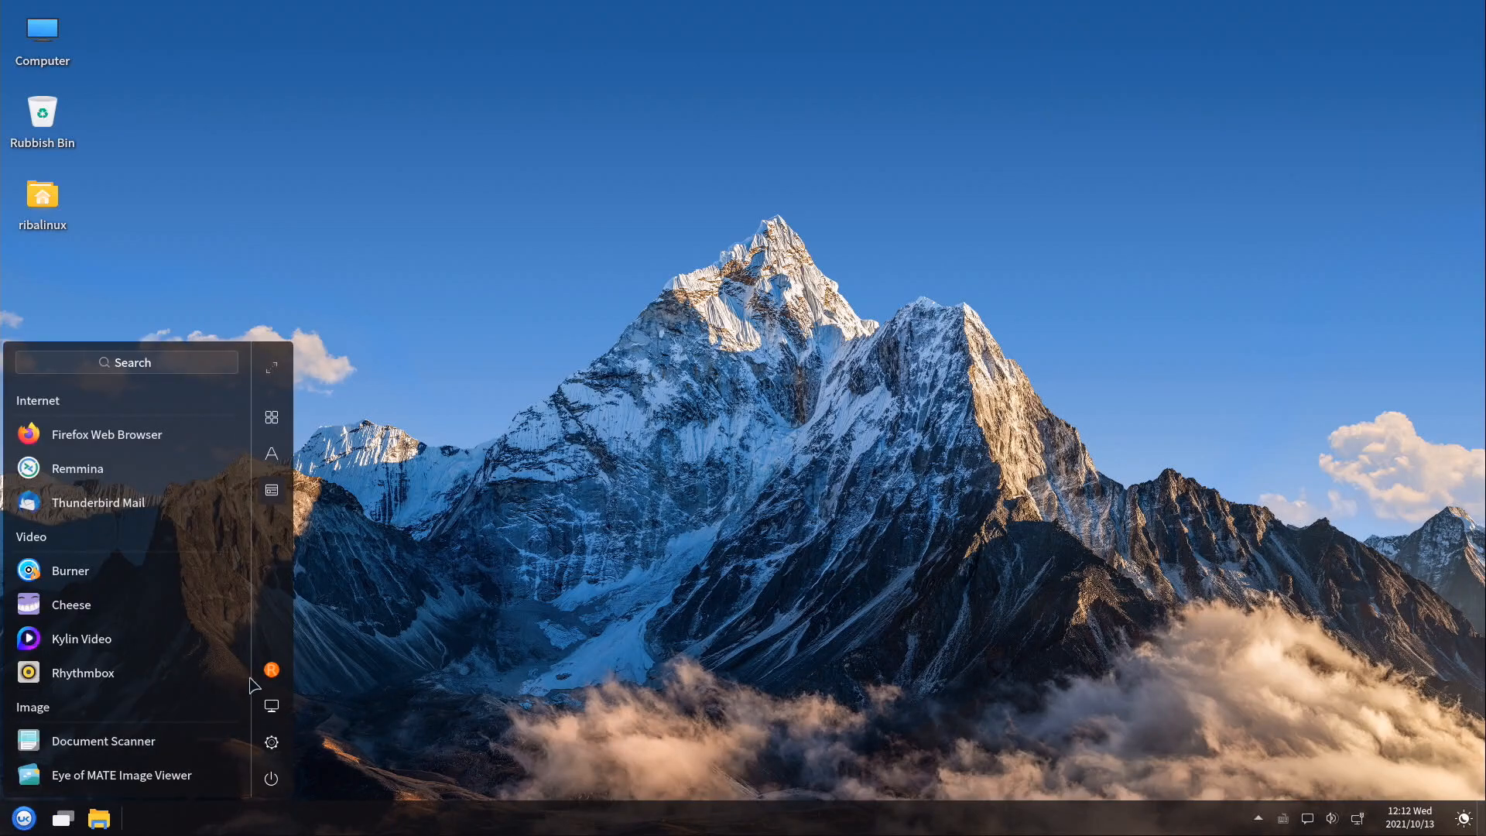
pyautogui.scroll(-3)
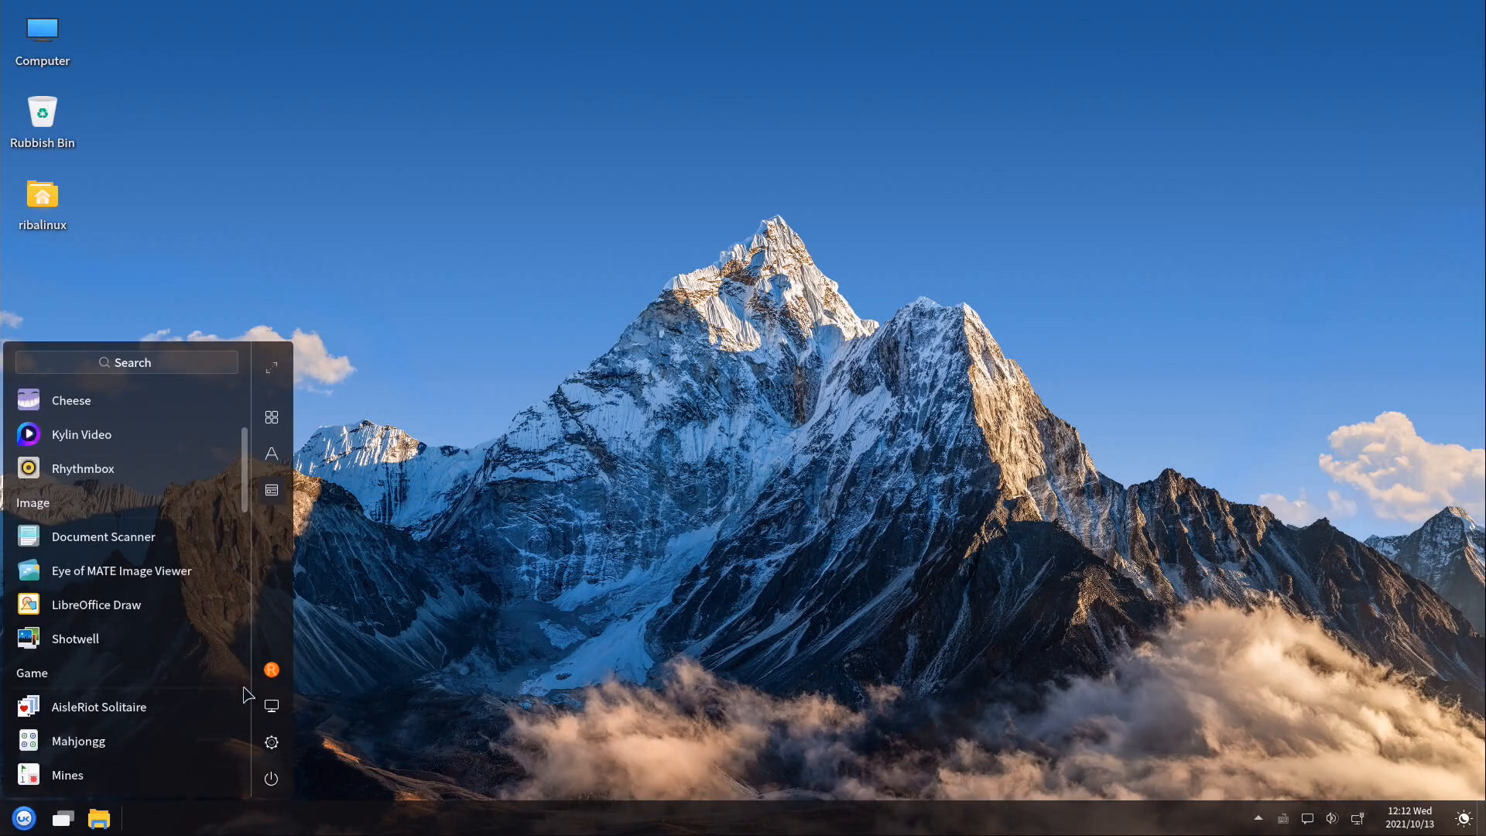
pyautogui.scroll(-3)
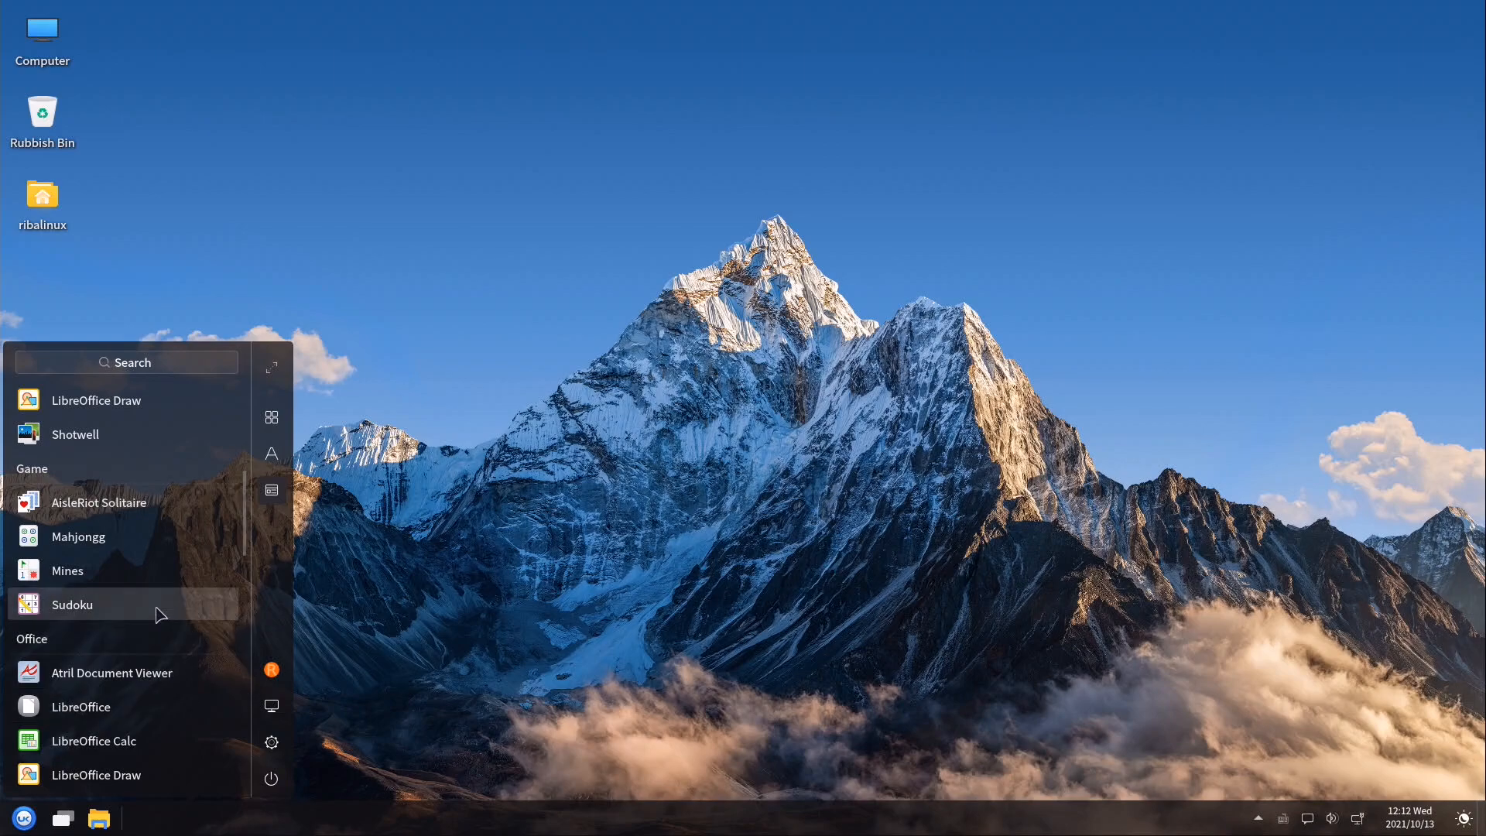
pyautogui.click(72, 604)
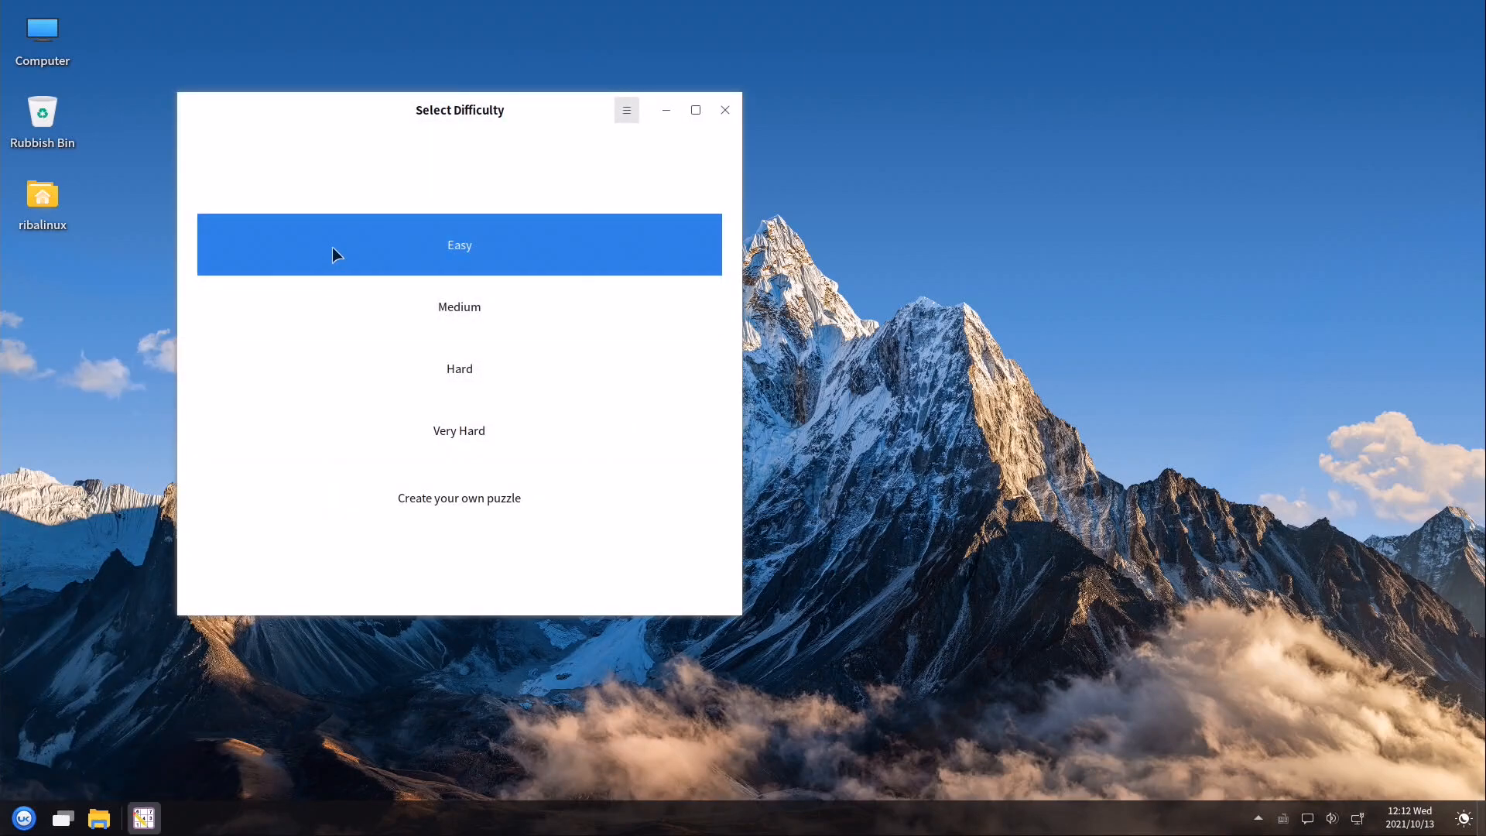
# Start an Easy puzzle, then quit Sudoku
pyautogui.click(458, 243)
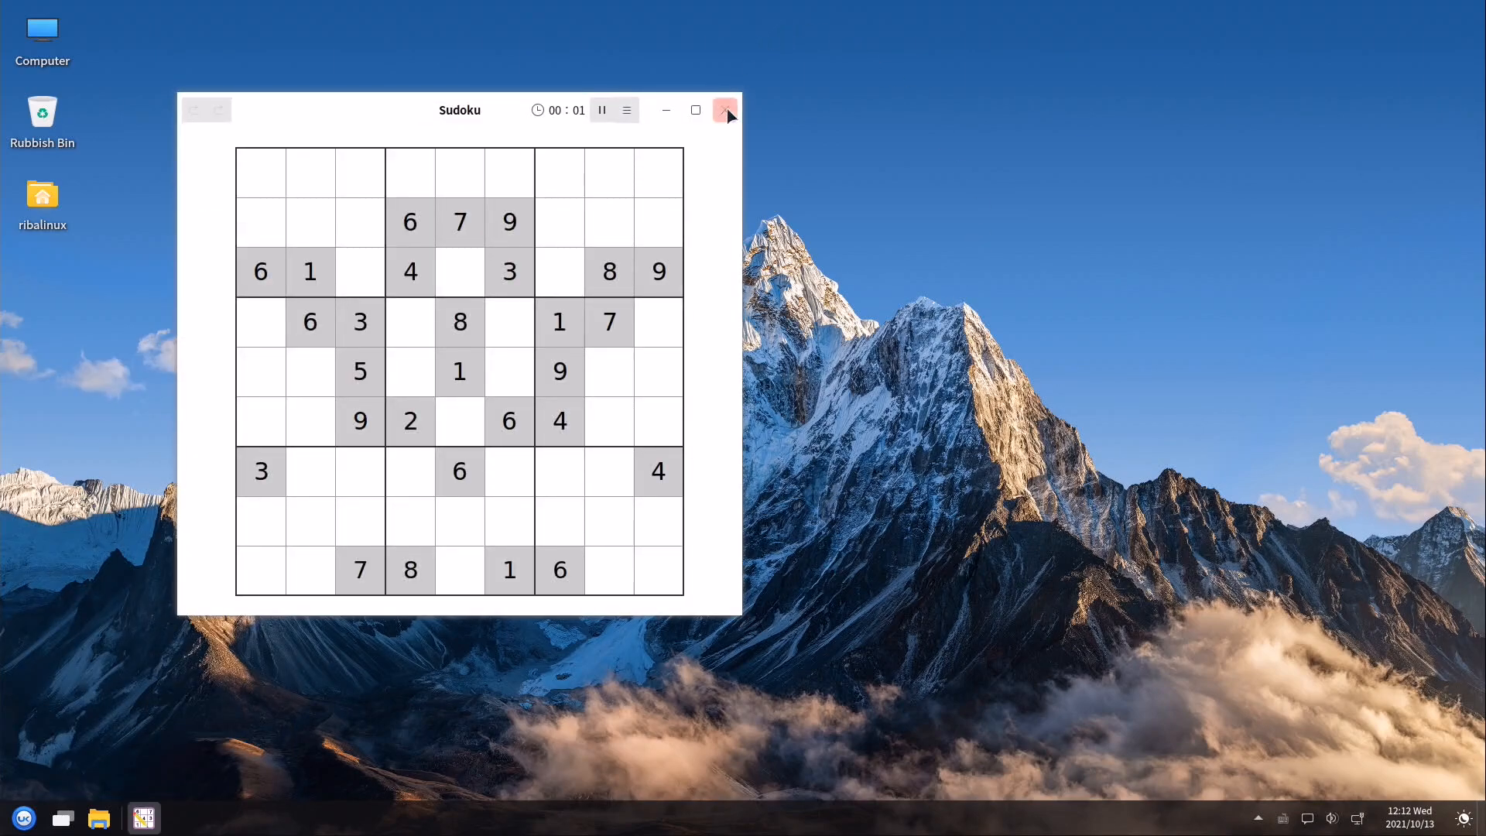
pyautogui.click(725, 110)
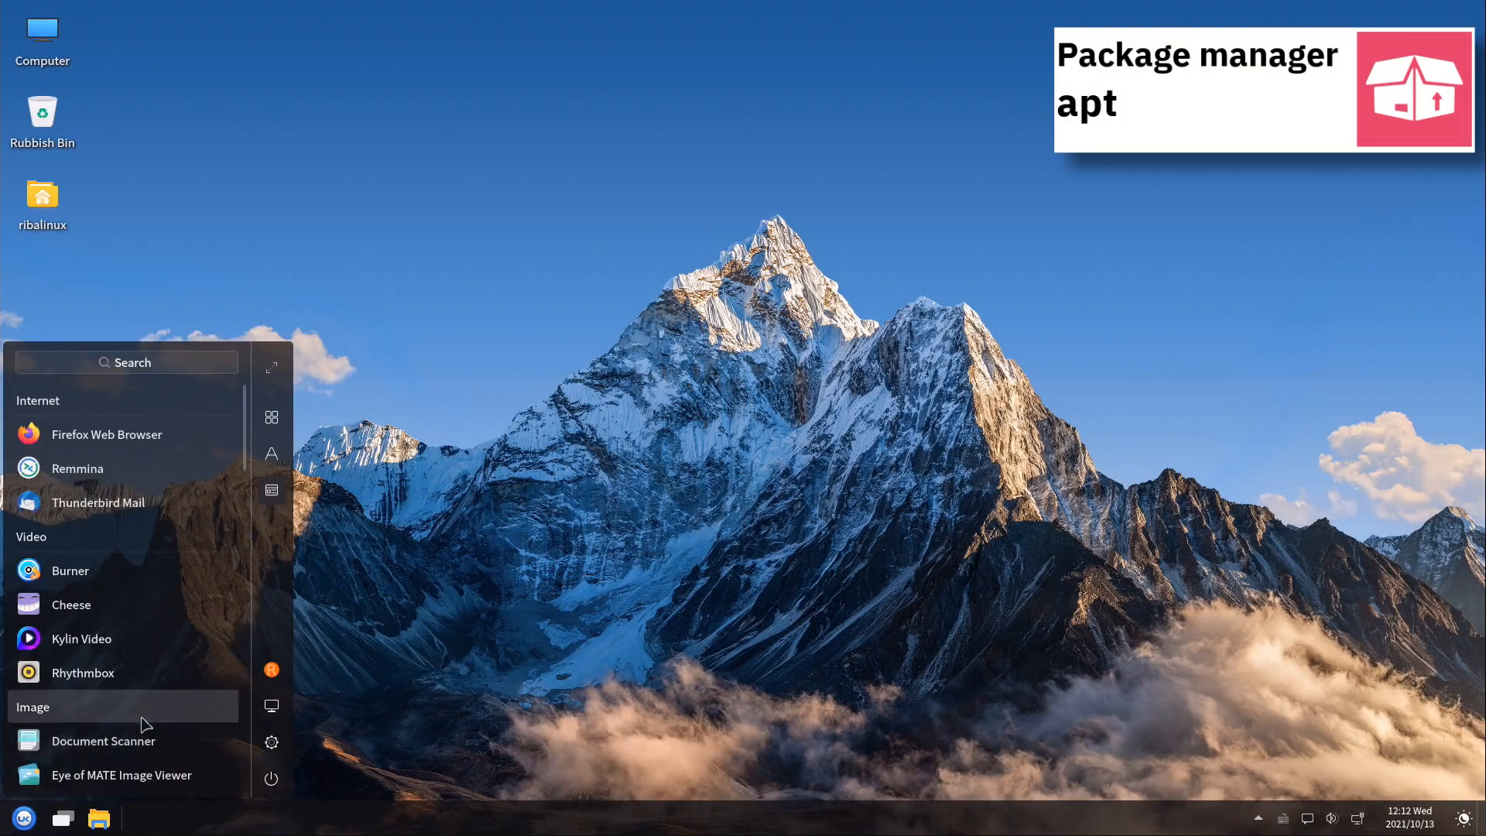
pyautogui.scroll(-3)
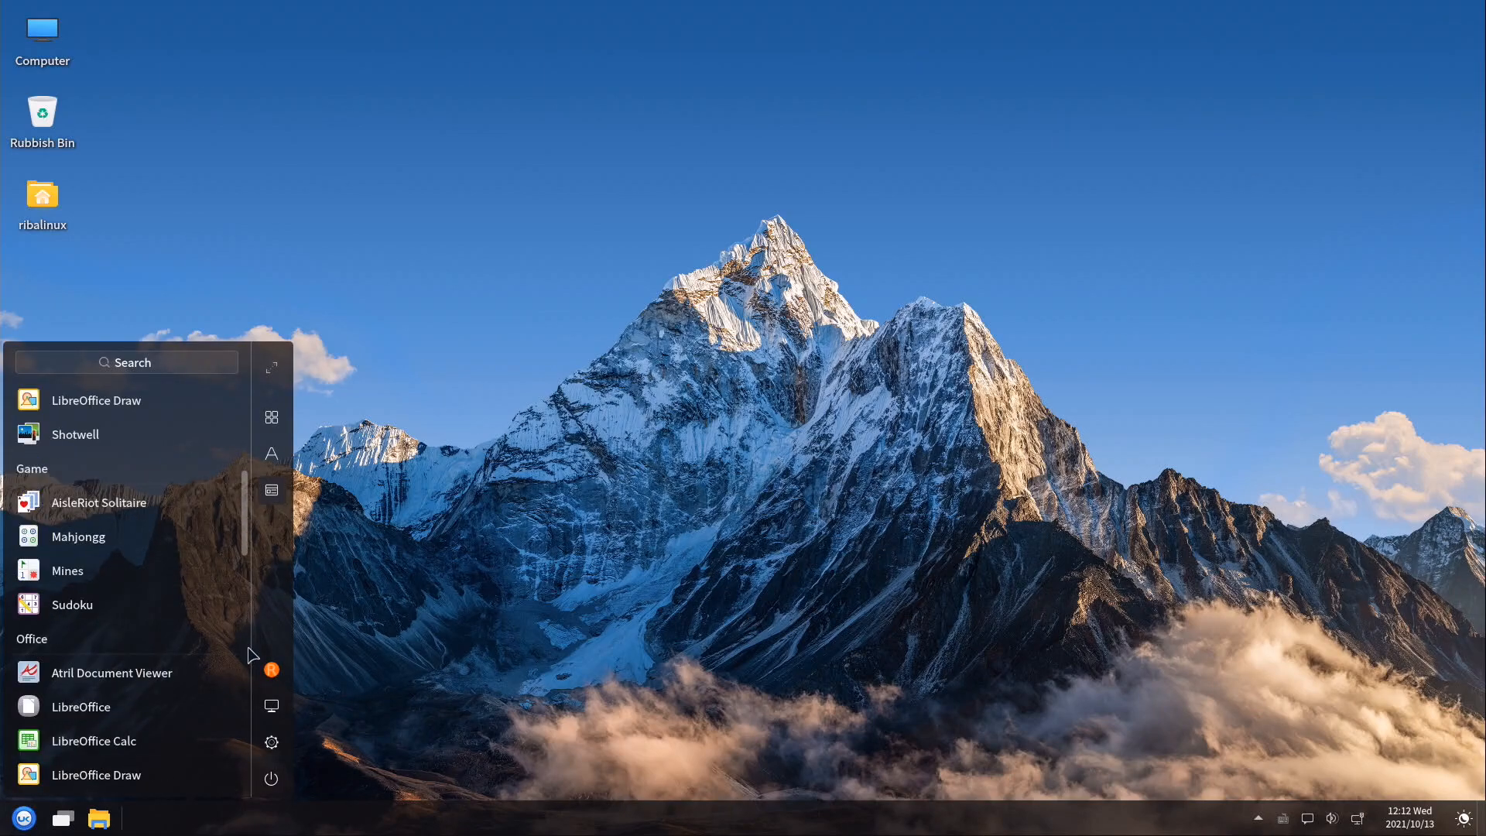
pyautogui.scroll(-3)
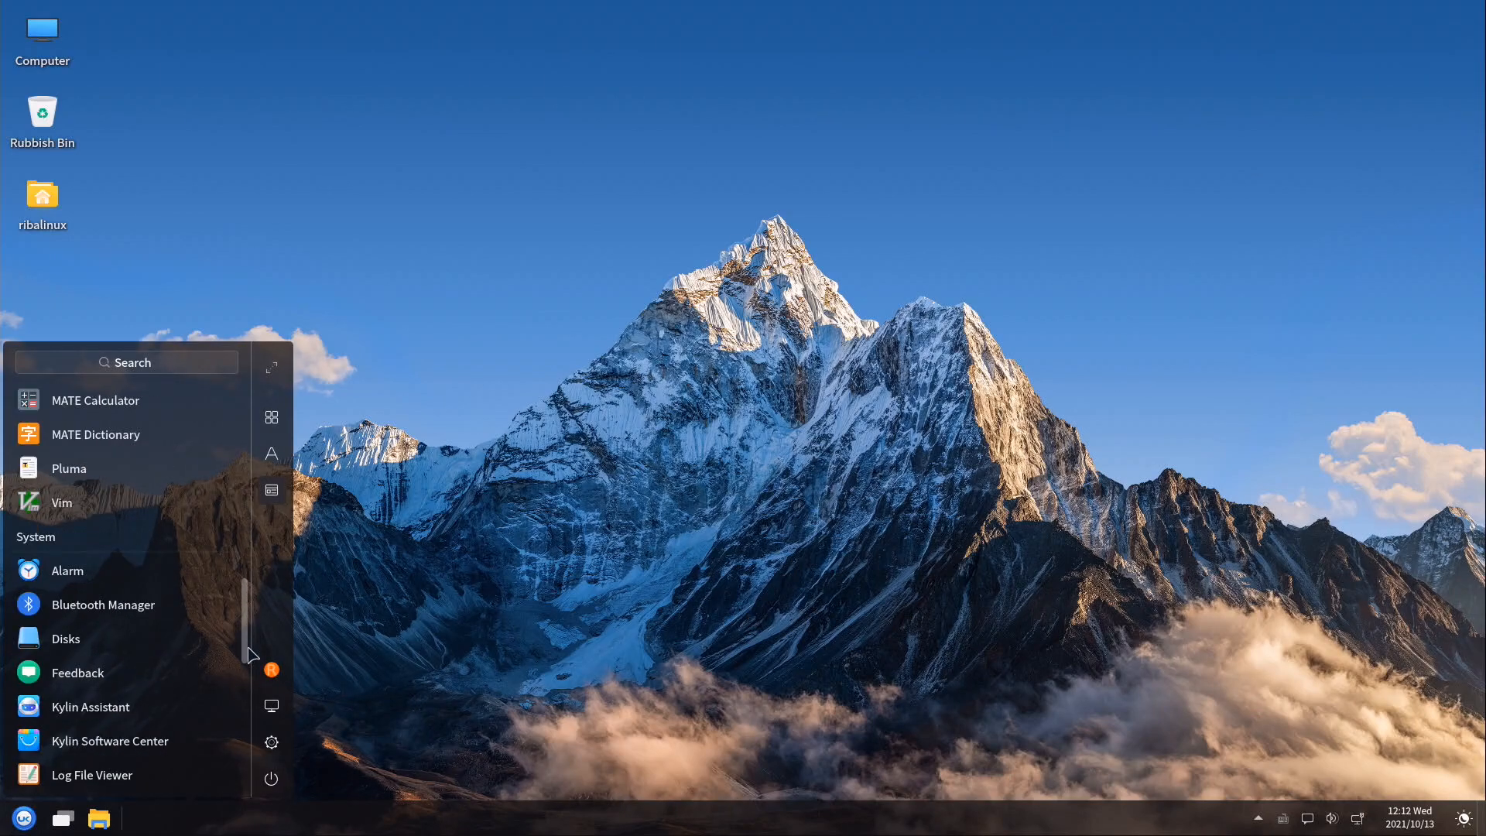
pyautogui.scroll(-3)
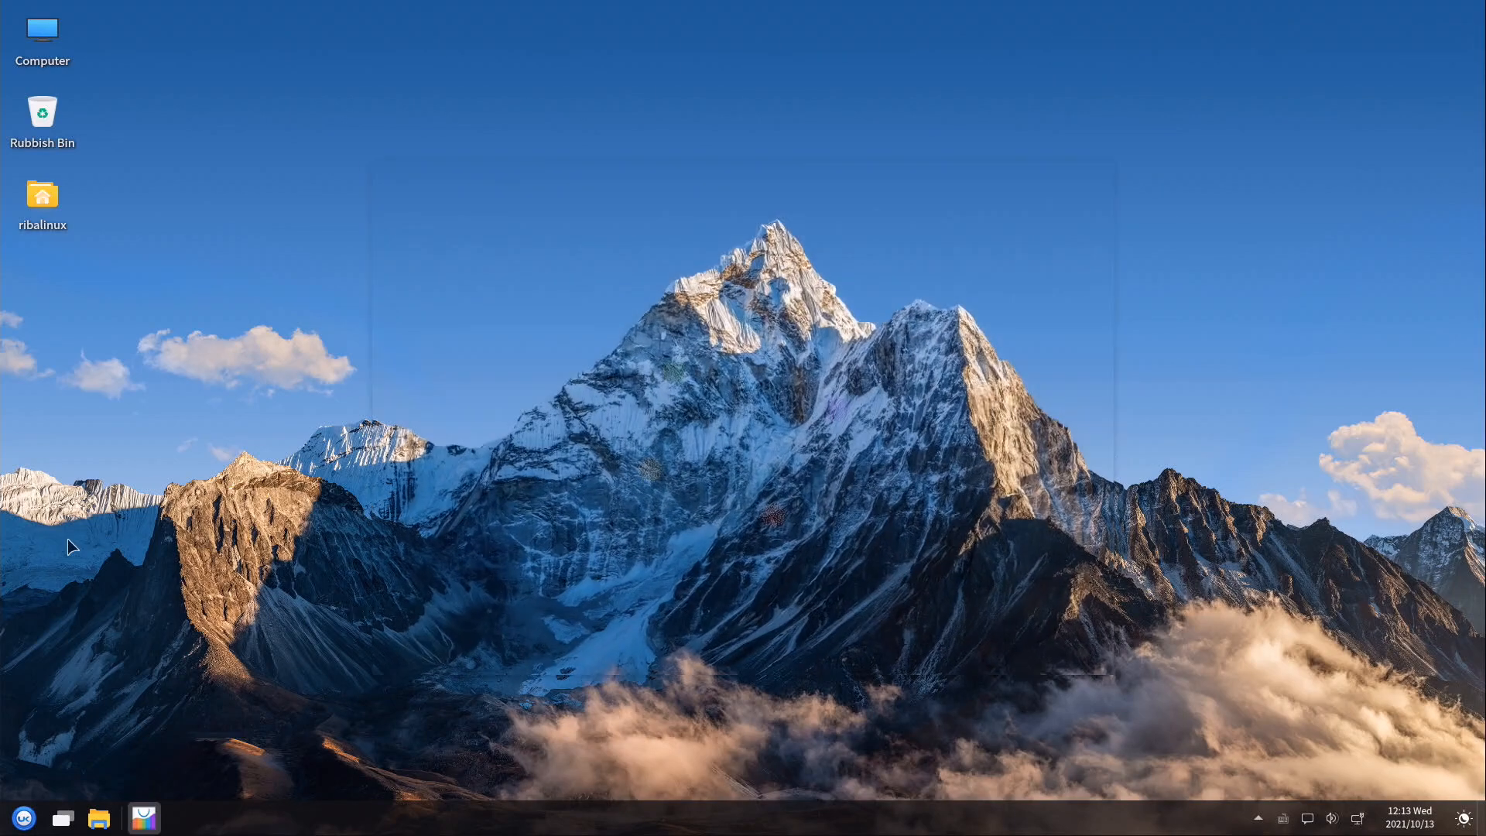
pyautogui.click(144, 817)
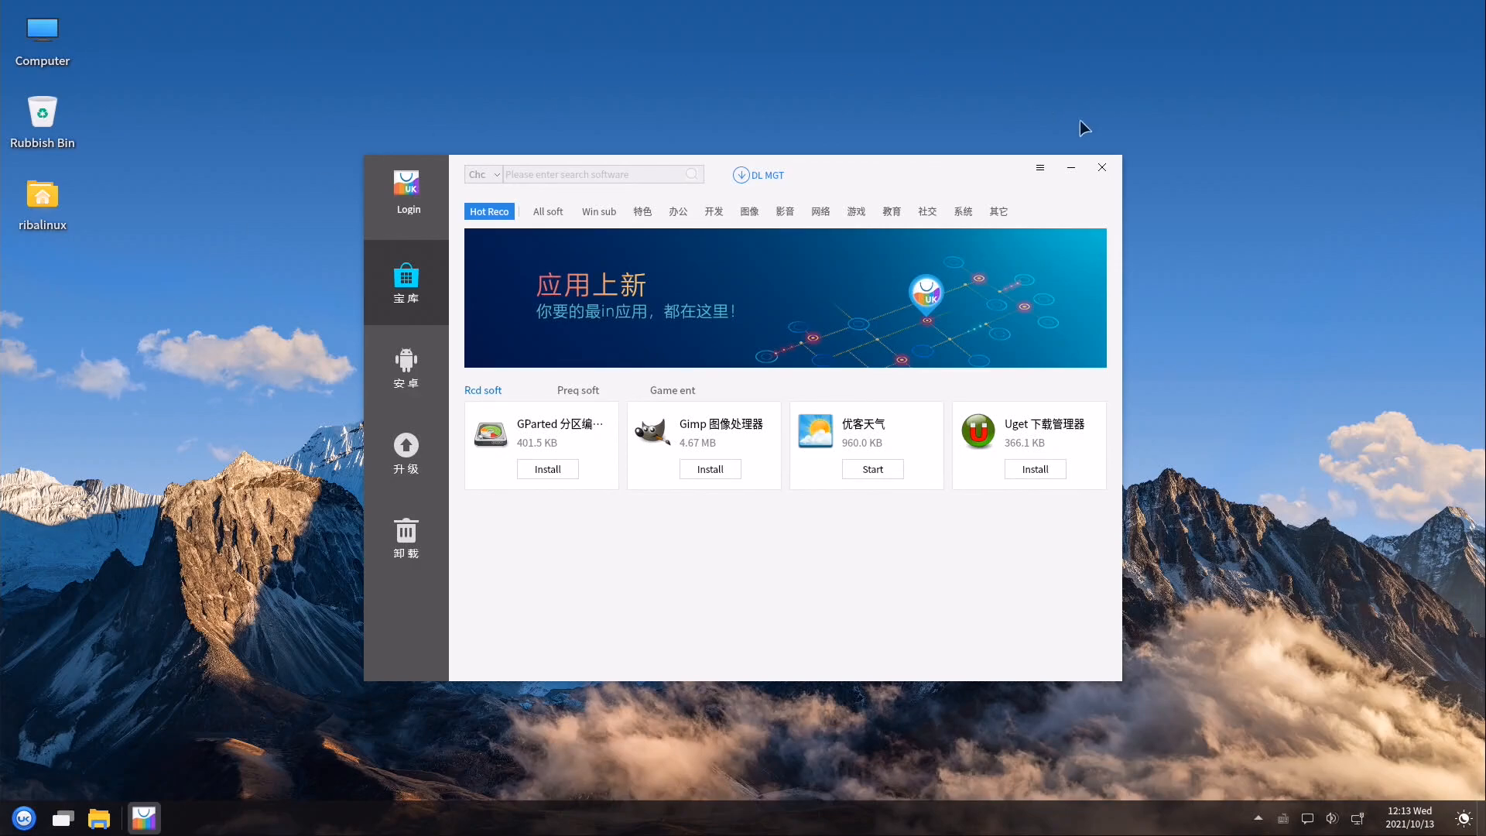
pyautogui.click(23, 817)
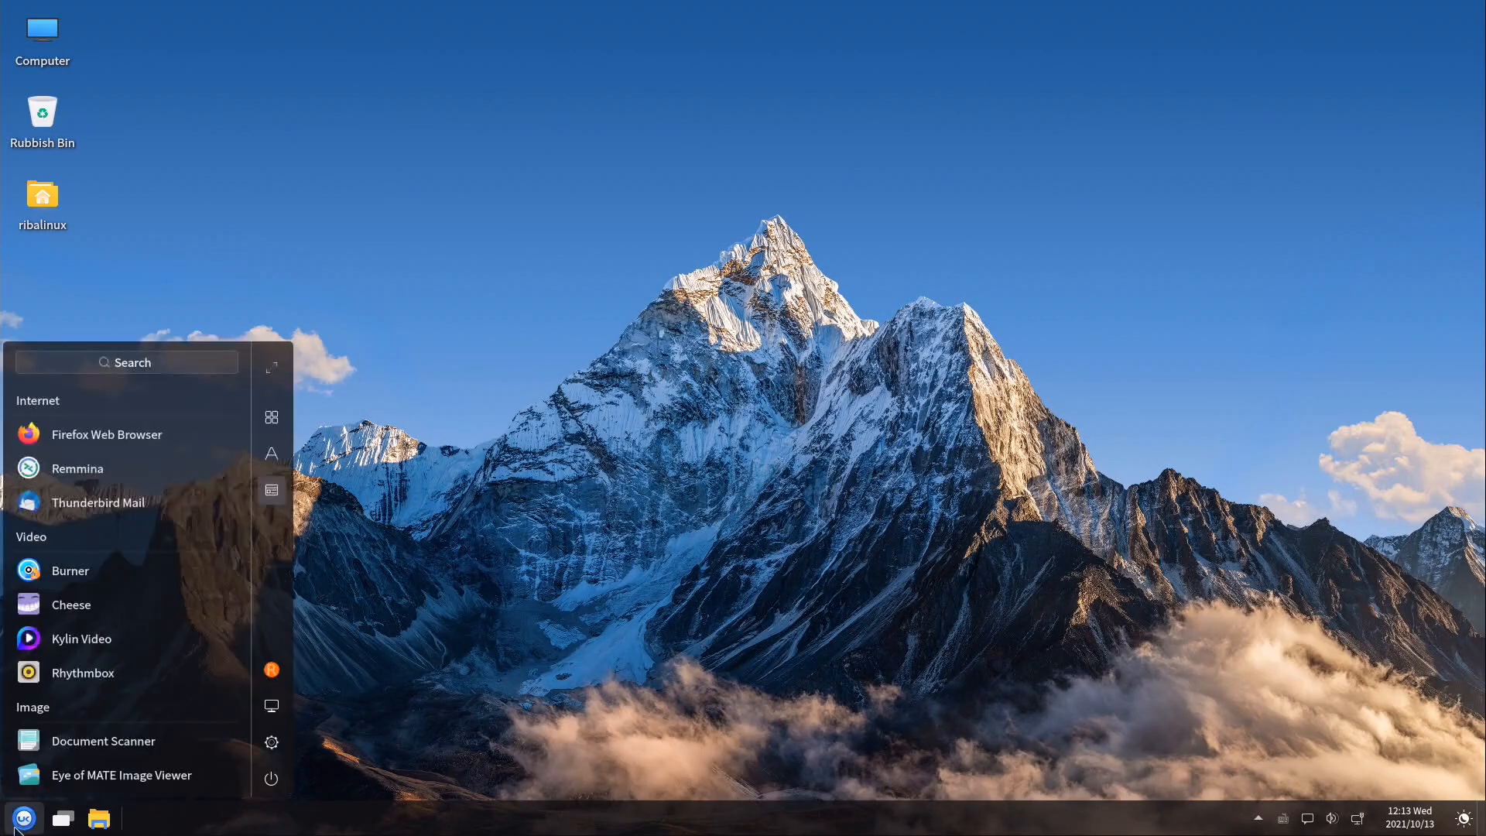
# Launch Take Screenshot from Others, then cancel the capture dialog without taking a shot
pyautogui.scroll(-3)
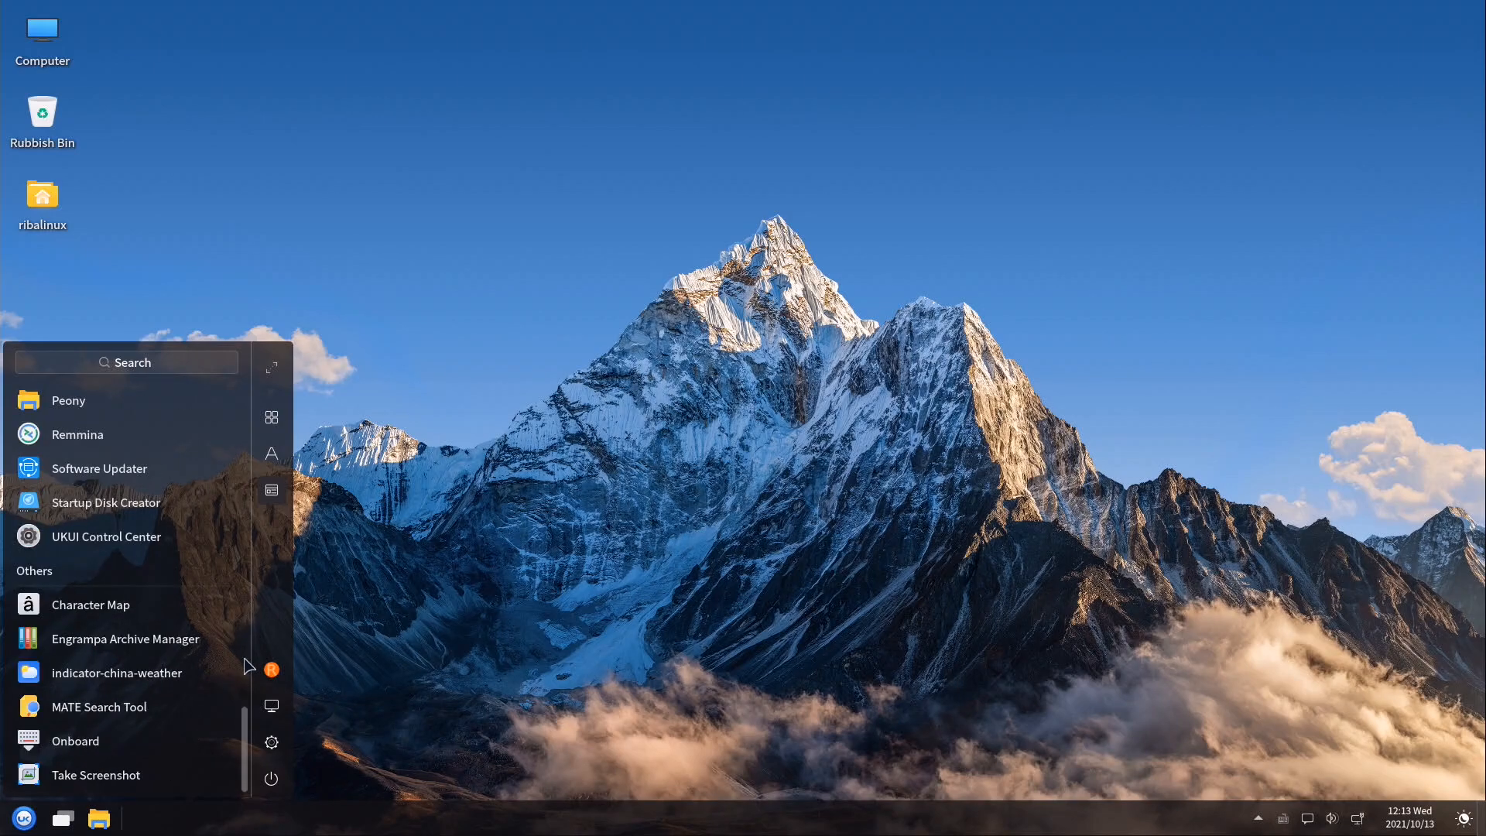
pyautogui.click(94, 774)
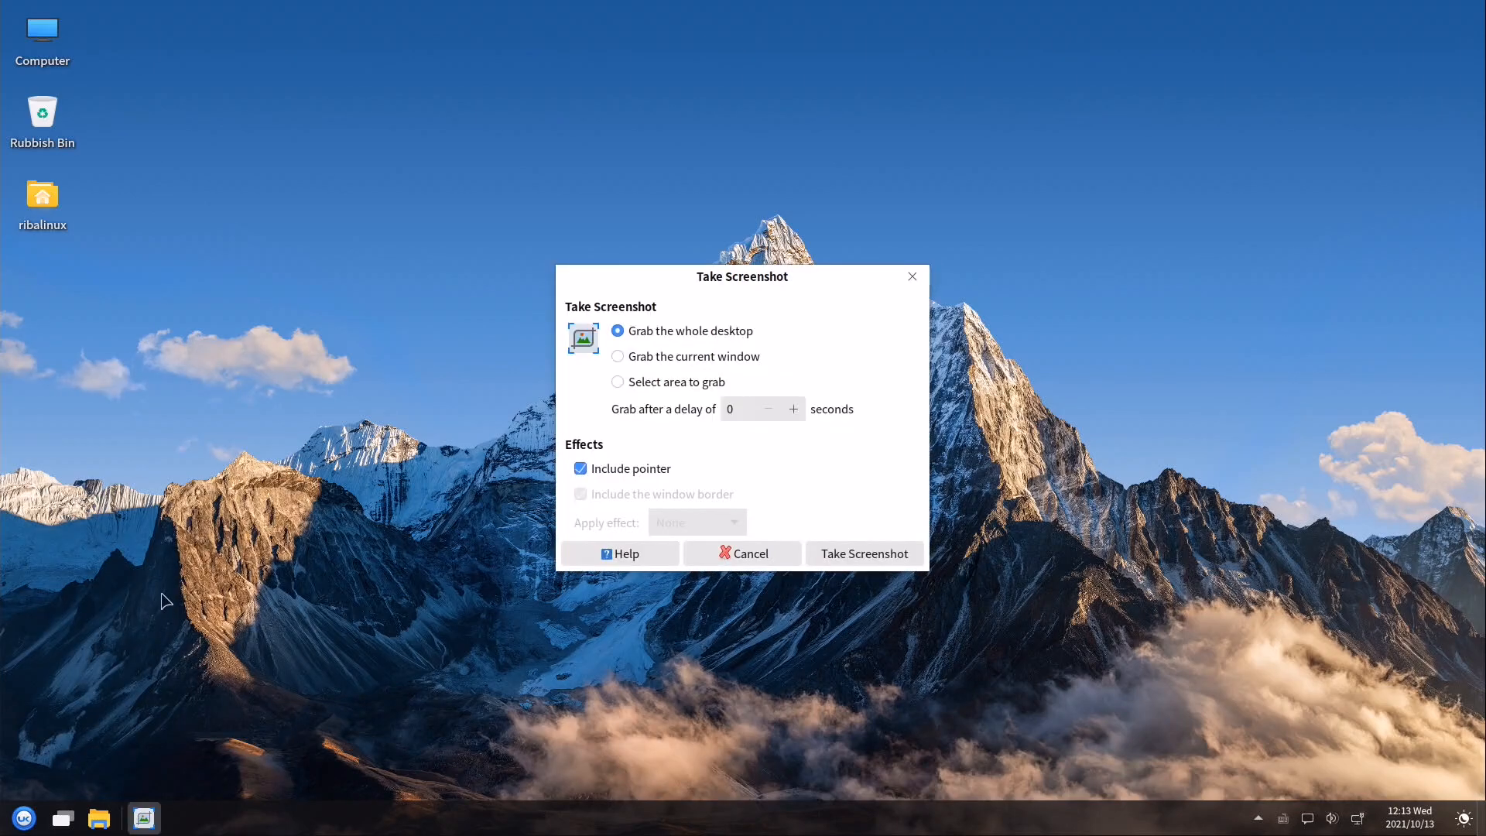
pyautogui.moveTo(741, 552)
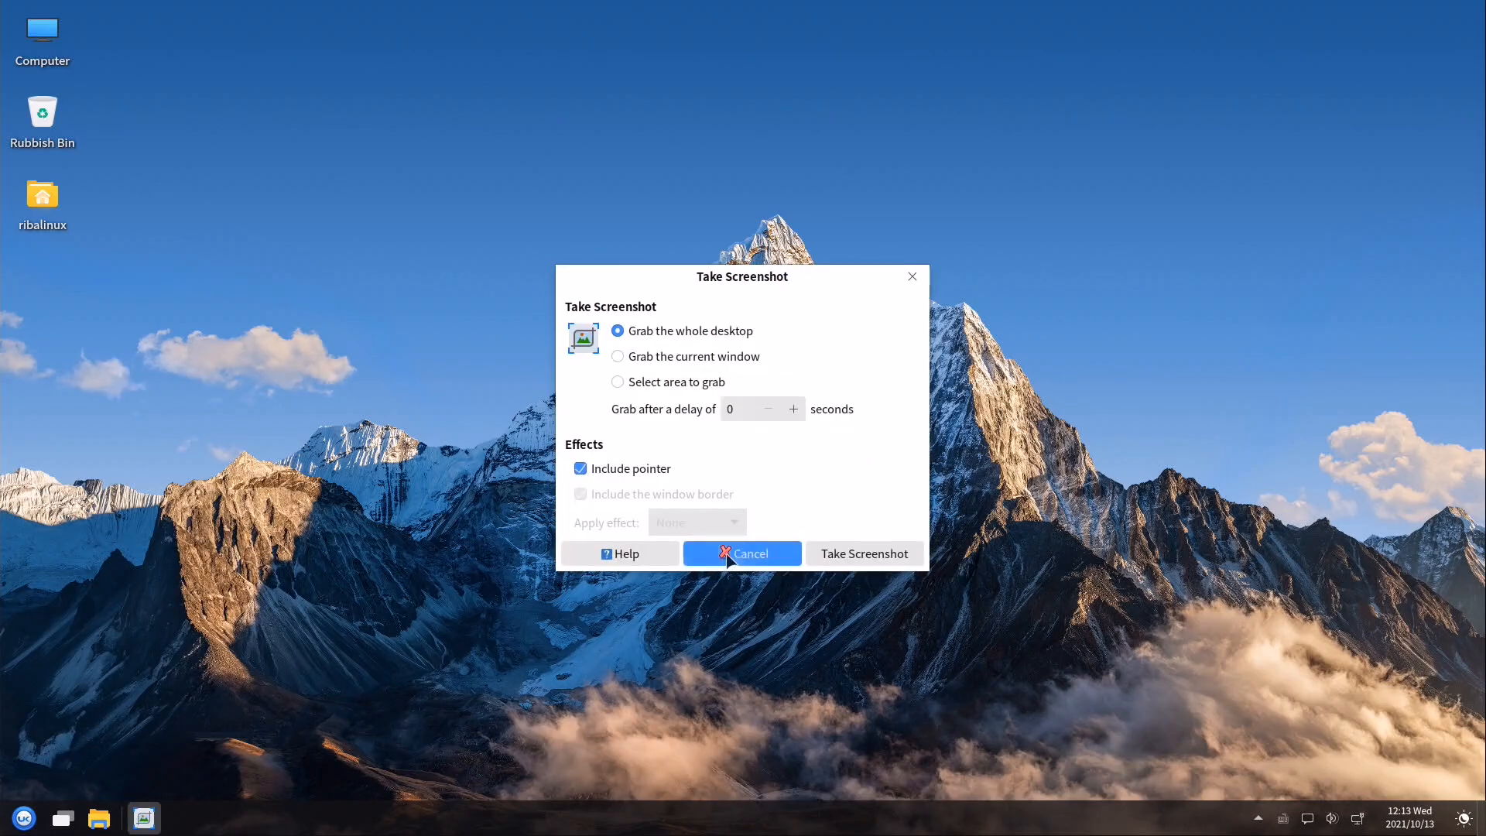
pyautogui.click(741, 554)
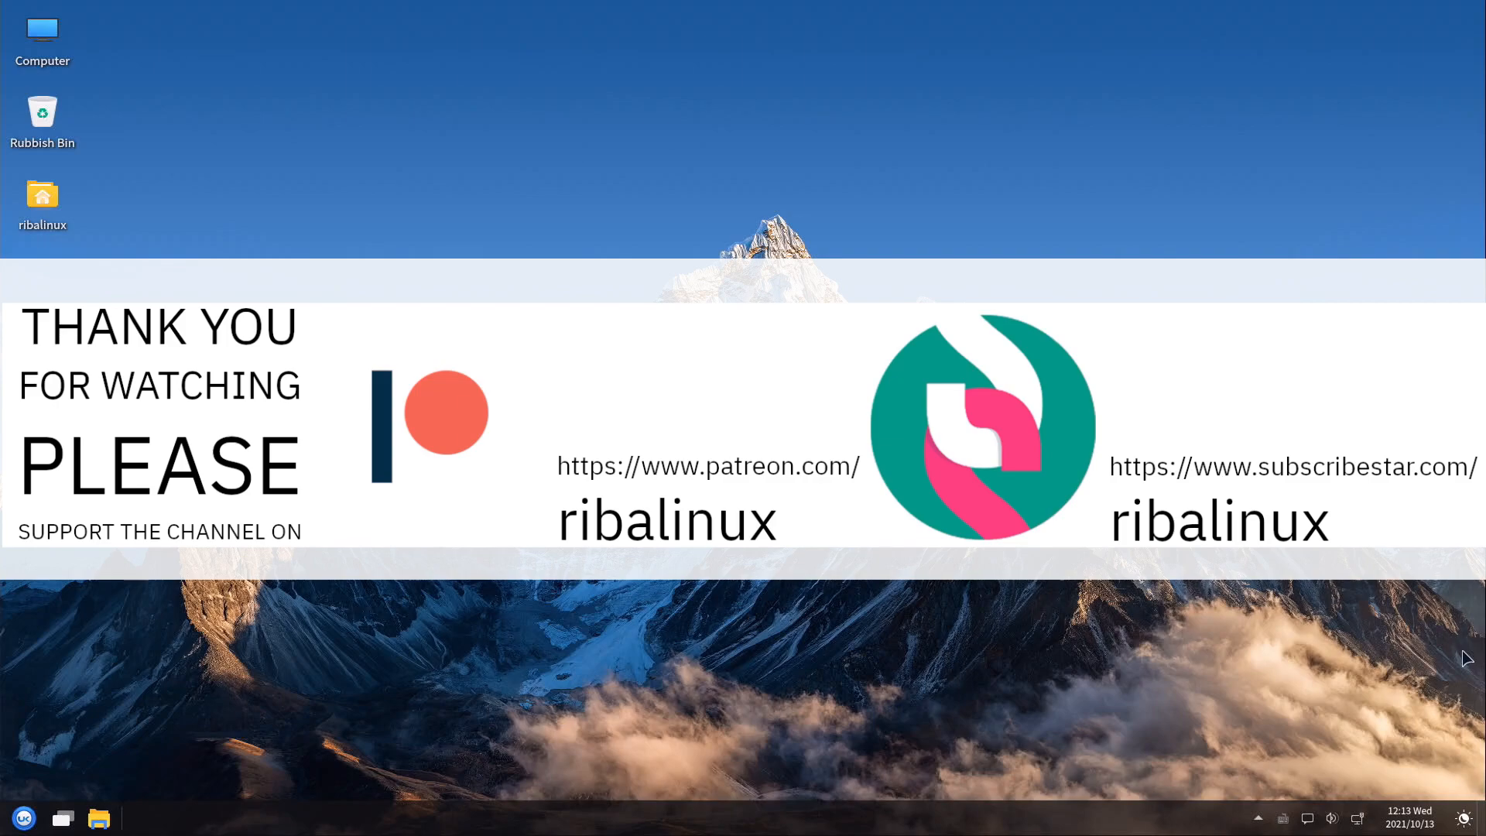